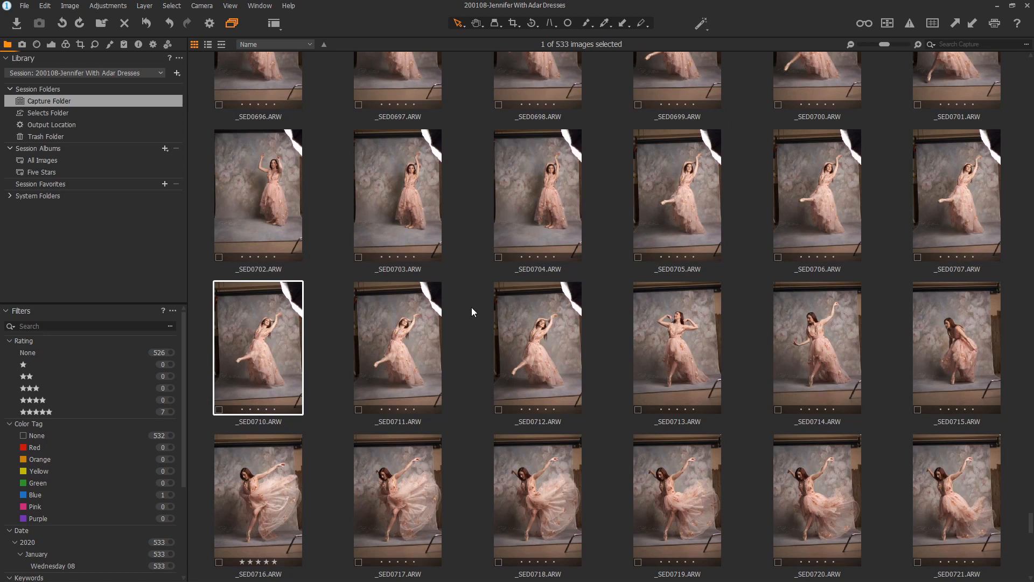
mouse_move(103, 288)
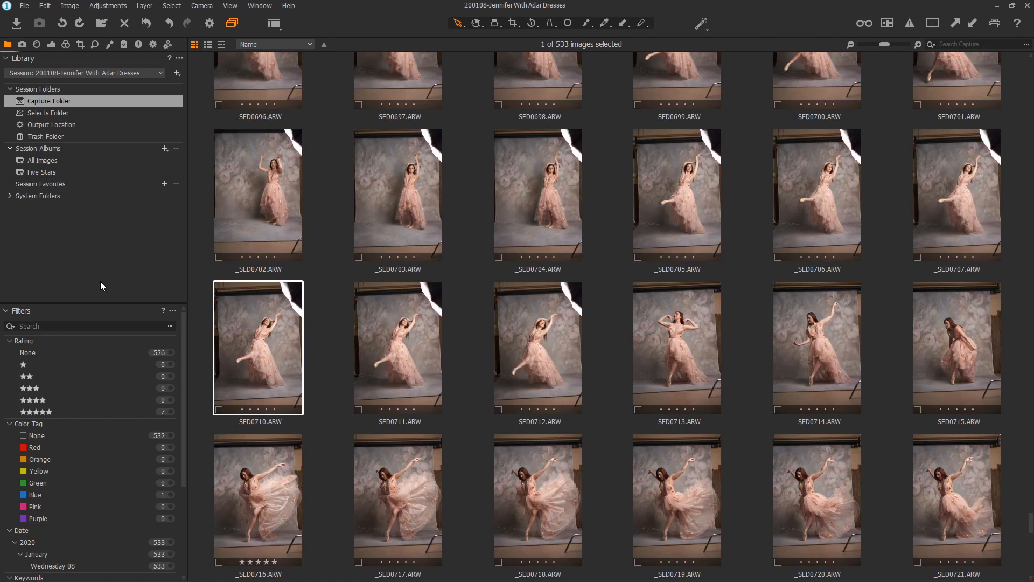
mouse_move(94, 270)
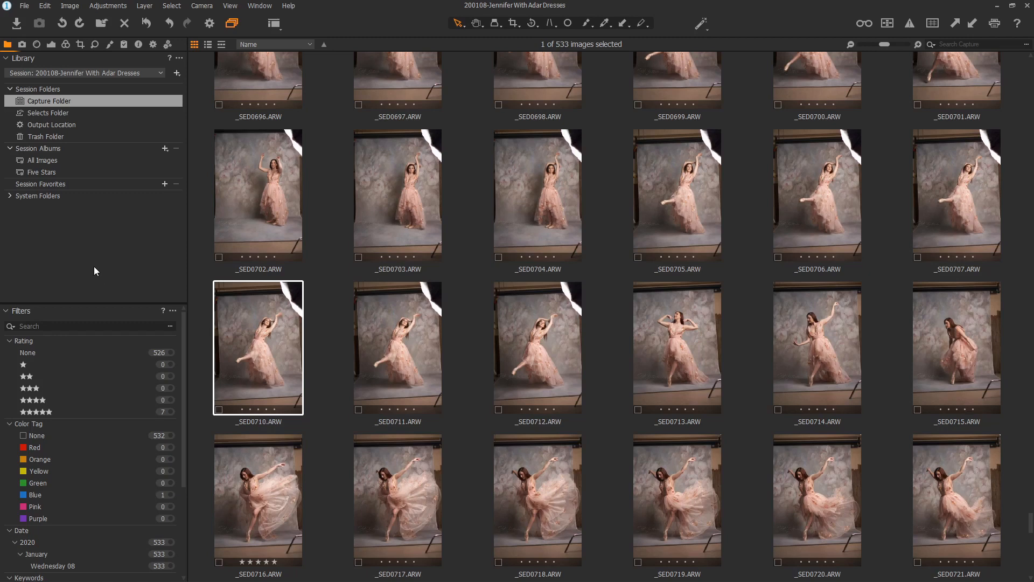
mouse_move(100, 149)
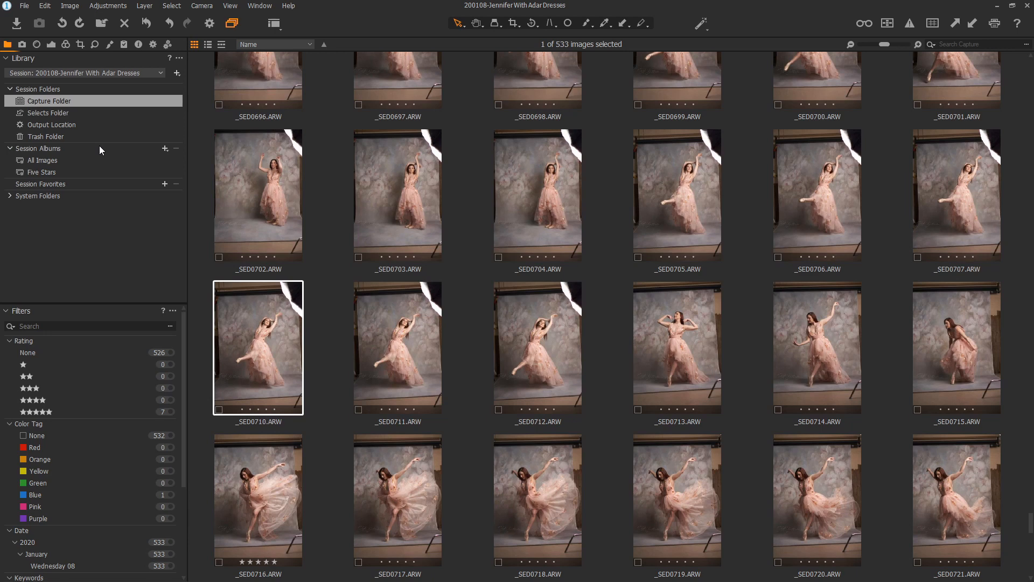
mouse_move(138, 109)
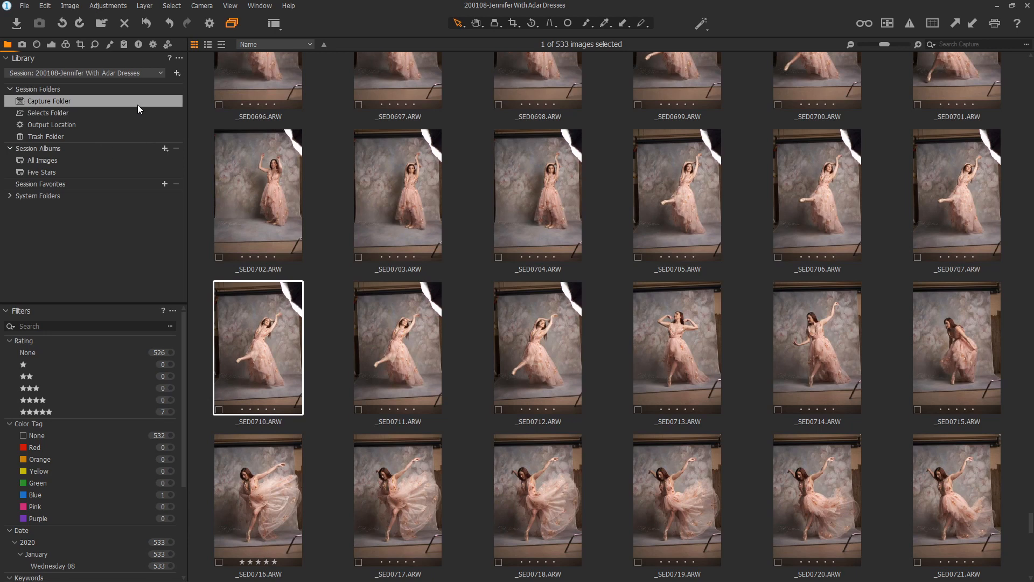
Show the capture folder in File Explorer and go to the session's Selects folder
right_click(49, 100)
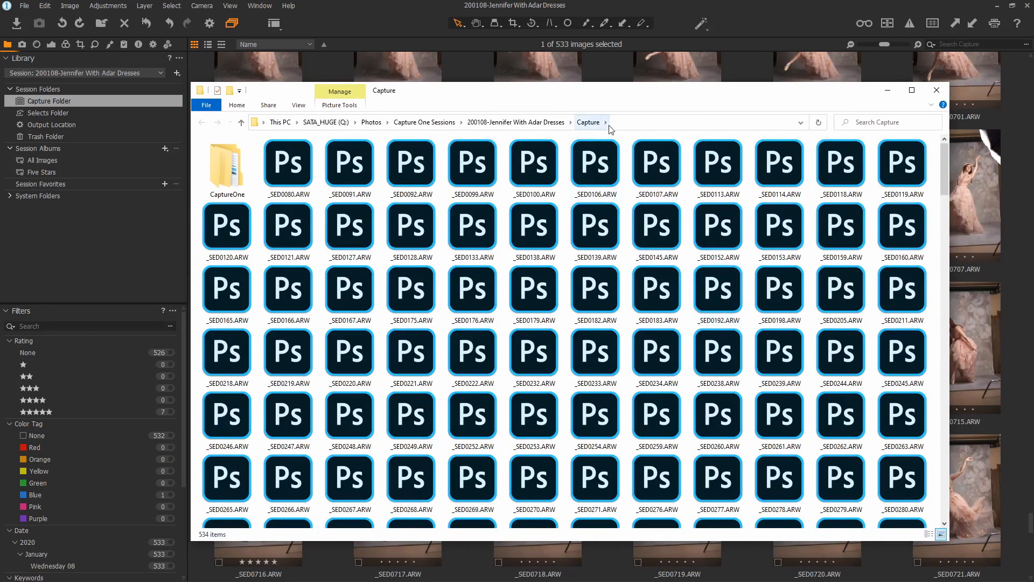
left_click(656, 162)
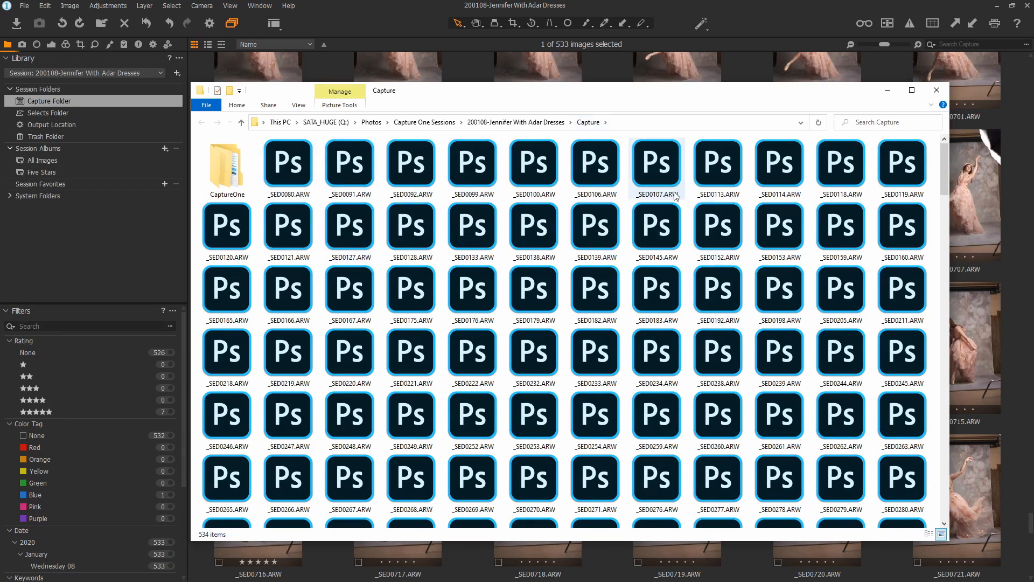
left_click(605, 123)
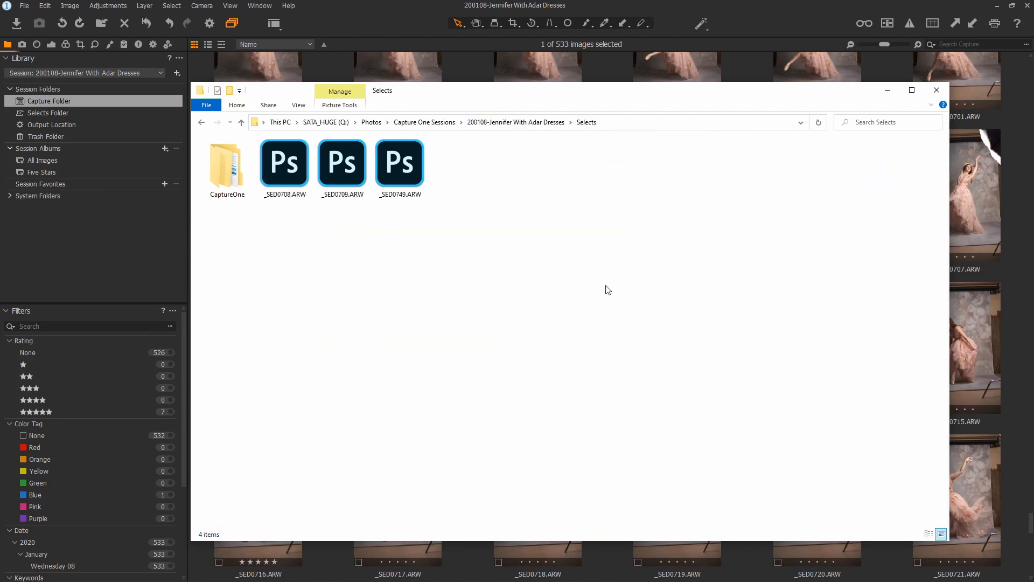
mouse_move(498, 235)
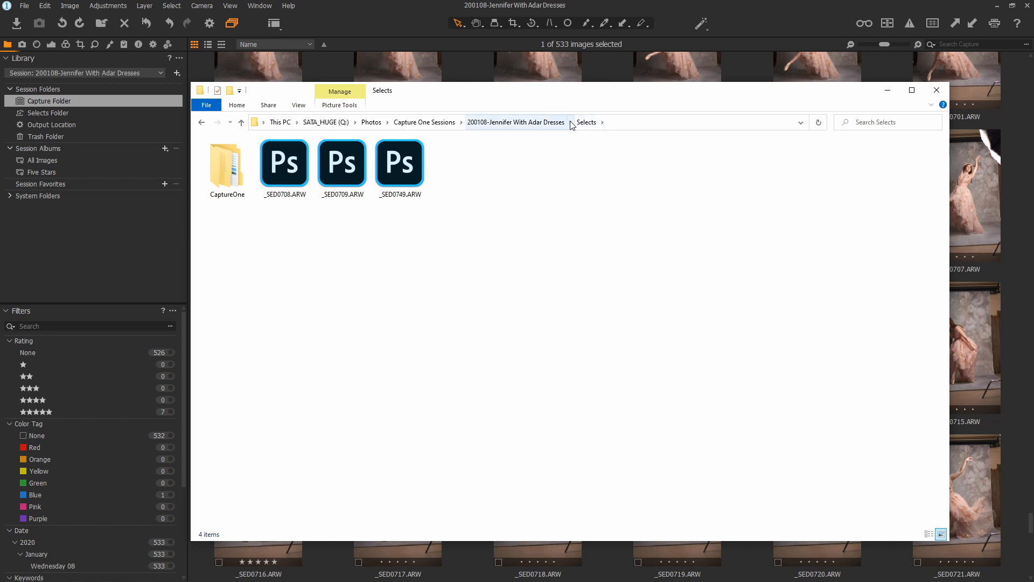
View the two exported TIFFs in the Output folder, then return to the session folder
left_click(570, 122)
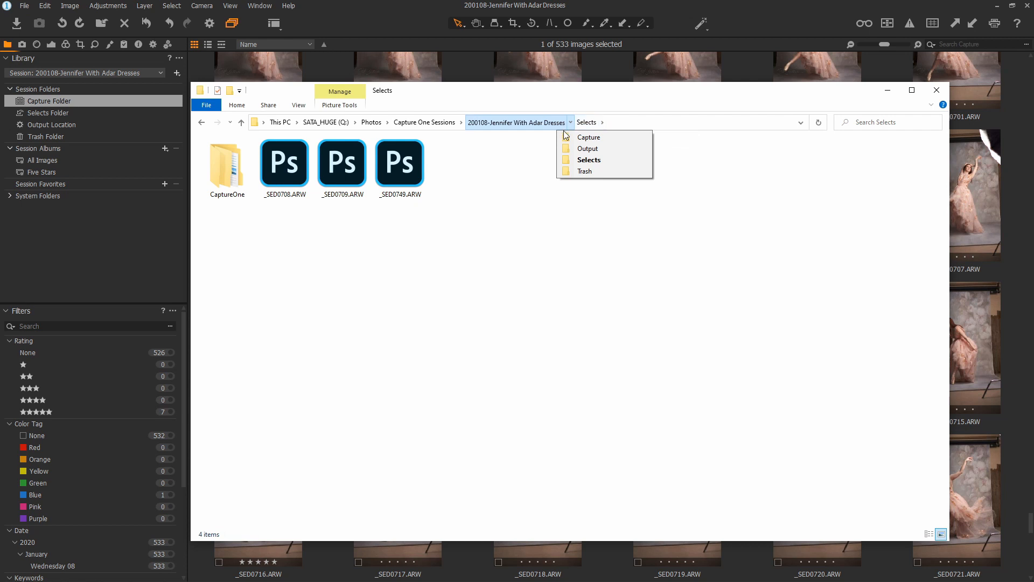
mouse_move(524, 145)
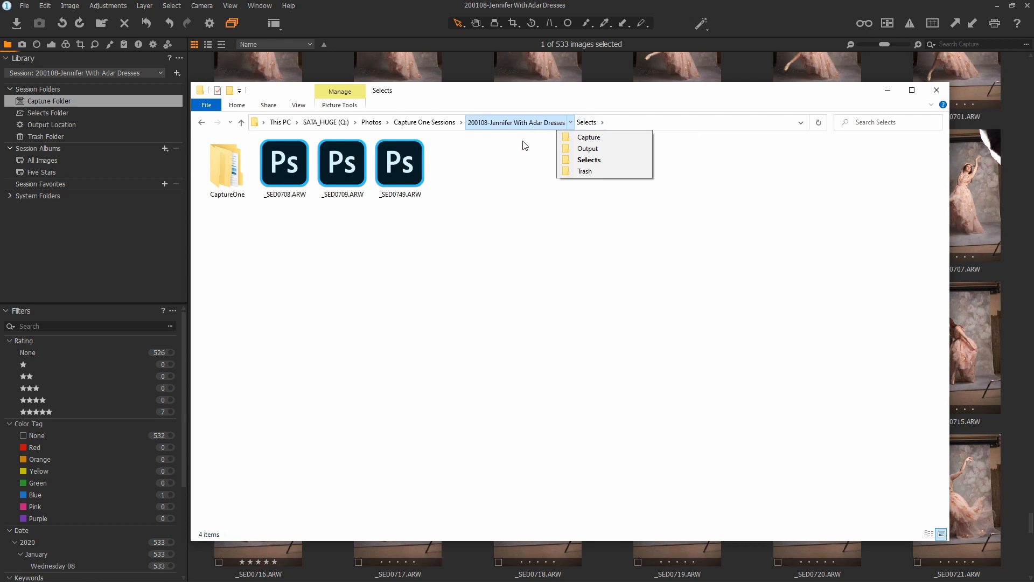
mouse_move(591, 159)
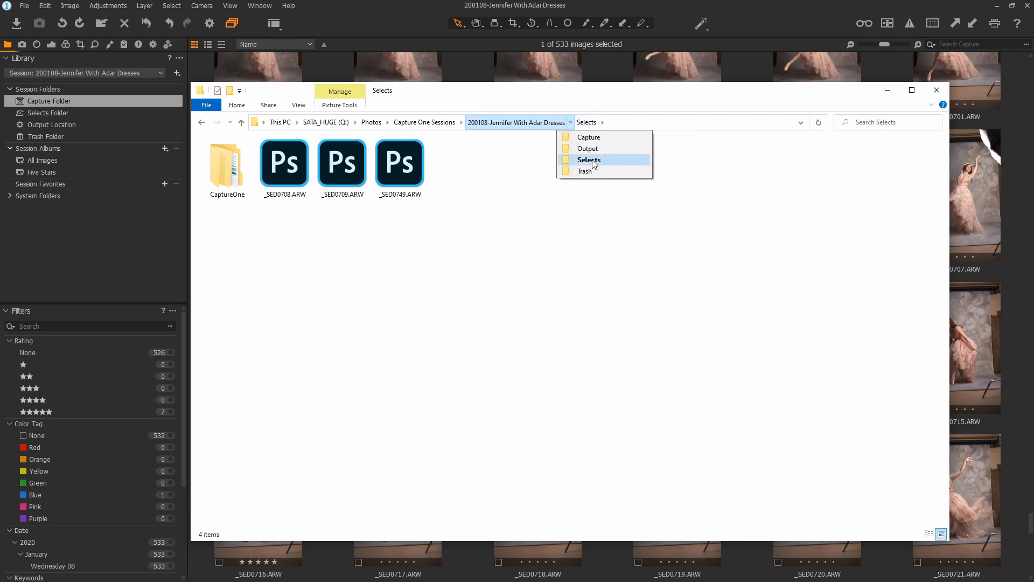
mouse_move(599, 140)
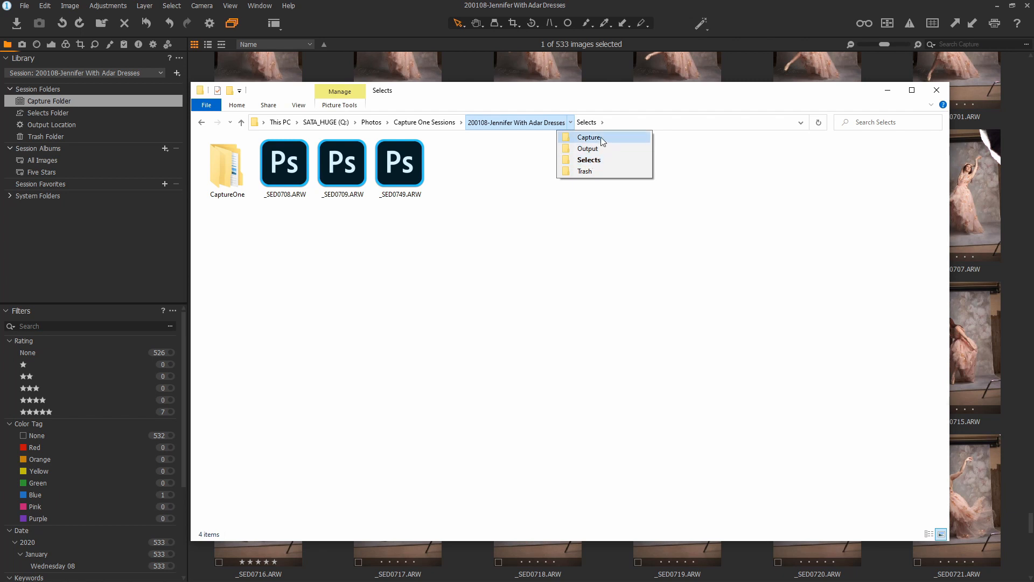
mouse_move(596, 161)
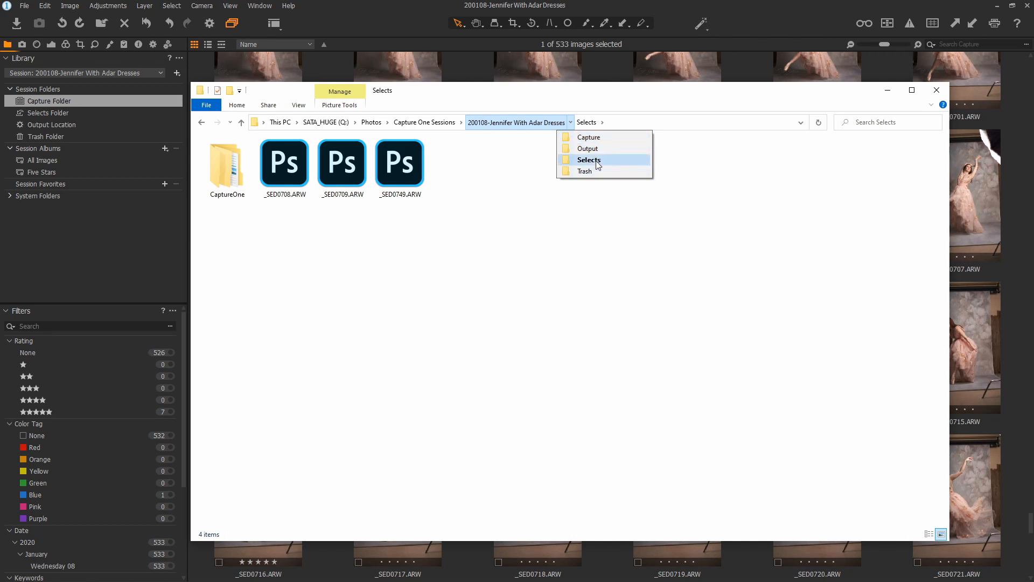
mouse_move(587, 149)
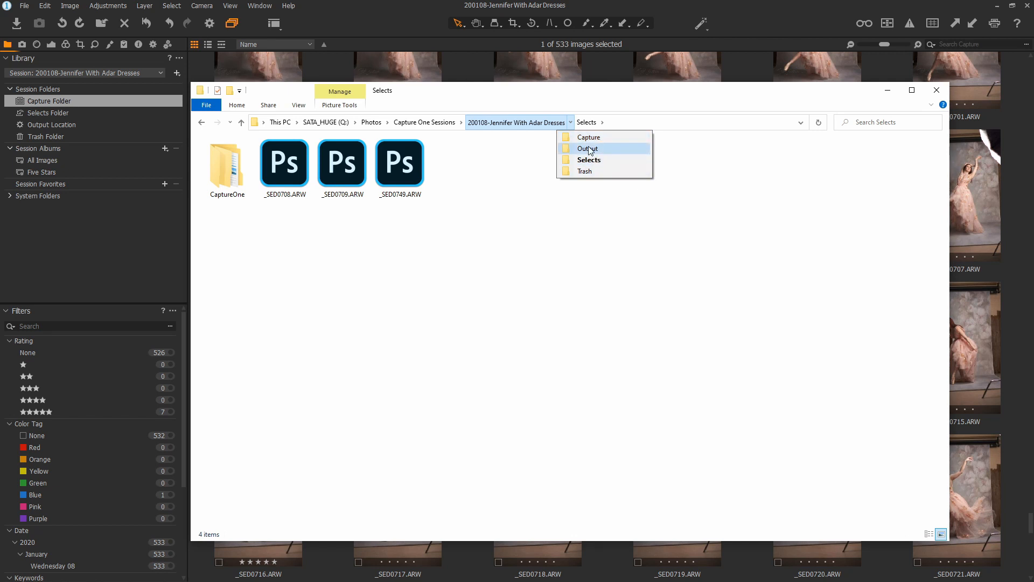
left_click(587, 148)
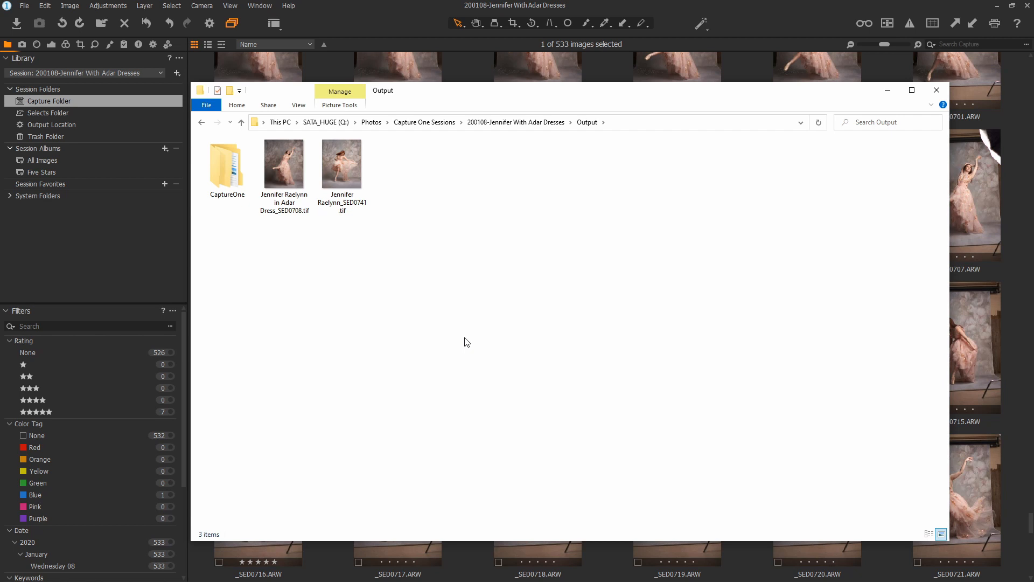
mouse_move(312, 235)
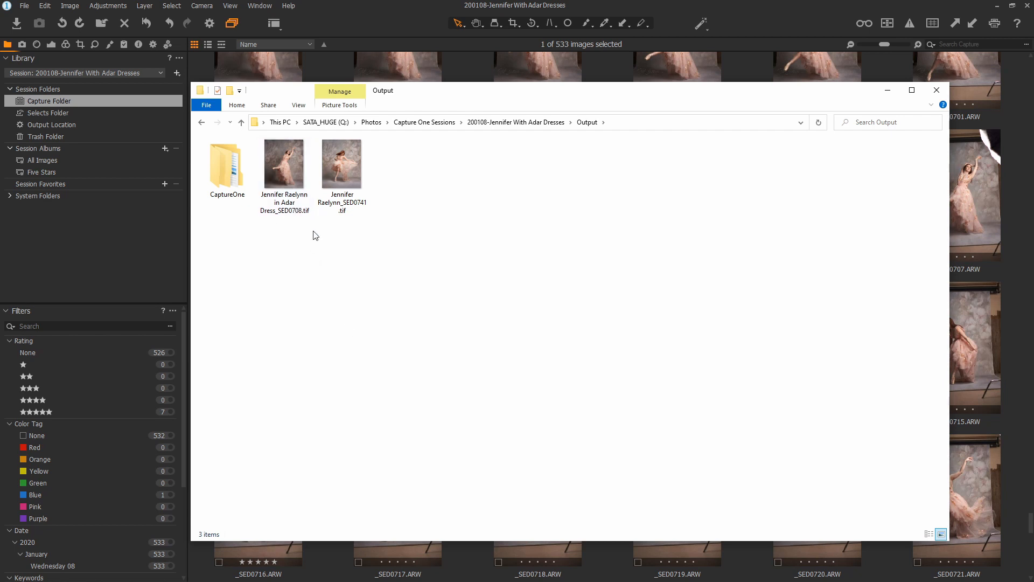
left_click(283, 164)
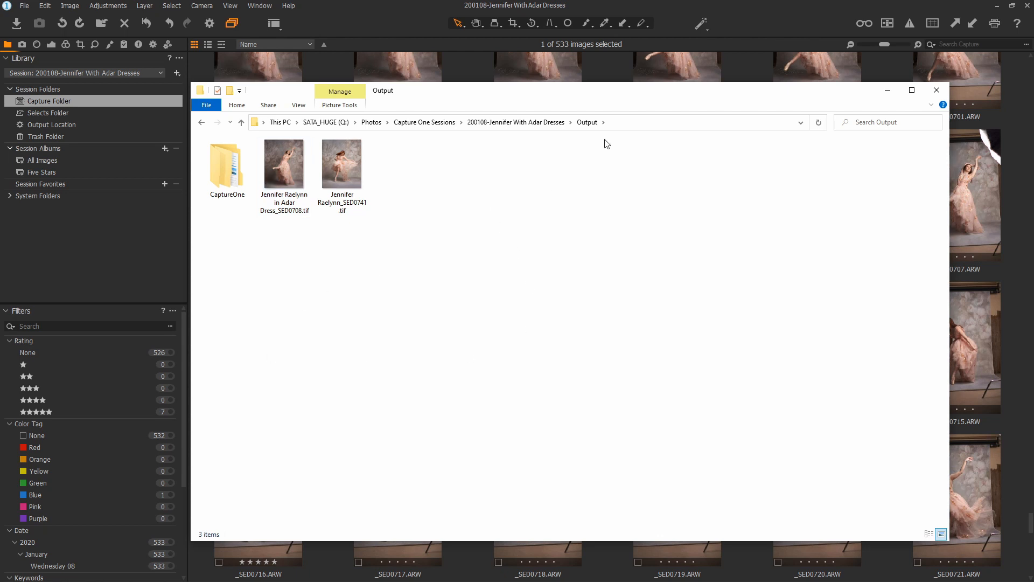
mouse_move(535, 322)
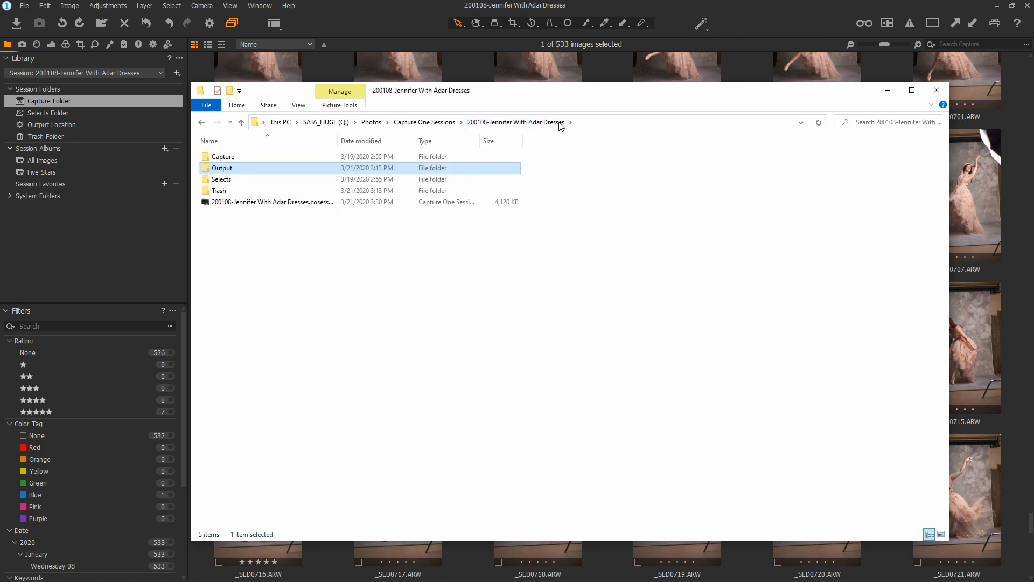
Select the .cosessiondb file to see its 4.02 MB size in the status bar
left_click(223, 156)
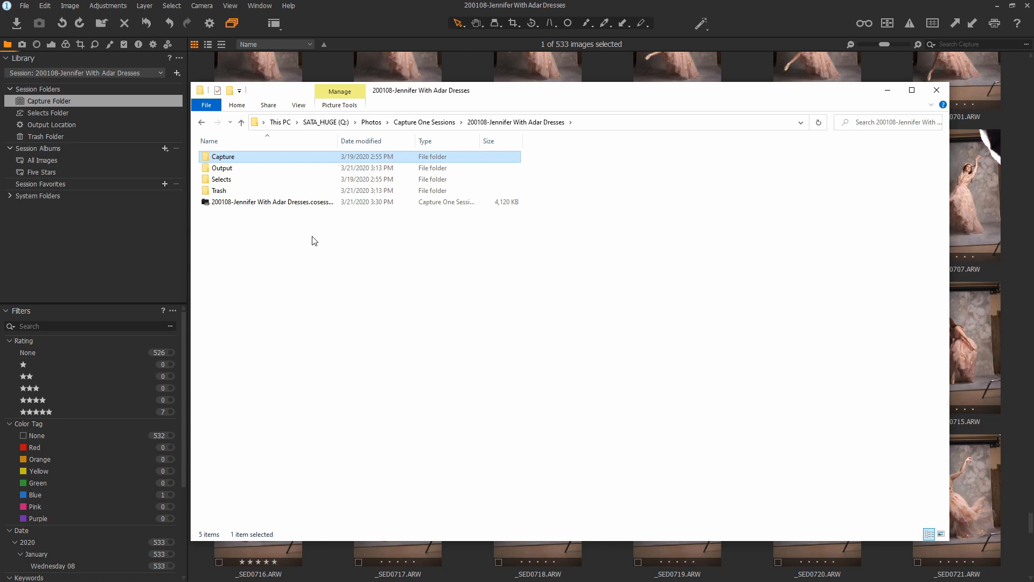
mouse_move(191, 227)
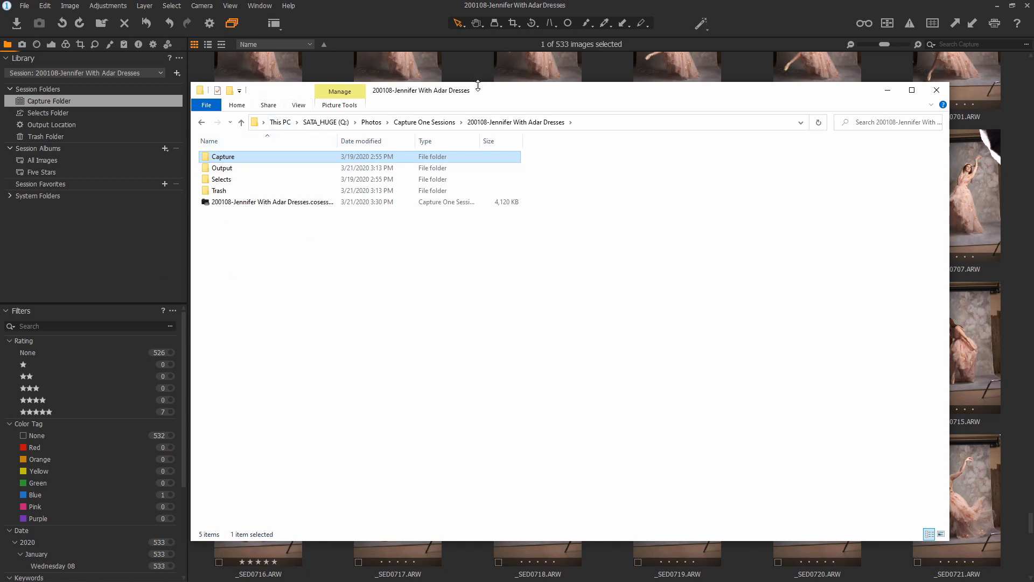
mouse_move(101, 24)
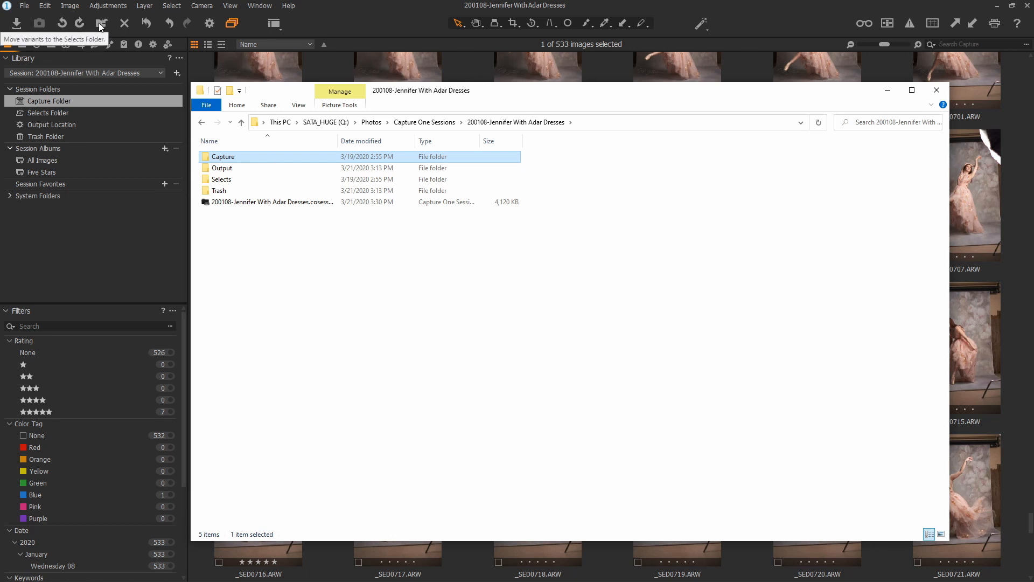
mouse_move(487, 273)
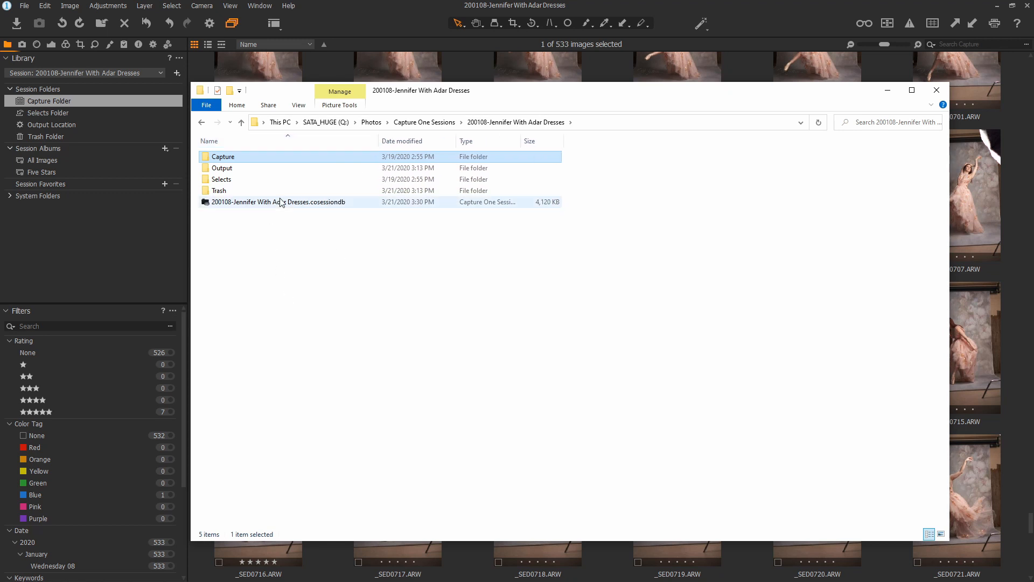
left_click(278, 202)
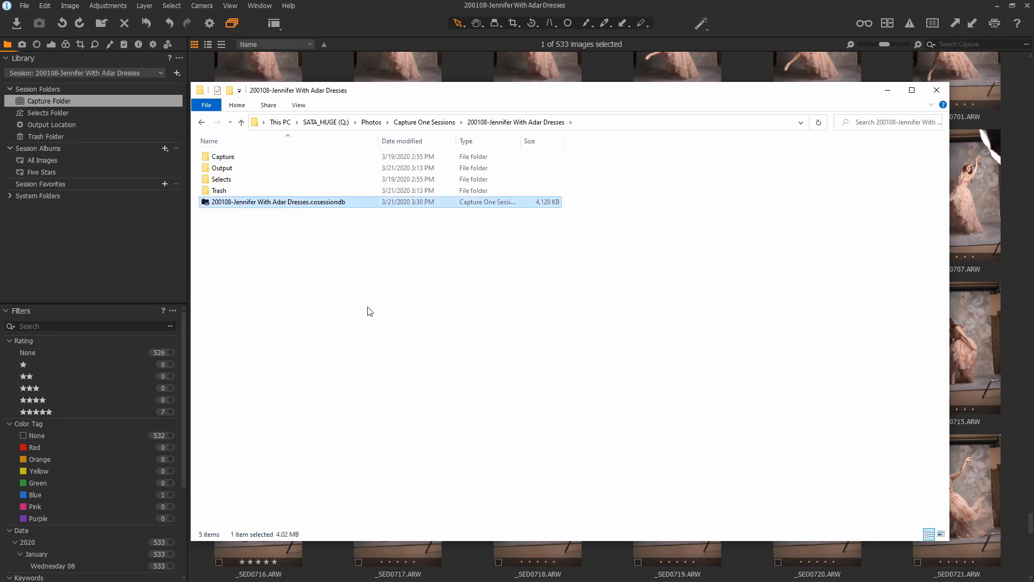
mouse_move(278, 236)
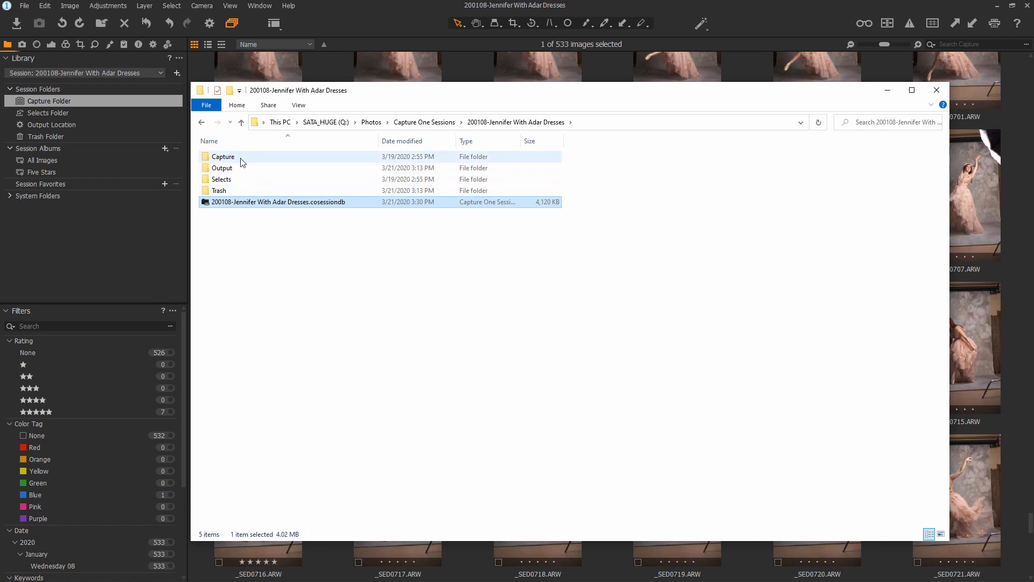
Open the CaptureOne subfolder inside the session's Capture folder
double_click(222, 156)
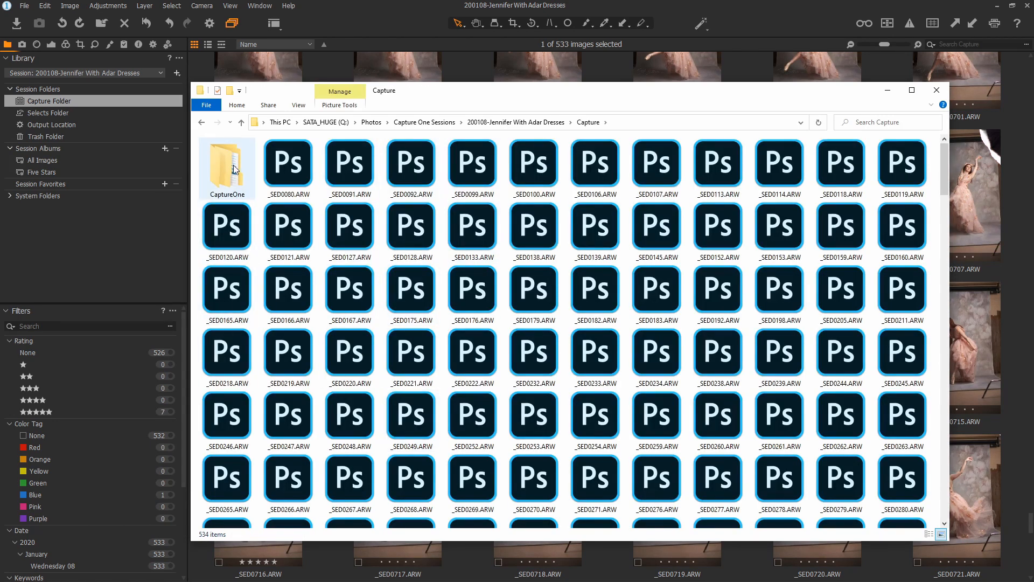
left_click(227, 165)
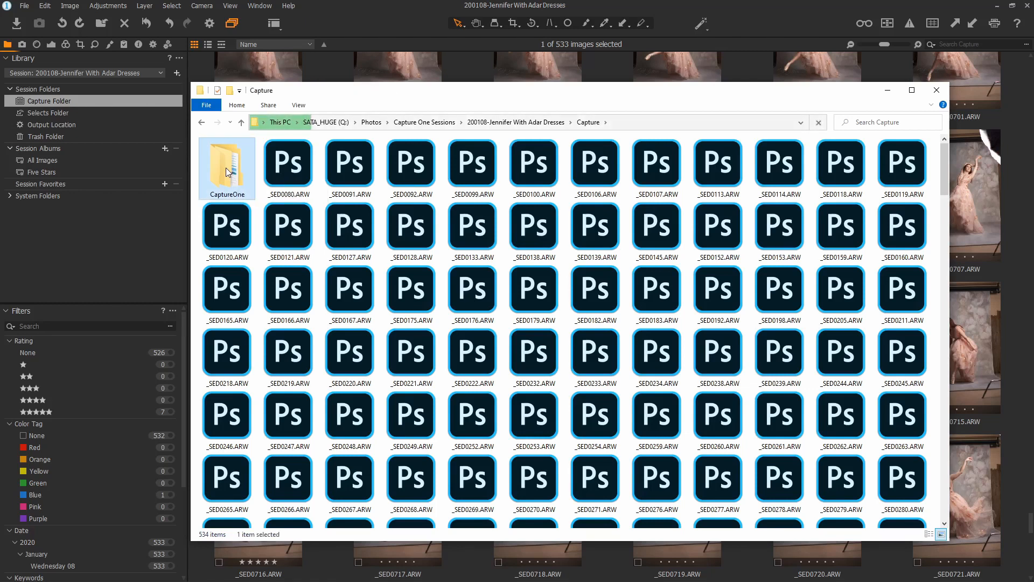
double_click(226, 168)
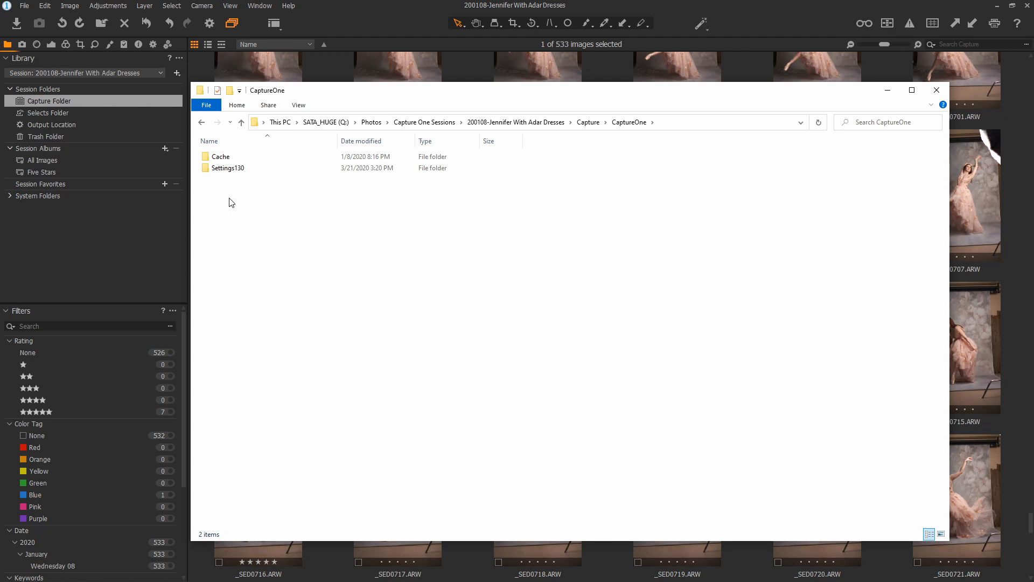
mouse_move(250, 243)
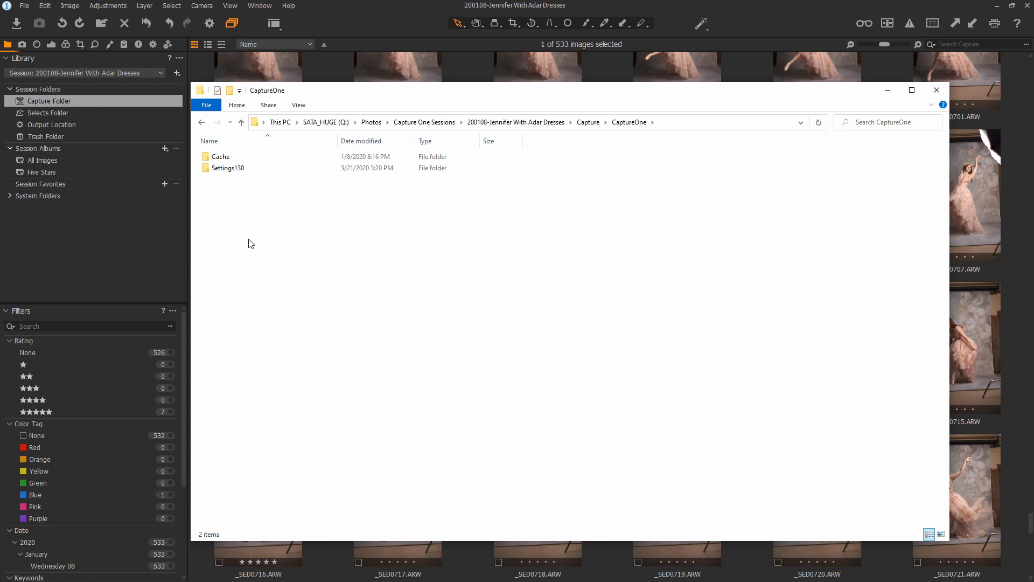
mouse_move(329, 319)
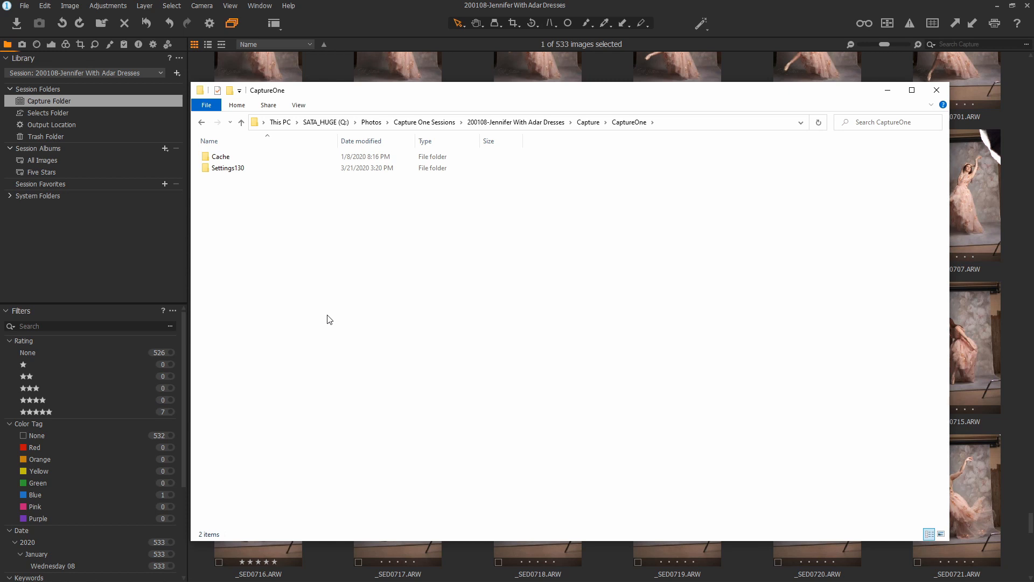
mouse_move(402, 96)
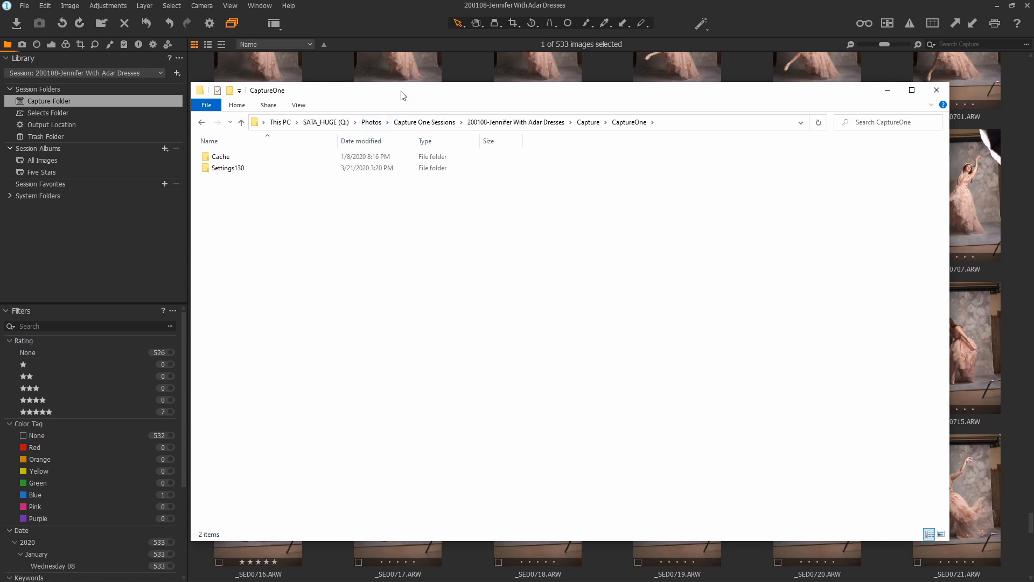
mouse_move(60, 129)
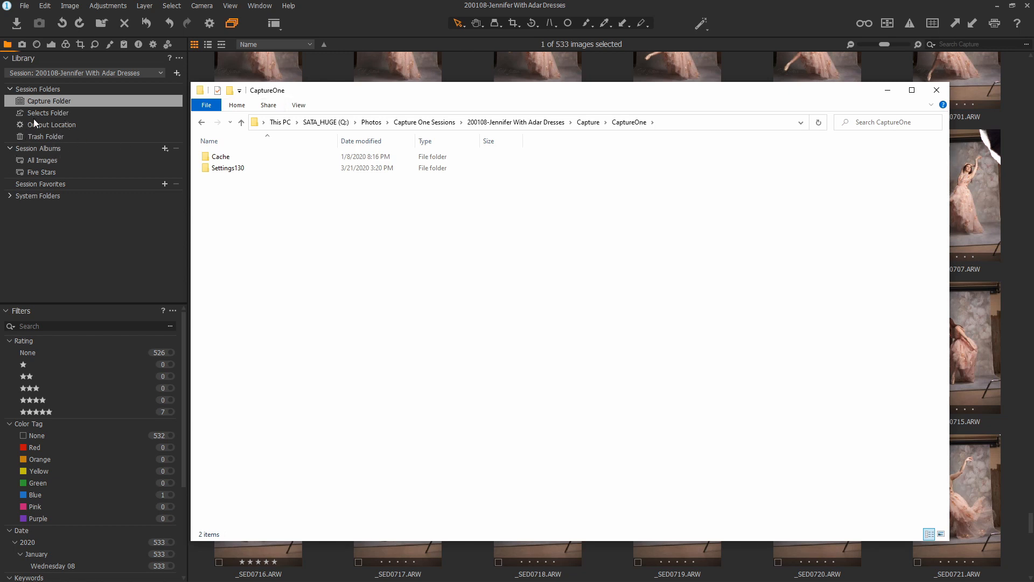
mouse_move(573, 478)
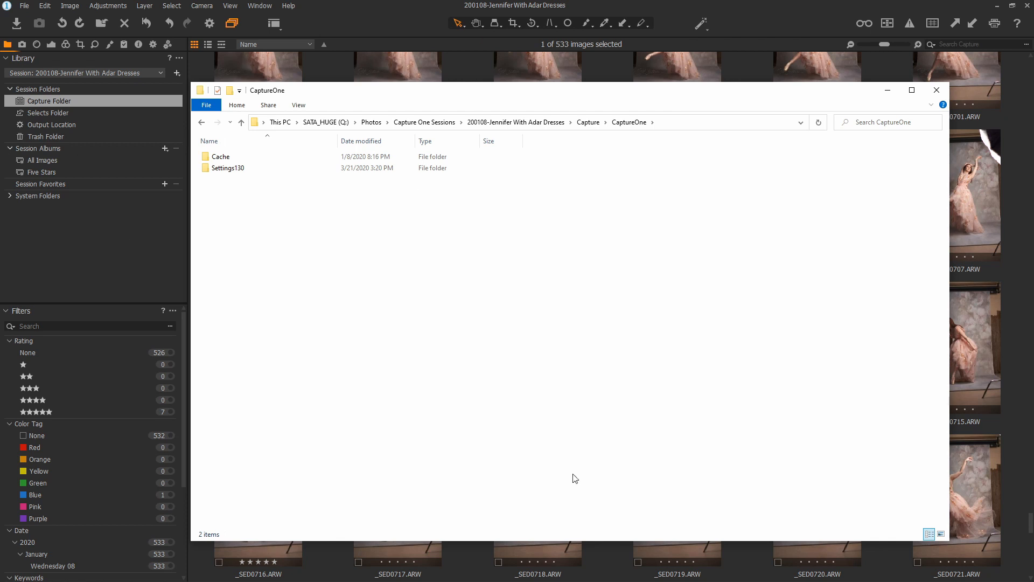
mouse_move(242, 145)
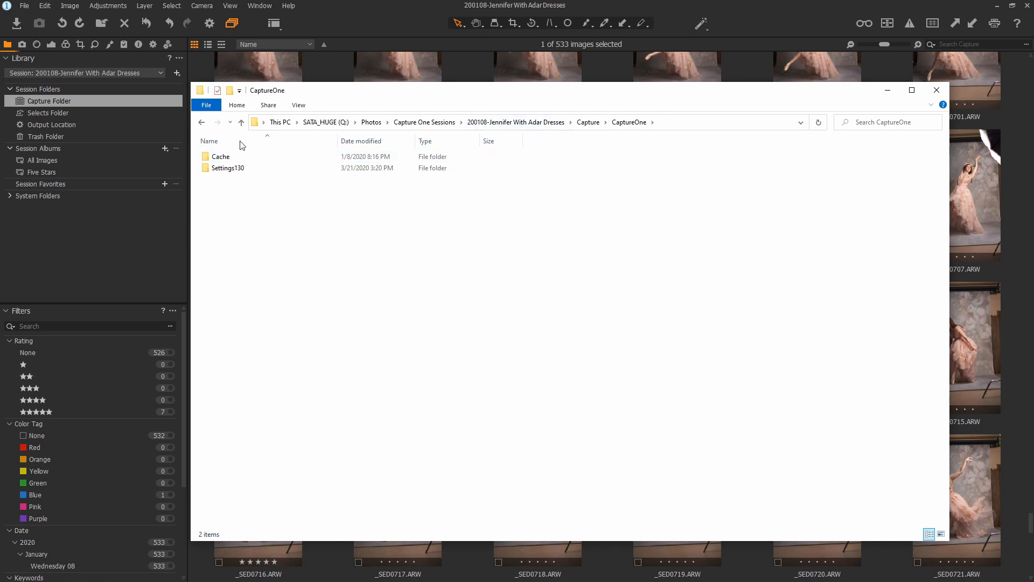
Open the Cache folder and its Proxies folder, holding 1,066 items
left_click(221, 156)
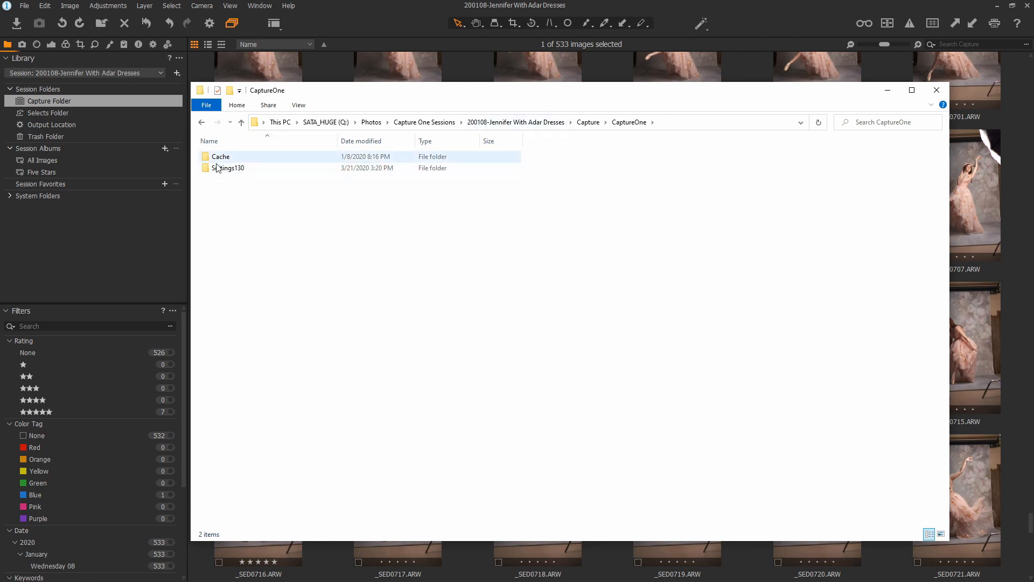
left_click(221, 156)
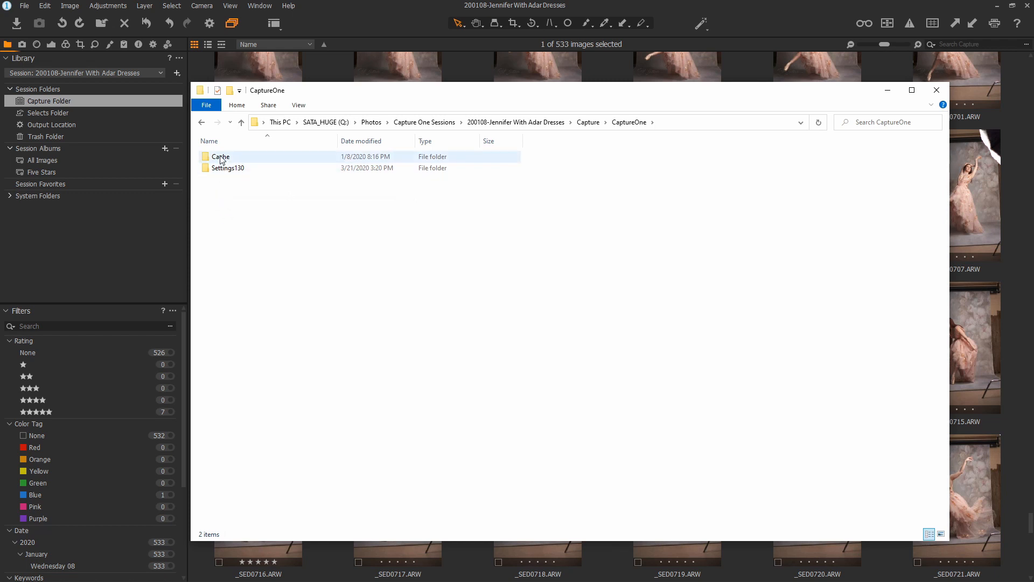
double_click(221, 156)
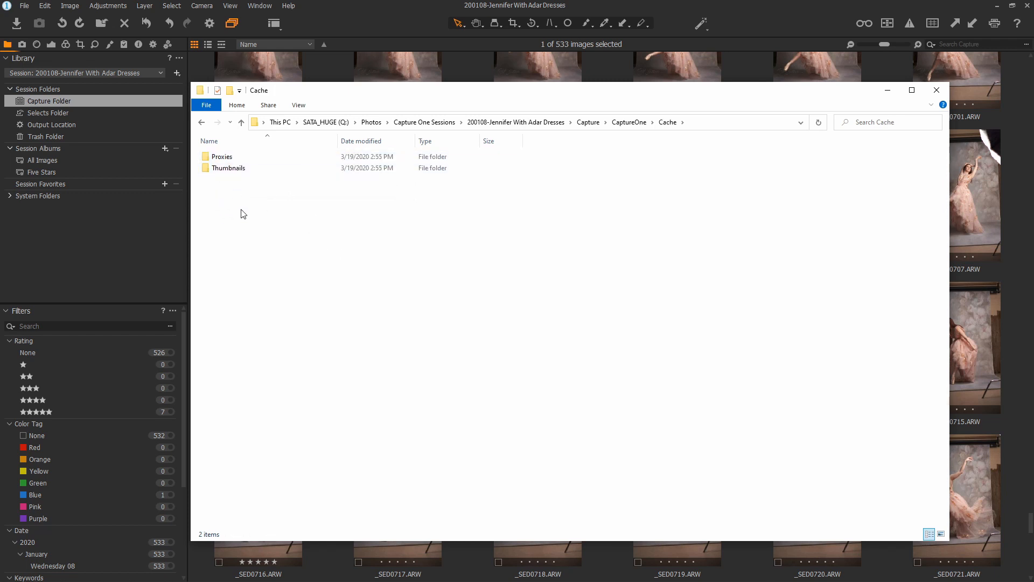
left_click(221, 157)
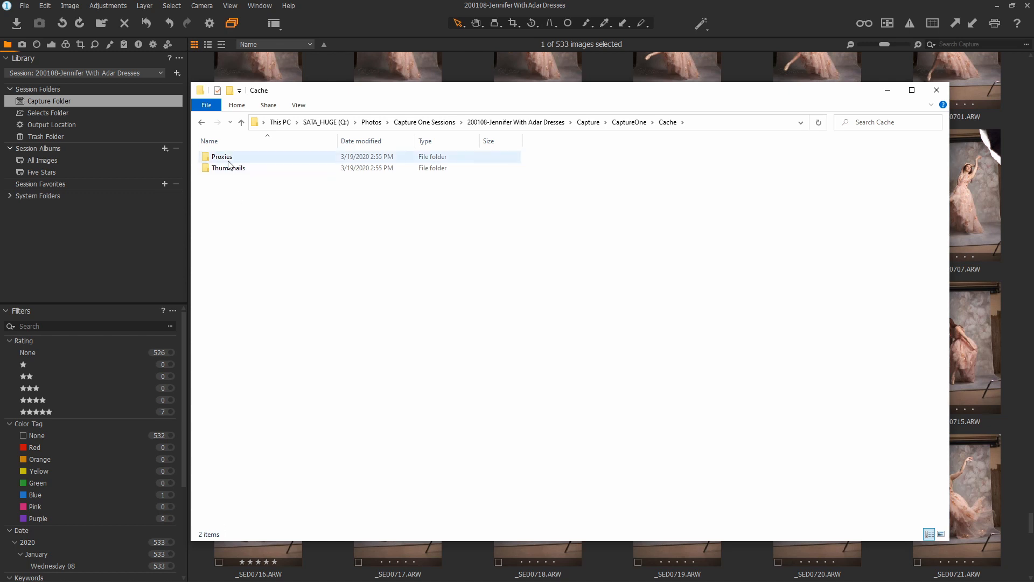
double_click(221, 156)
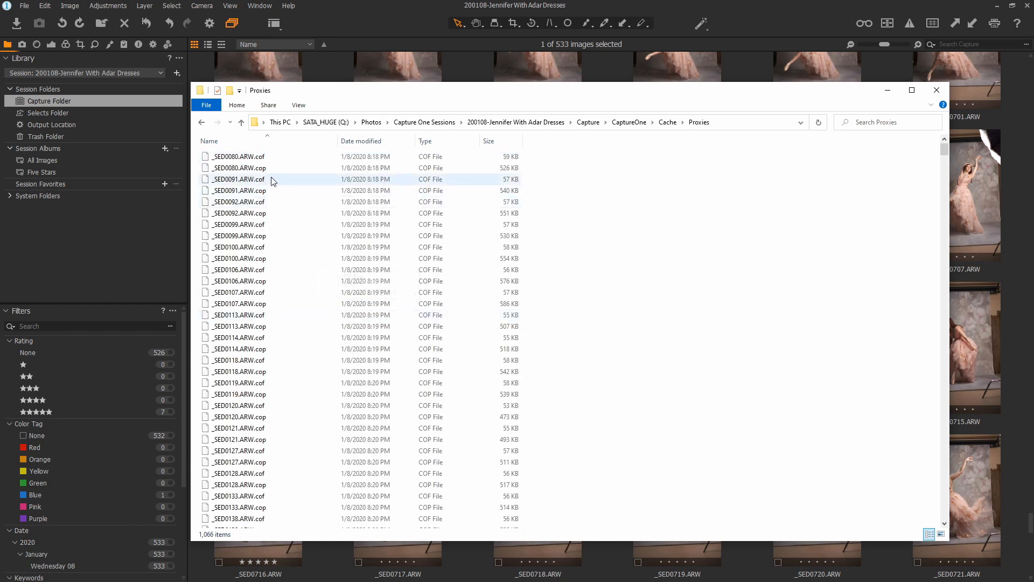
View the Thumbnails folder's 533 items, then go back to the Cache folder
left_click(237, 405)
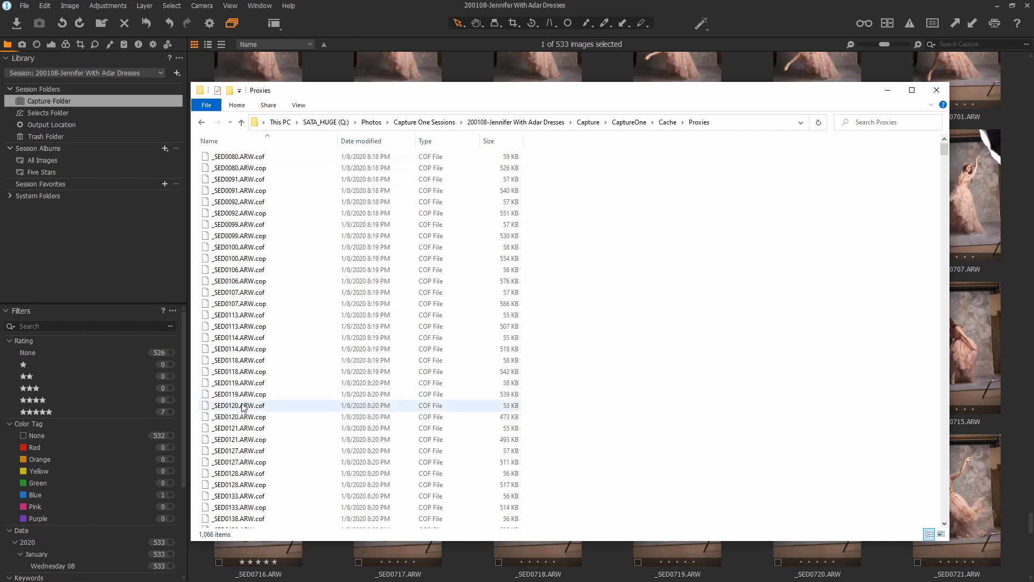
mouse_move(240, 405)
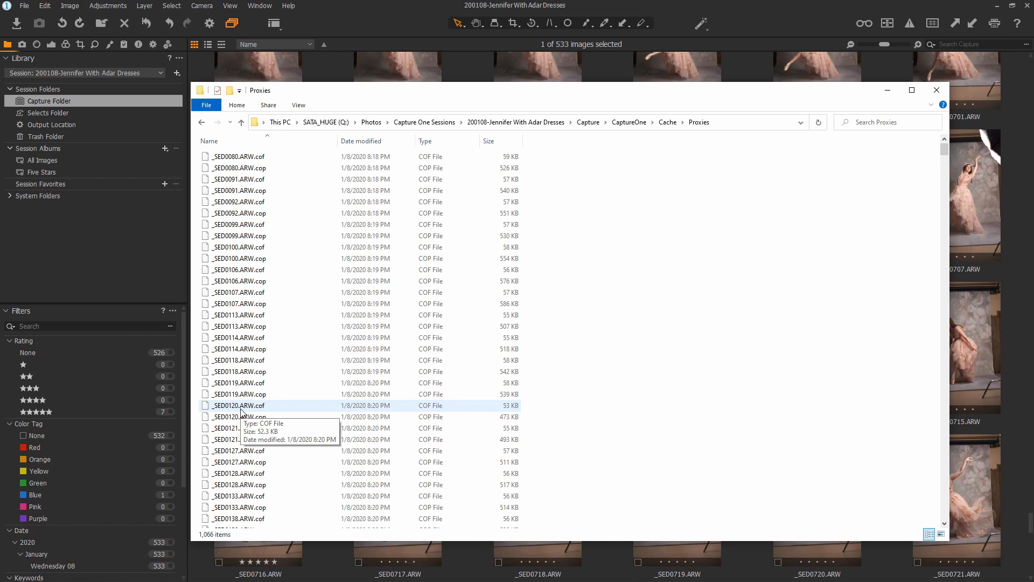
mouse_move(626, 311)
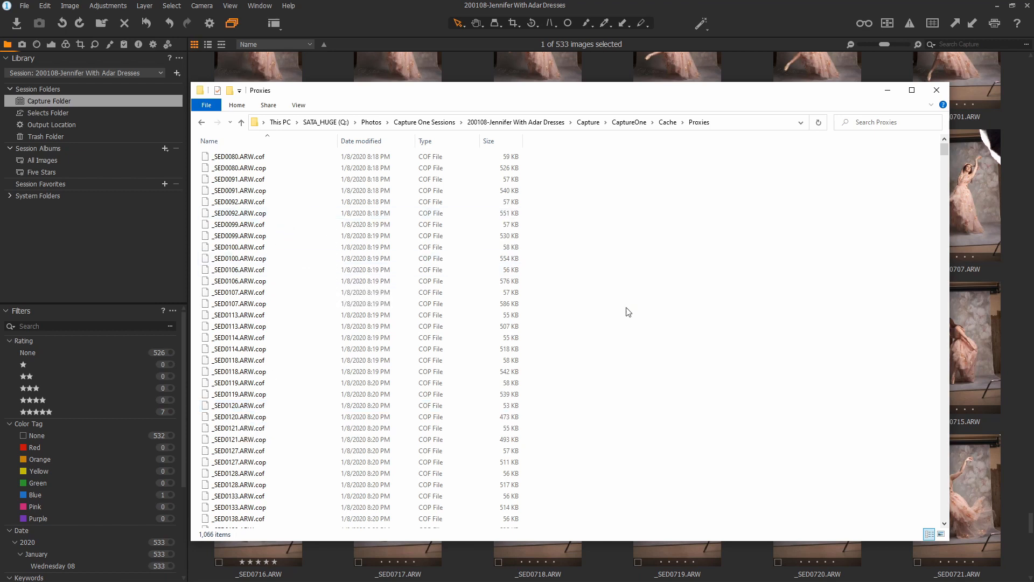
left_click(240, 122)
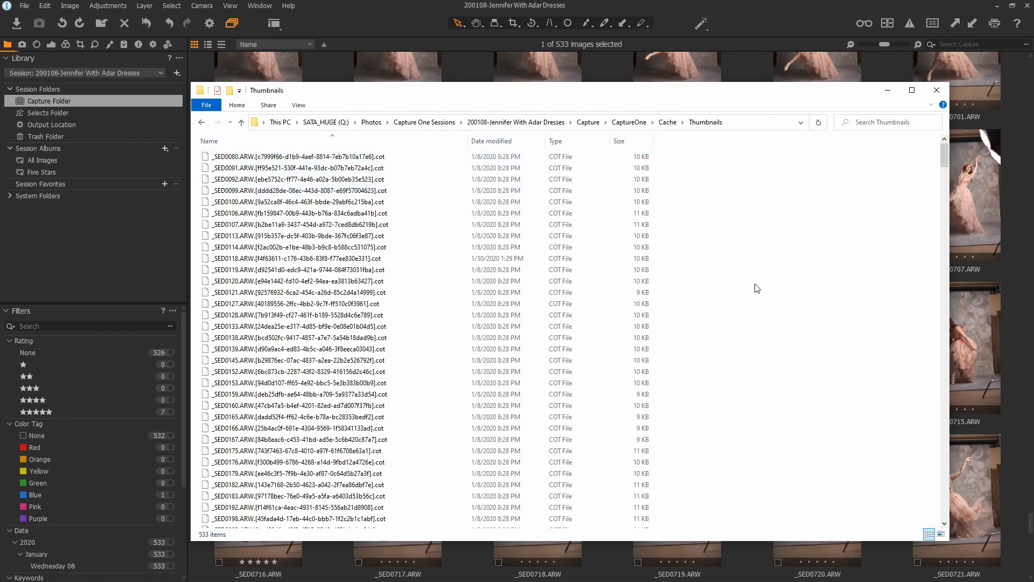
mouse_move(721, 278)
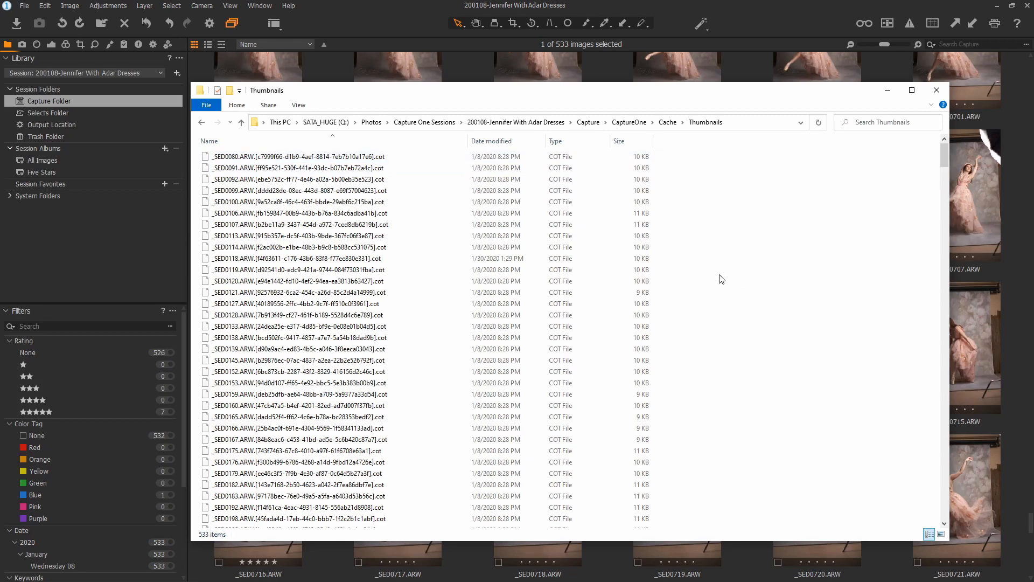
left_click(241, 122)
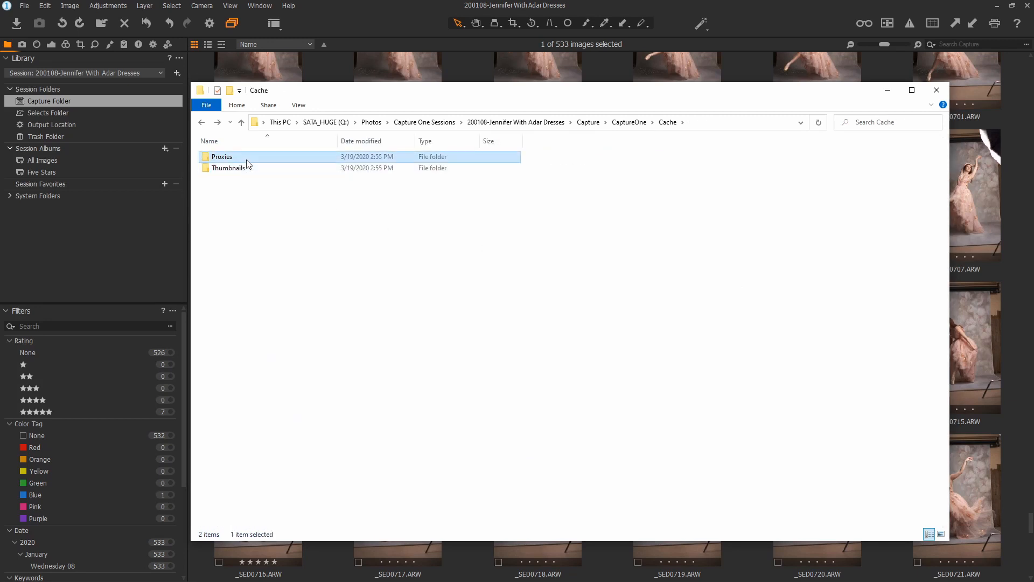
mouse_move(452, 296)
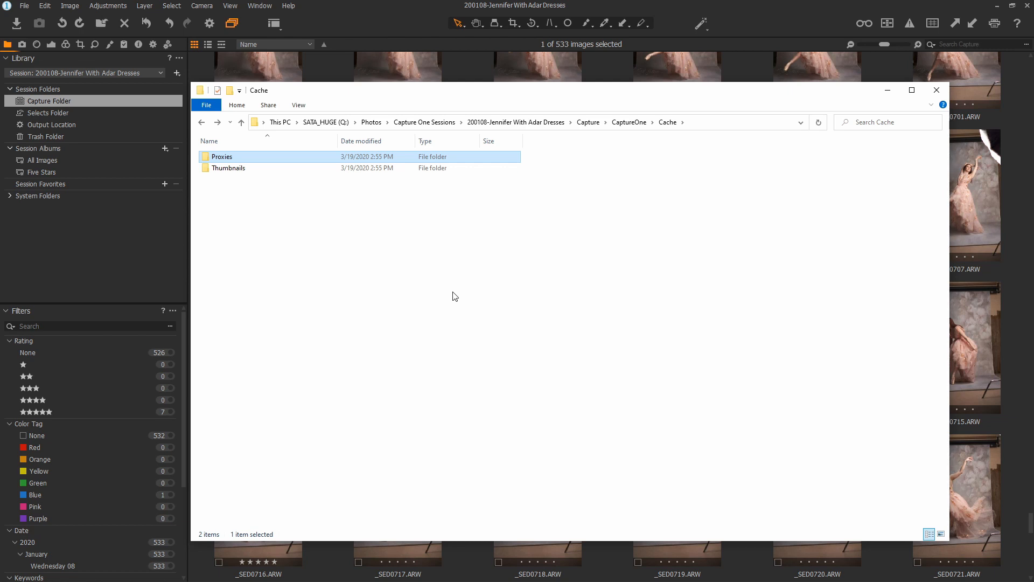
mouse_move(428, 294)
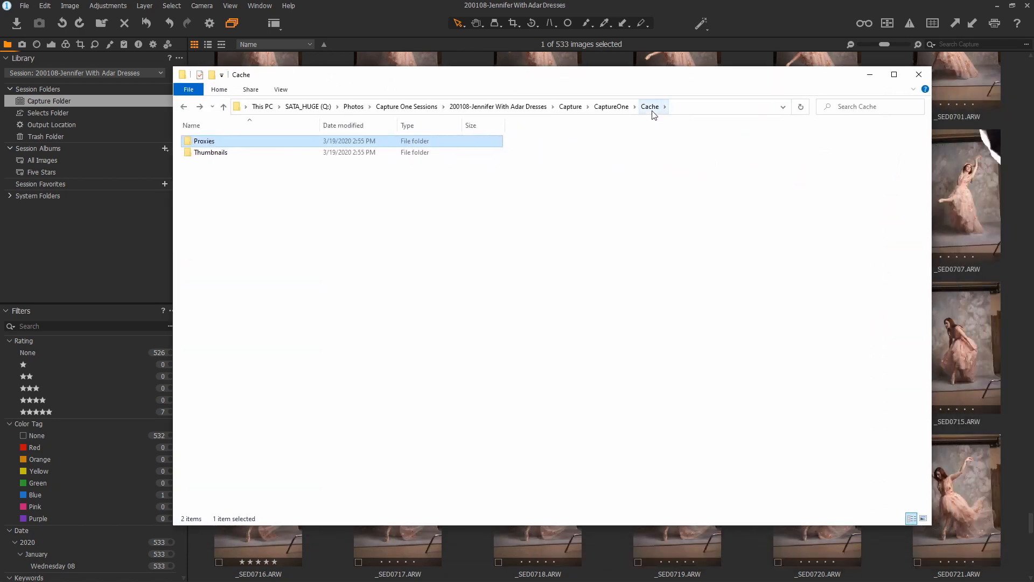
mouse_move(666, 108)
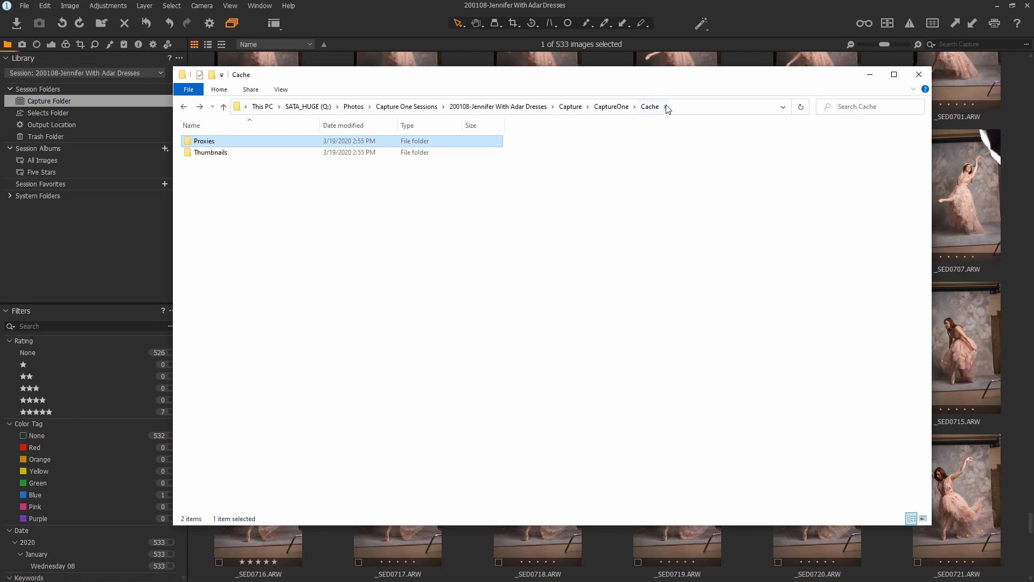
left_click(917, 74)
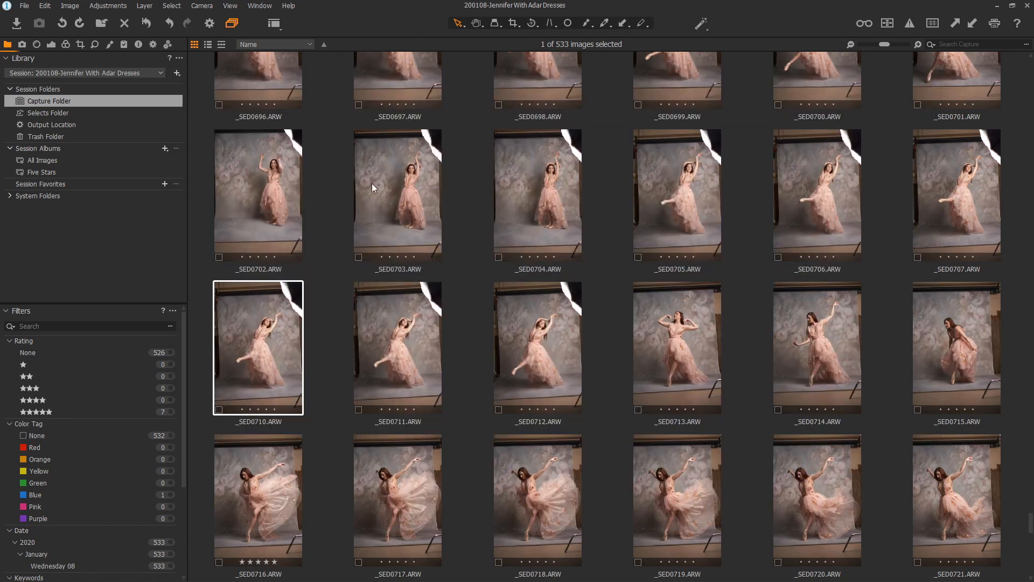
left_click(44, 5)
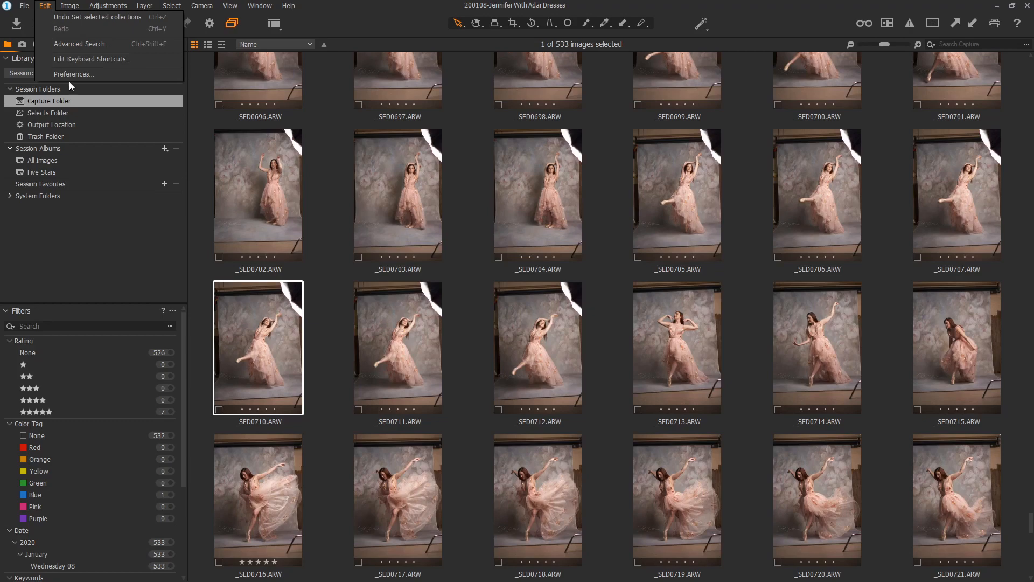
left_click(73, 74)
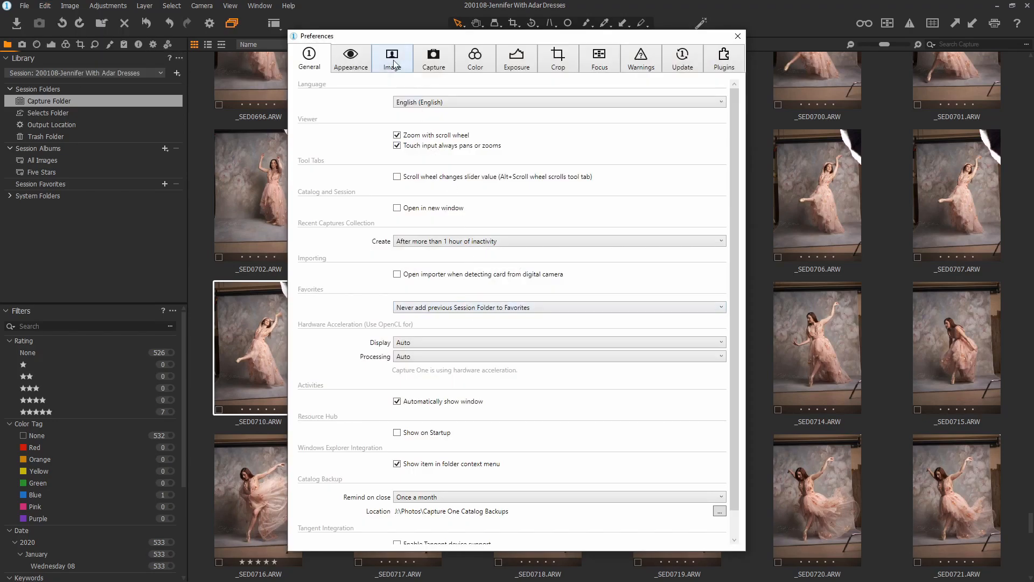
left_click(392, 58)
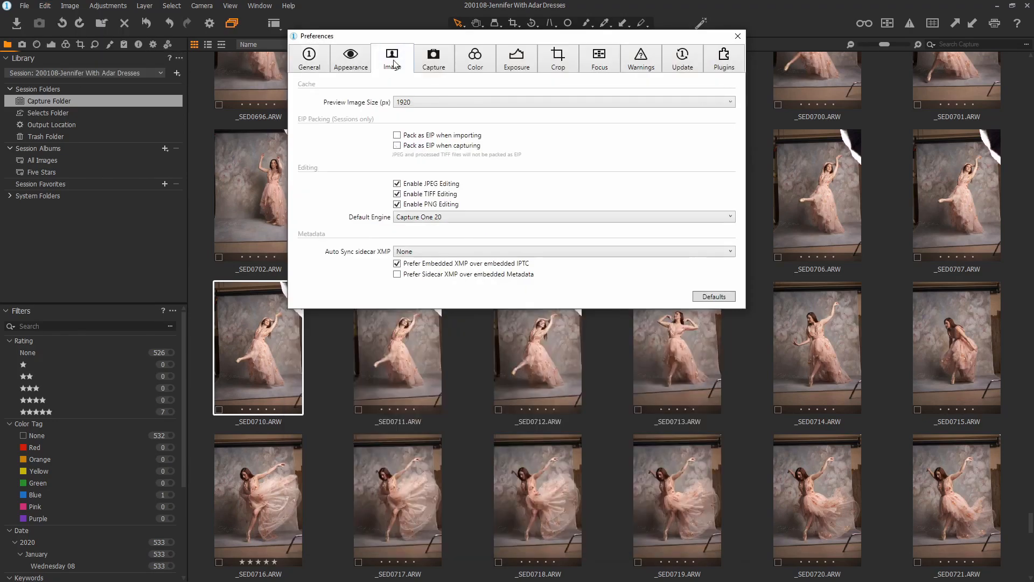
left_click(563, 101)
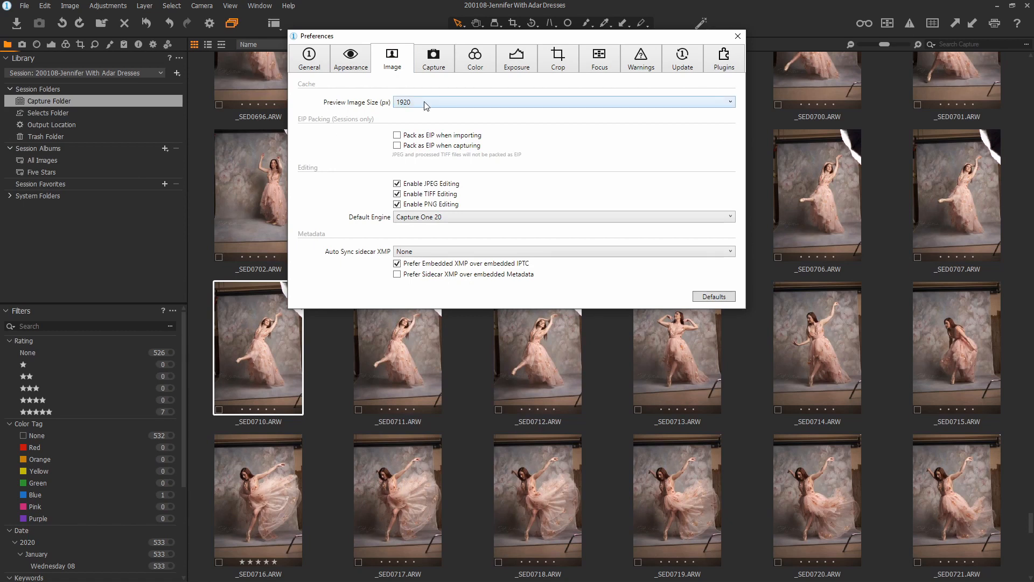
left_click(560, 101)
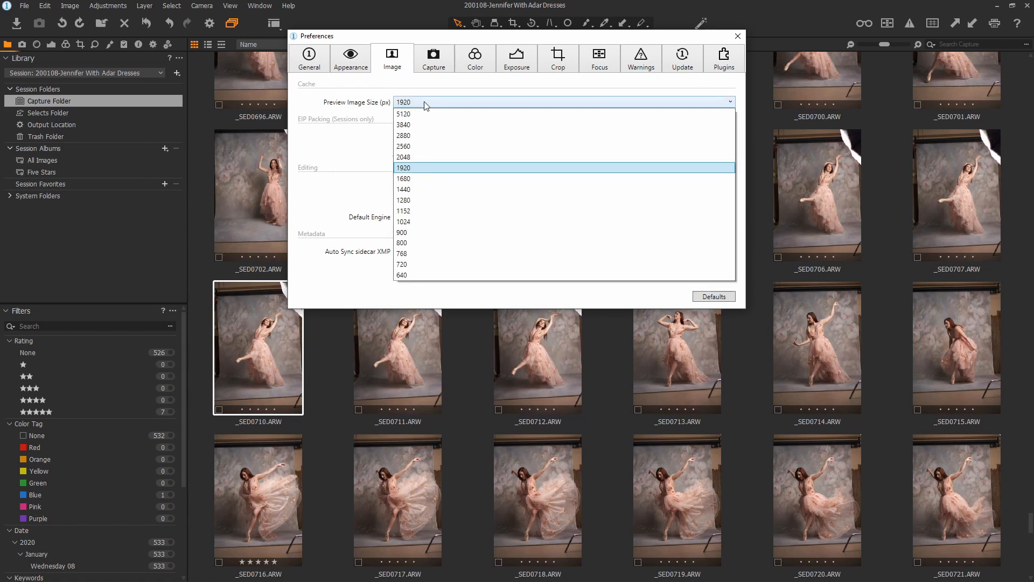
left_click(403, 168)
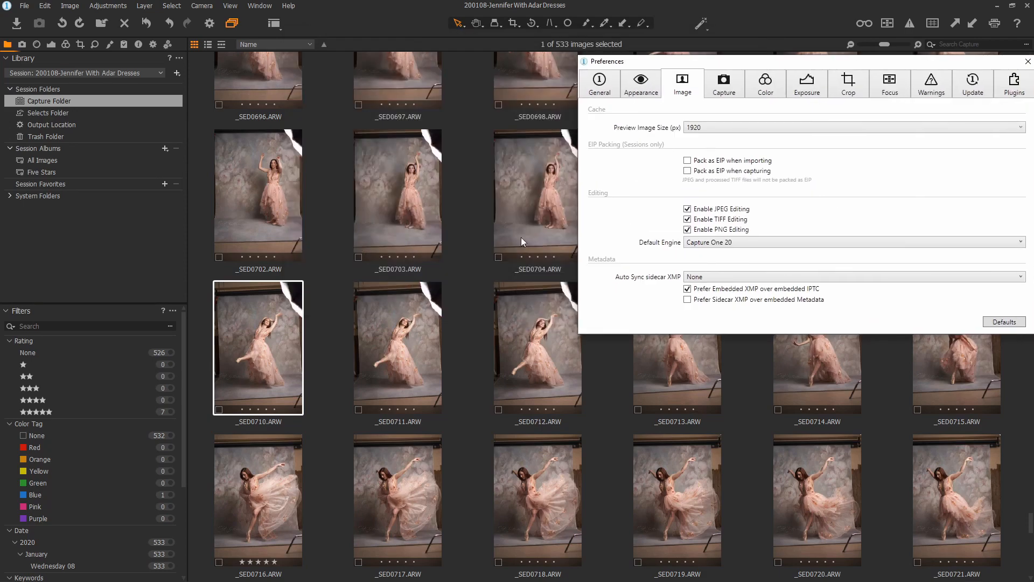
mouse_move(42, 126)
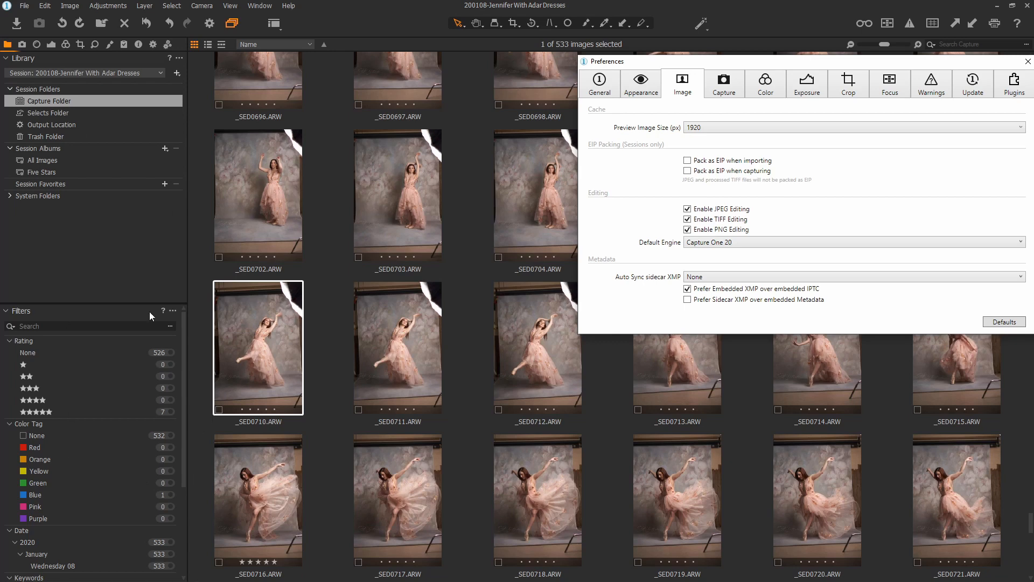
mouse_move(822, 71)
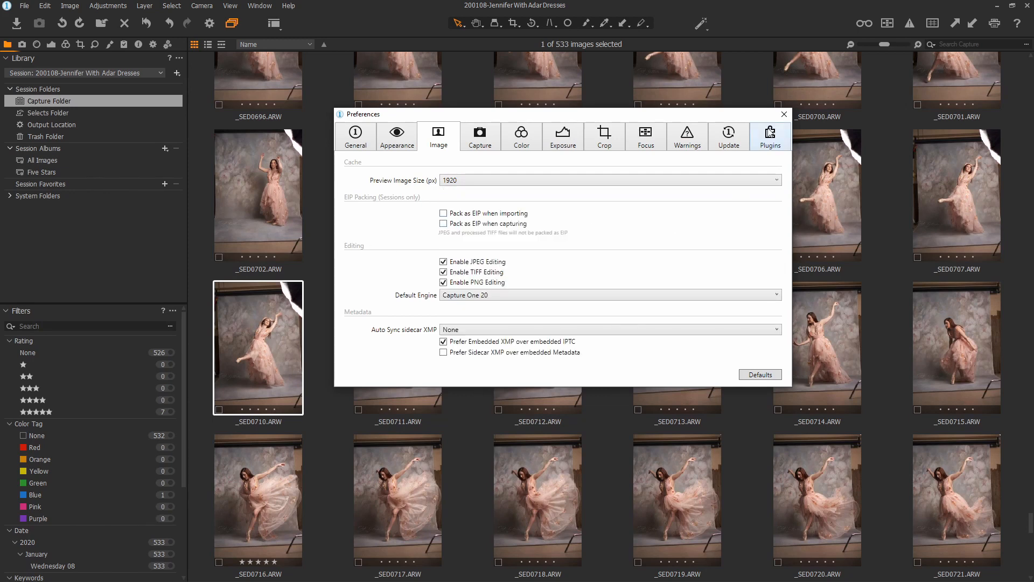
left_click(783, 114)
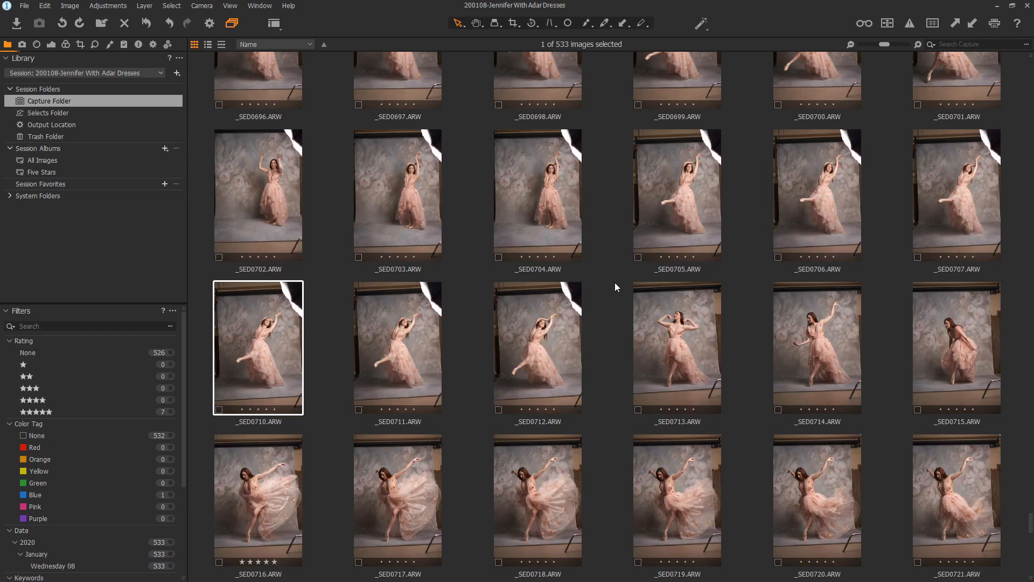
mouse_move(262, 356)
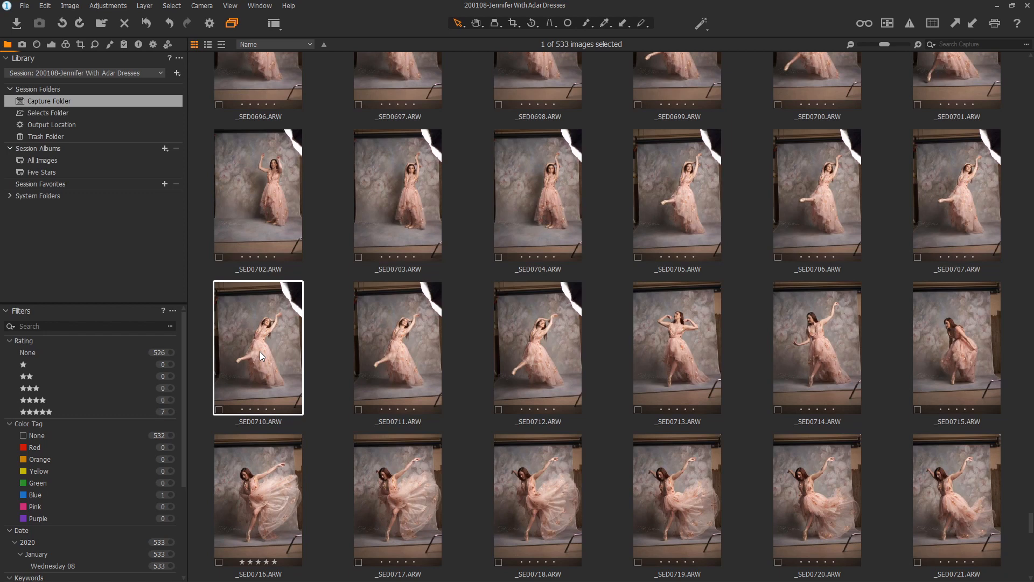
mouse_move(299, 349)
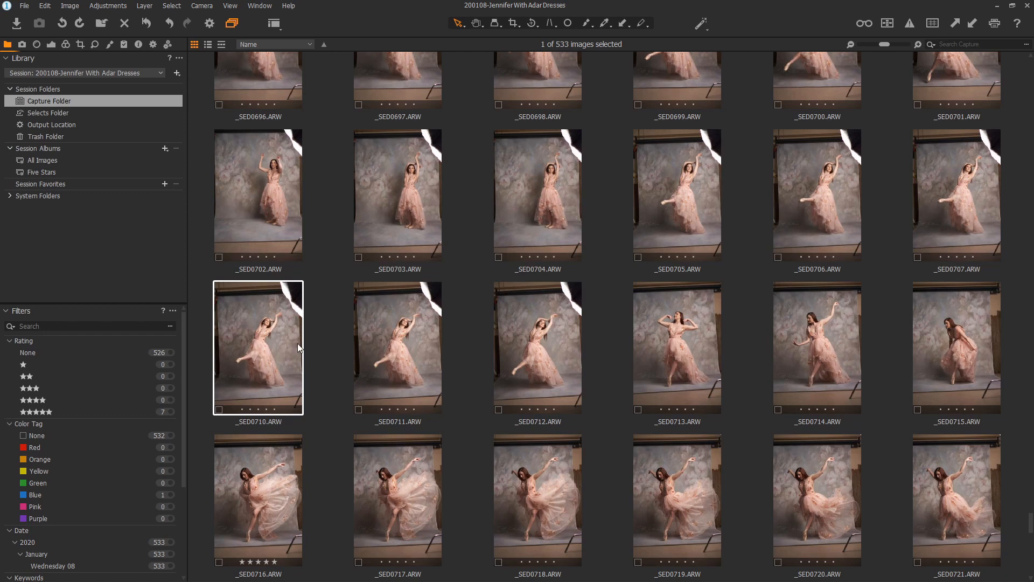
mouse_move(606, 304)
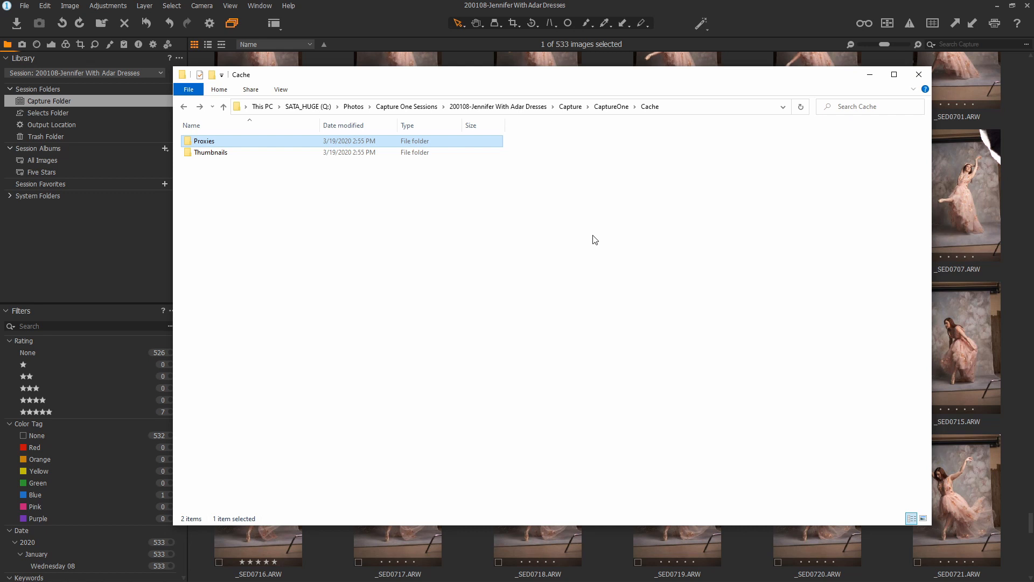
Go up to CaptureOne and open Settings130, listing its 533 .cos settings files
left_click(223, 107)
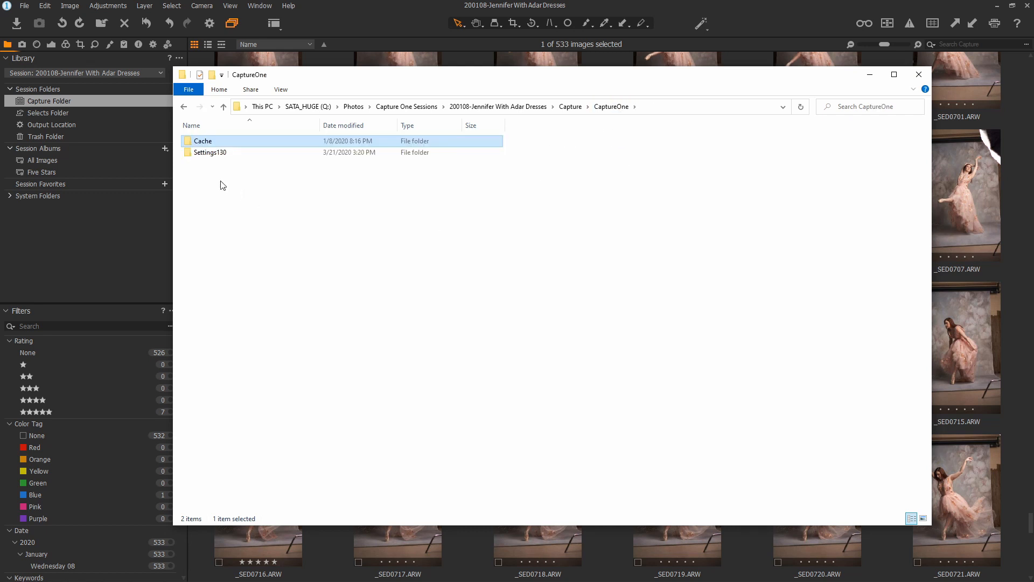
mouse_move(224, 190)
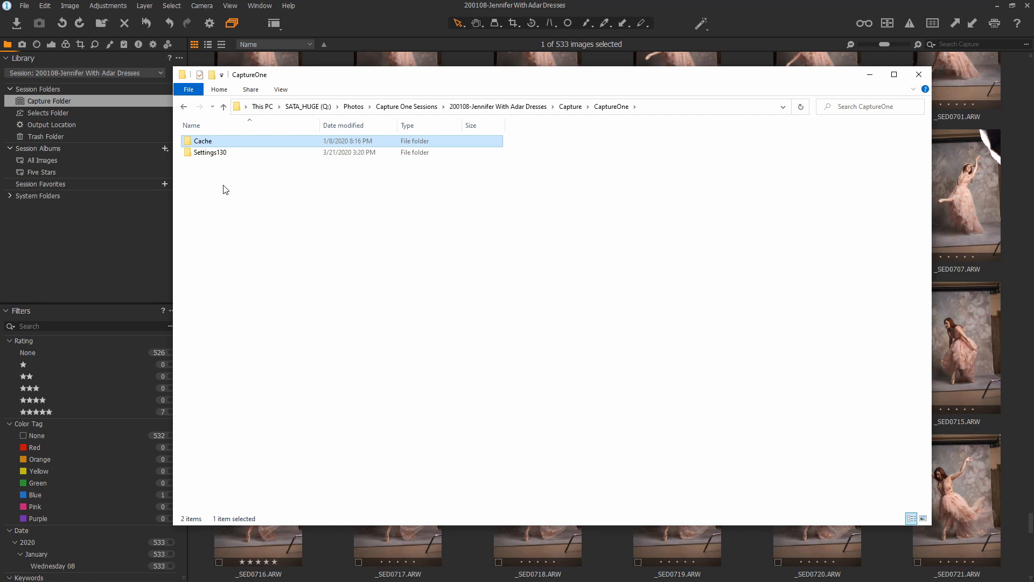
mouse_move(214, 166)
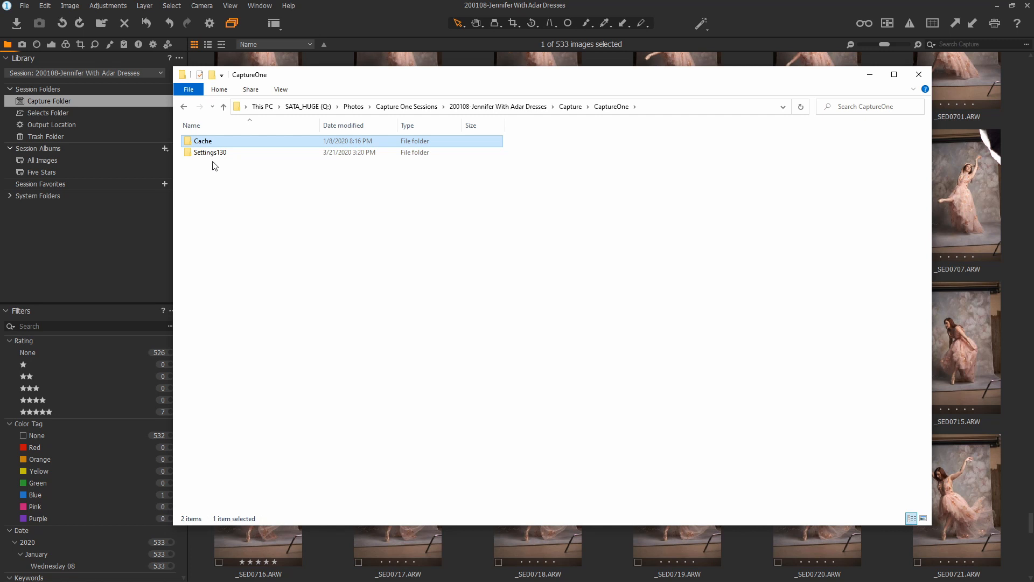
mouse_move(203, 141)
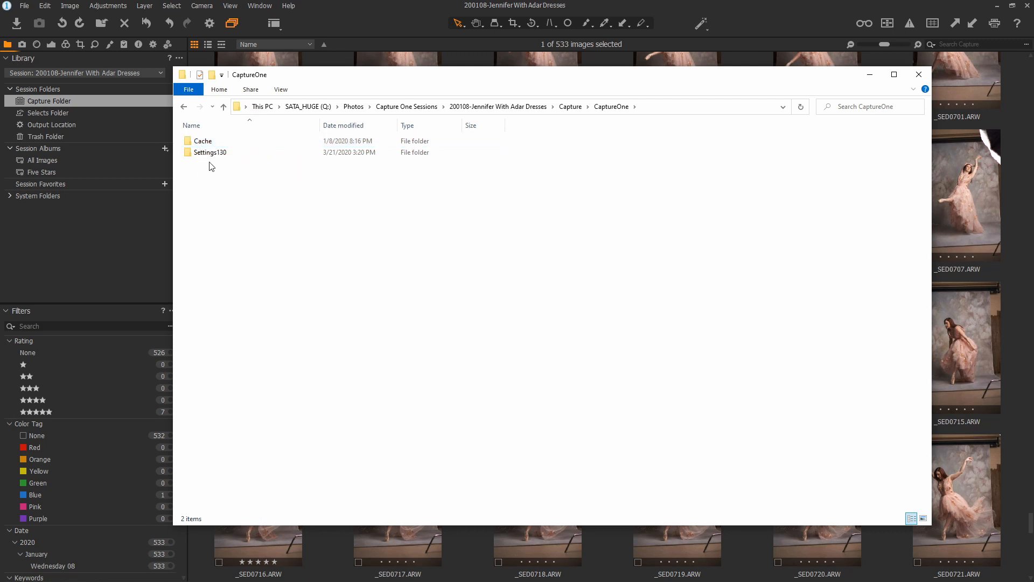
left_click(210, 153)
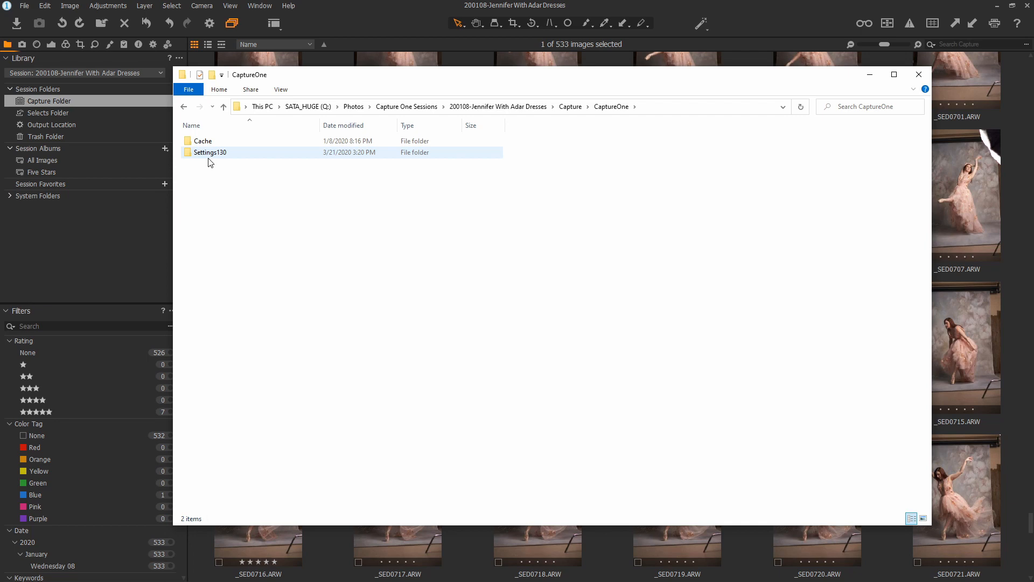
double_click(210, 153)
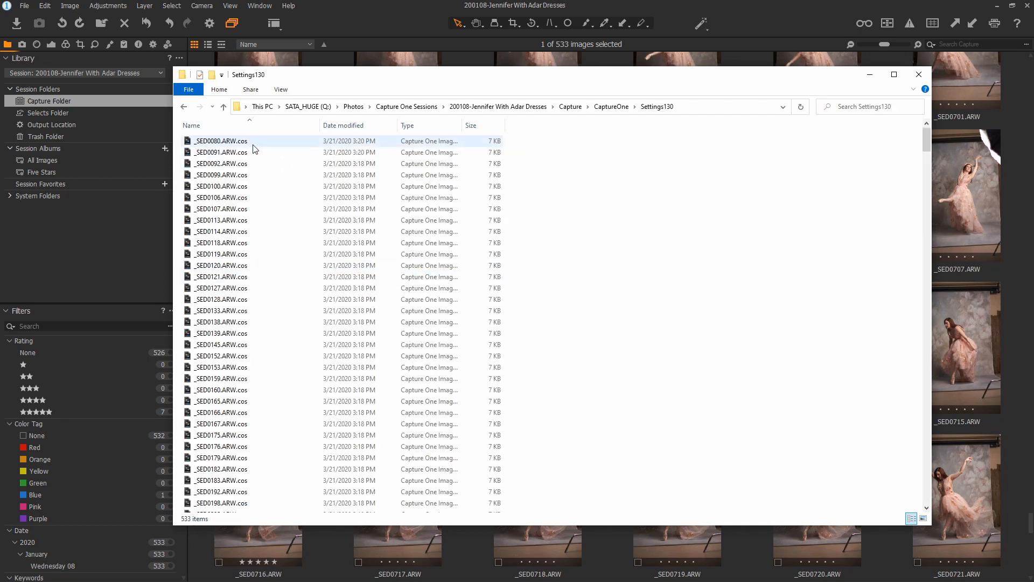
mouse_move(253, 141)
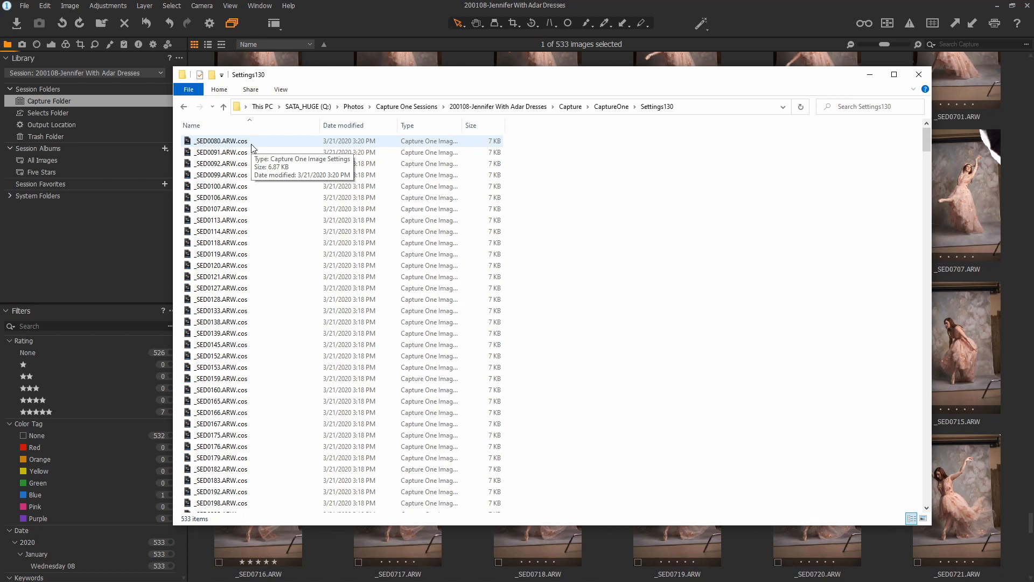
mouse_move(638, 278)
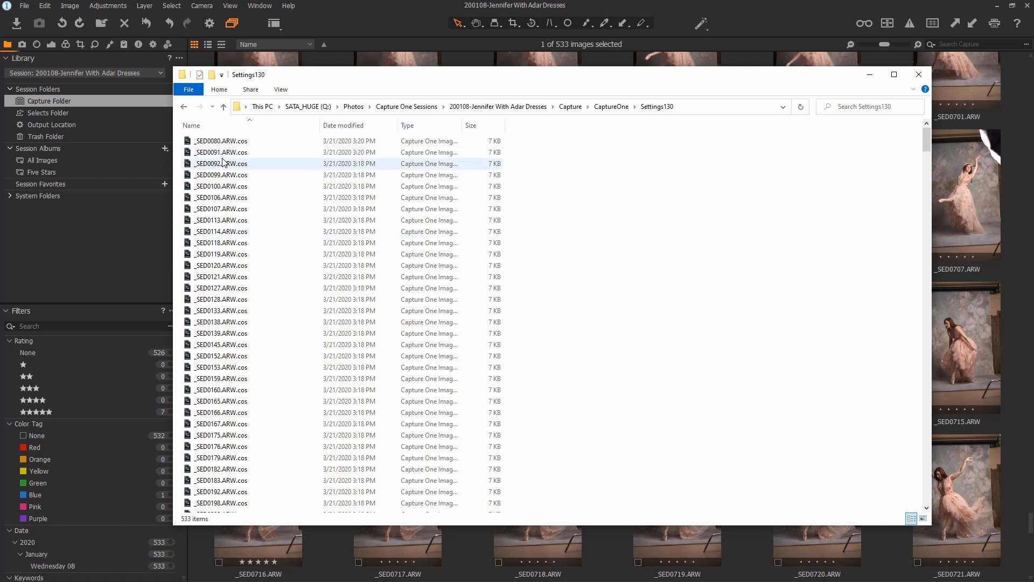
left_click(546, 300)
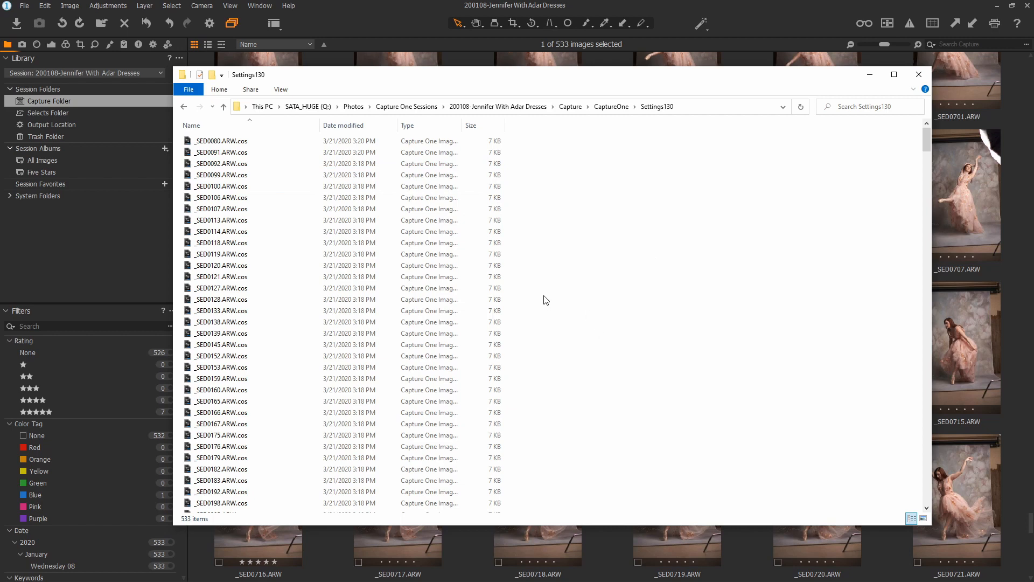
mouse_move(550, 305)
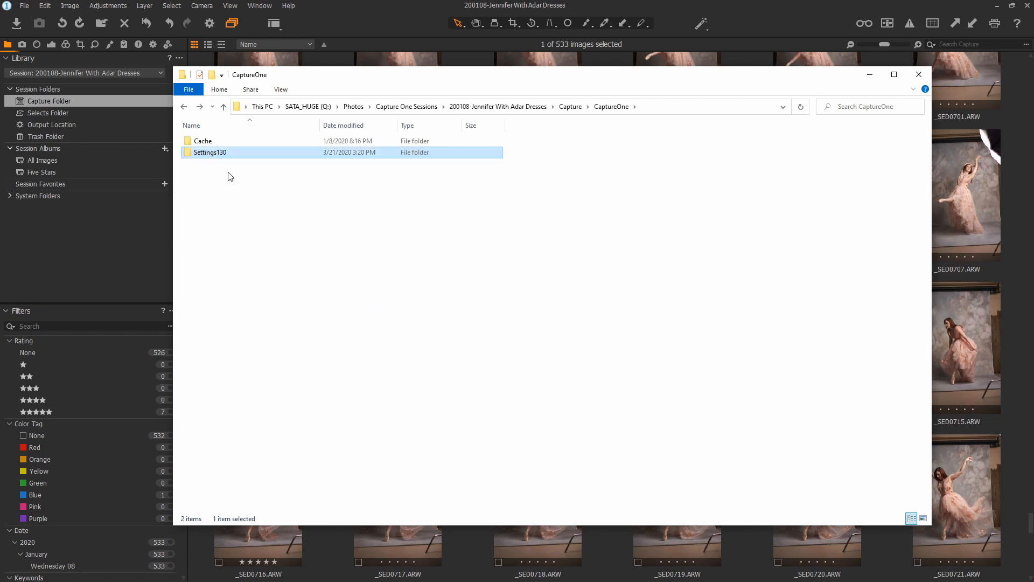
double_click(210, 152)
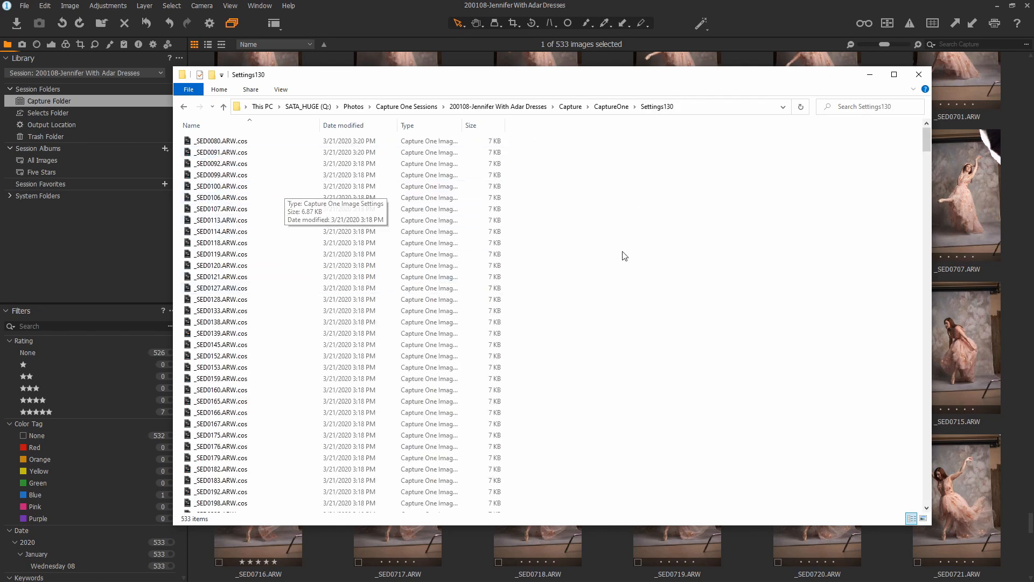
mouse_move(754, 18)
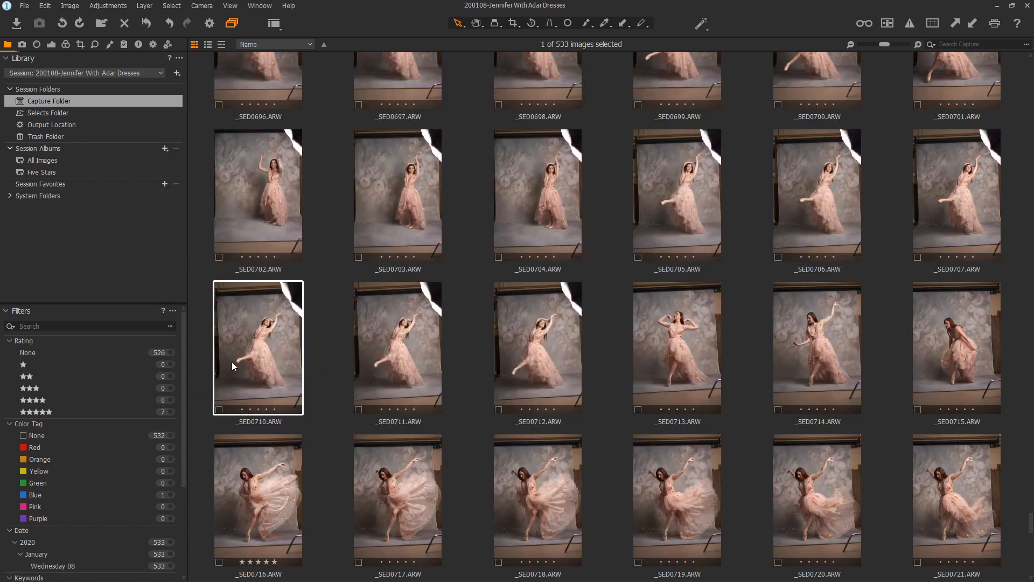
Switch the Library to the Selects folder and pack _SED0708 as an EIP
right_click(258, 347)
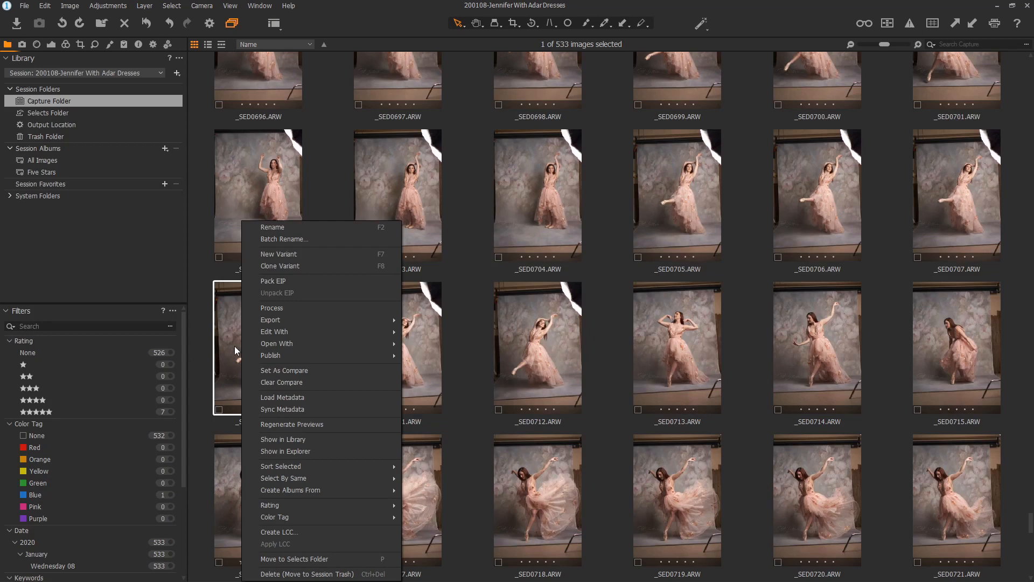
mouse_move(293, 285)
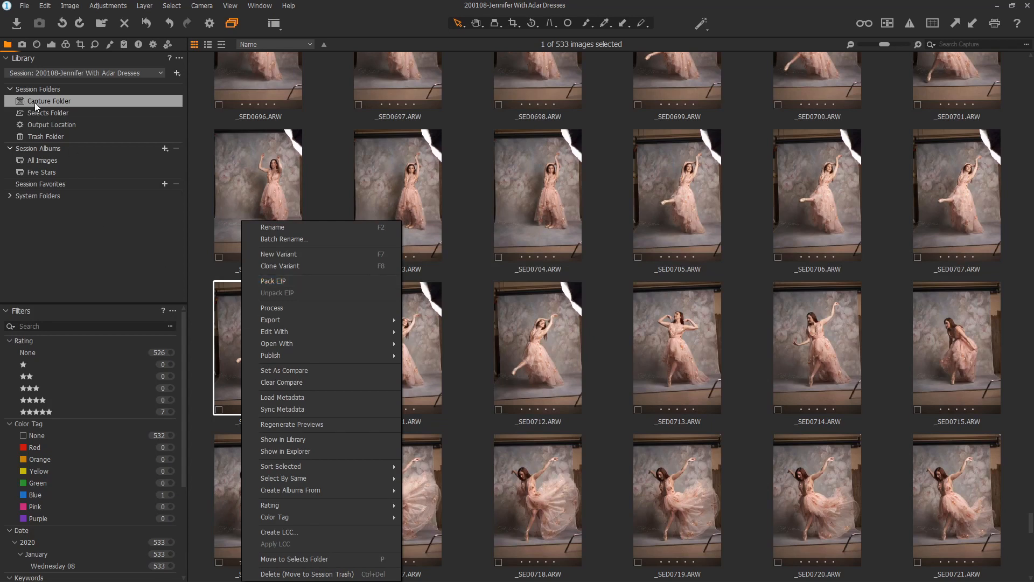
left_click(48, 112)
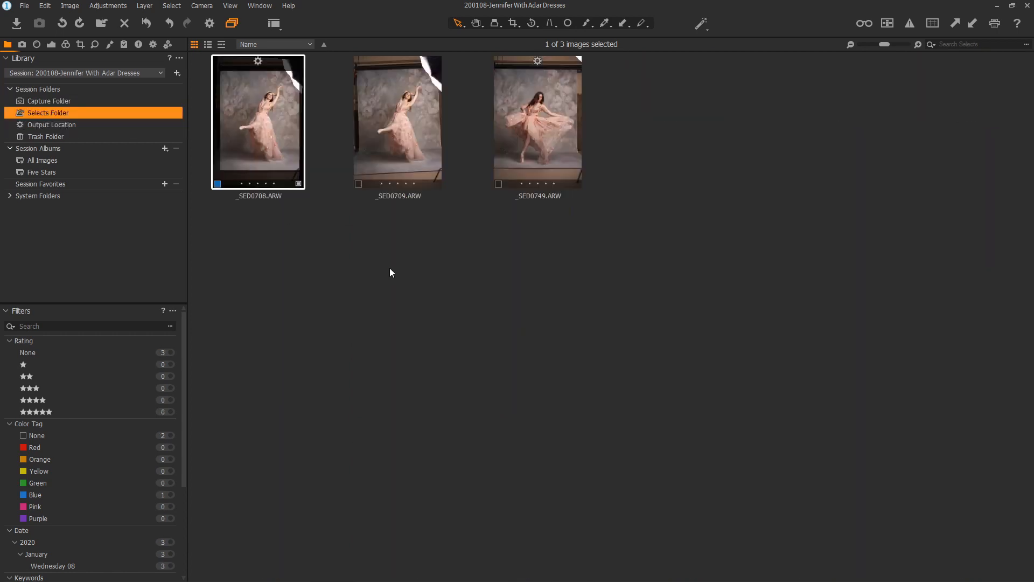
mouse_move(276, 124)
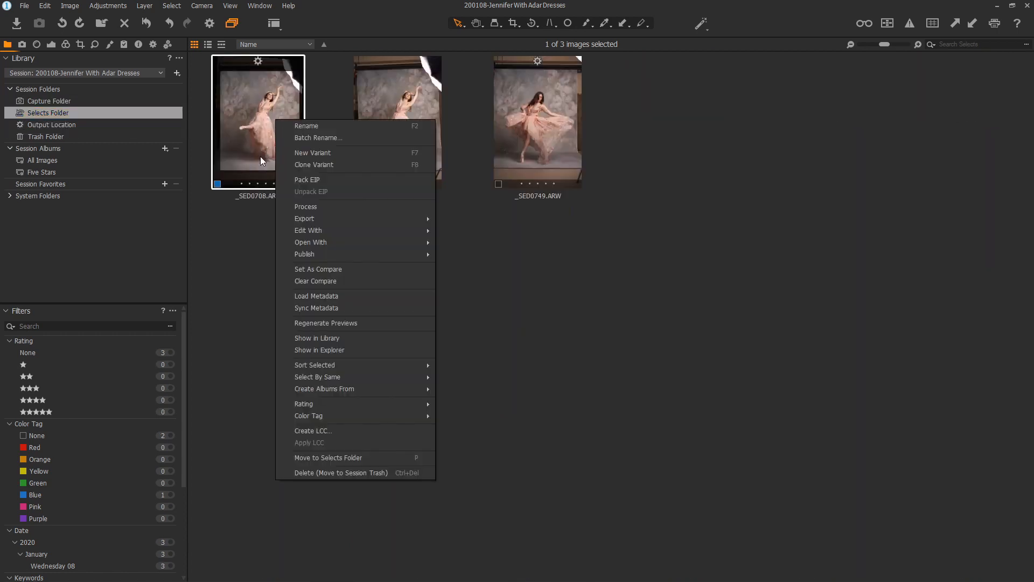
left_click(319, 350)
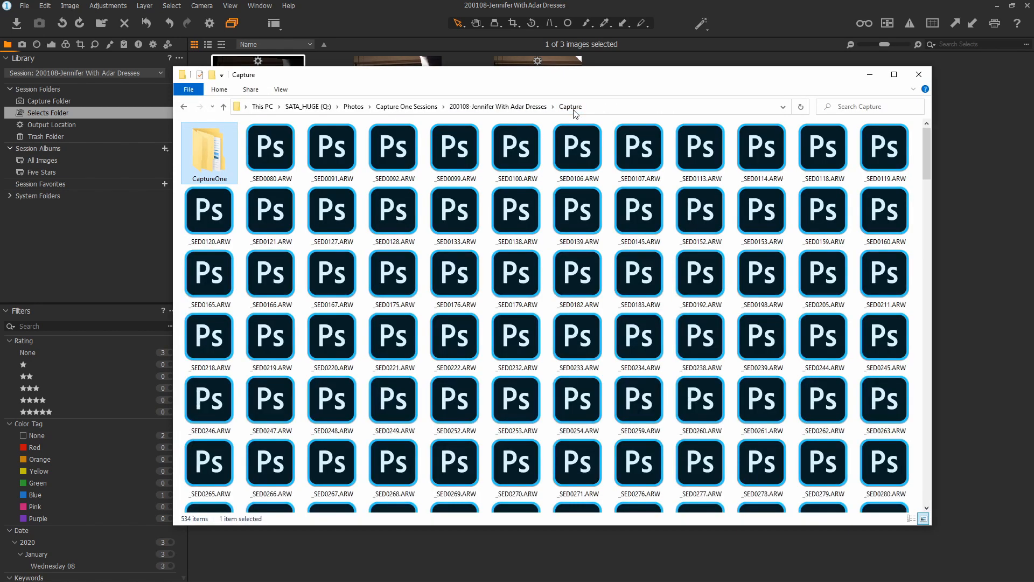
Navigate Explorer to Selects to confirm _SED0708.eip sits beside two ARW files
left_click(554, 106)
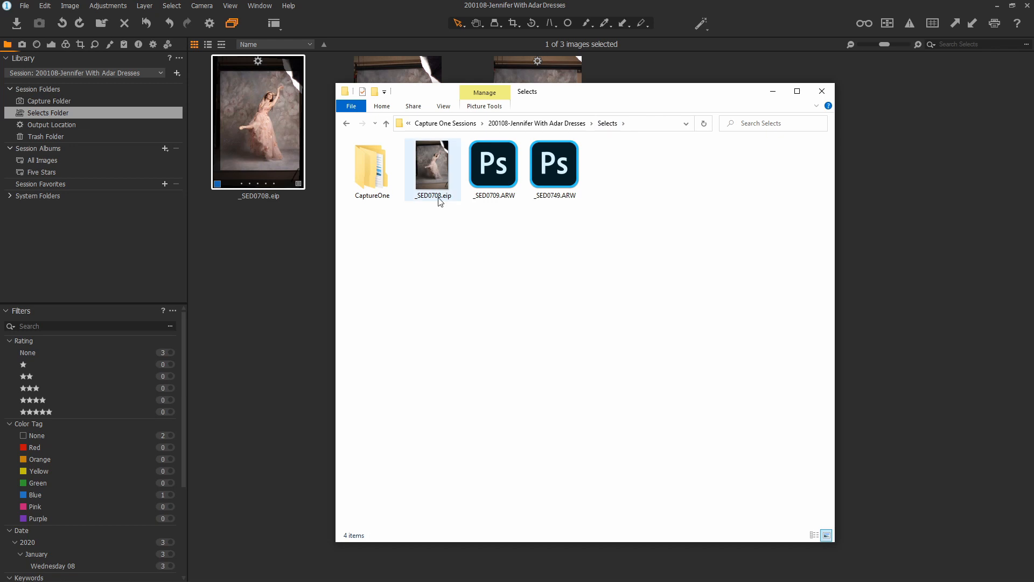
mouse_move(421, 173)
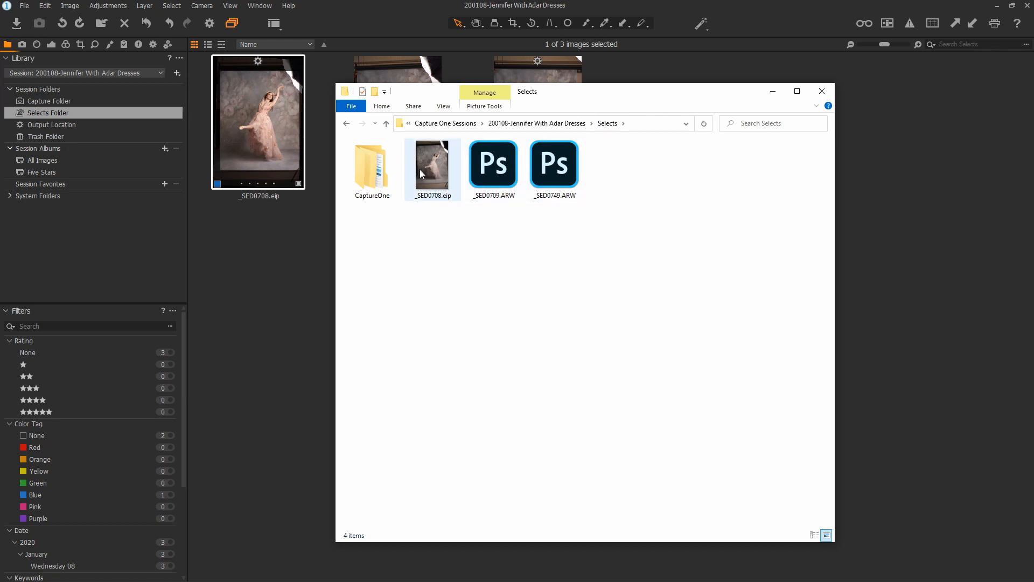
mouse_move(443, 206)
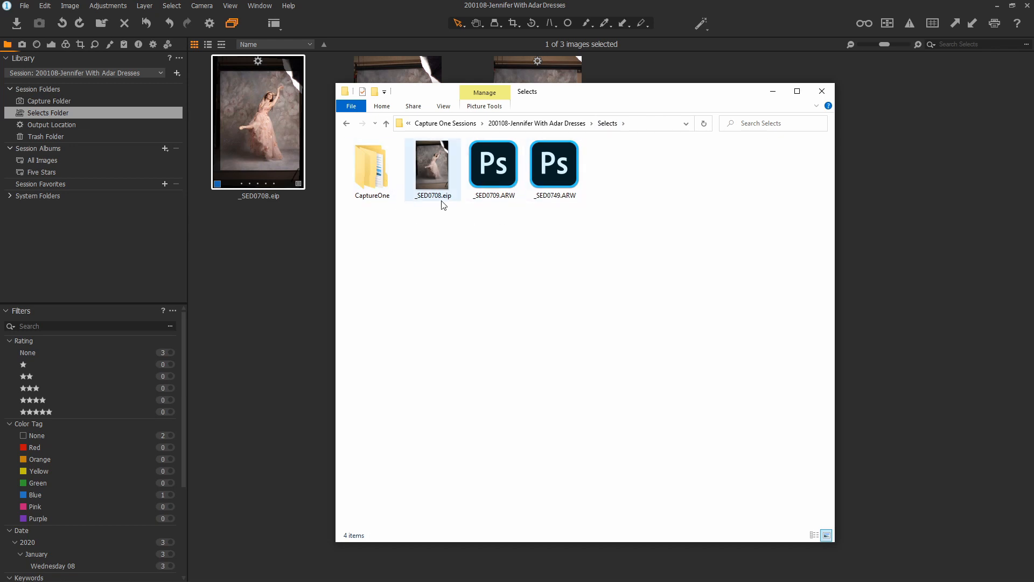
left_click(371, 164)
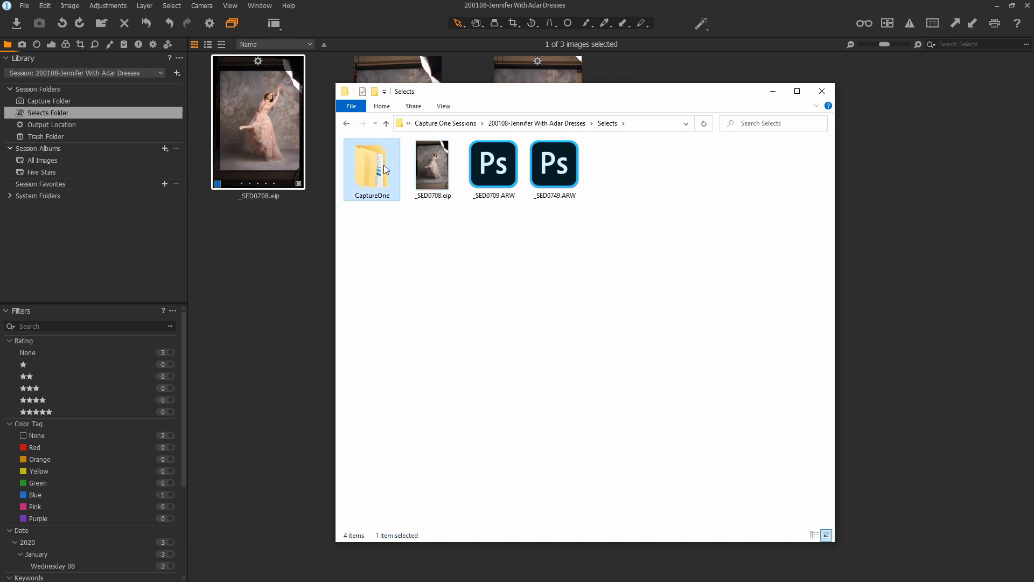
double_click(371, 163)
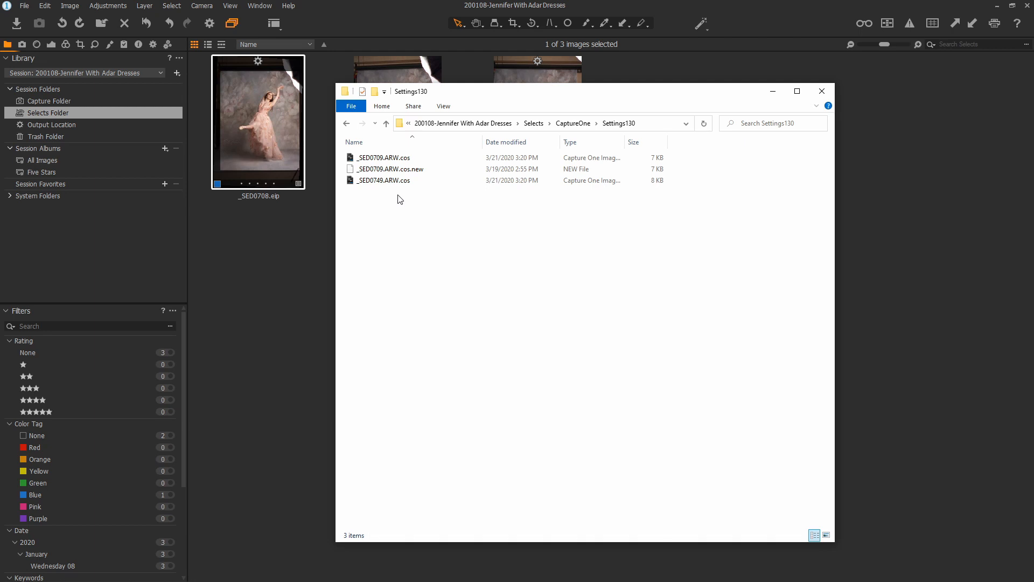
mouse_move(523, 285)
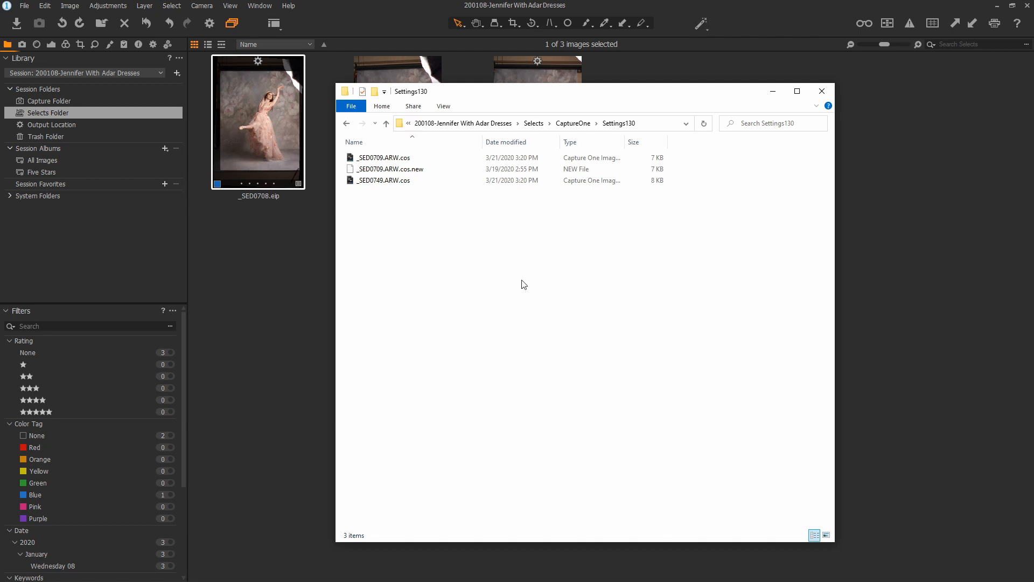
left_click(386, 124)
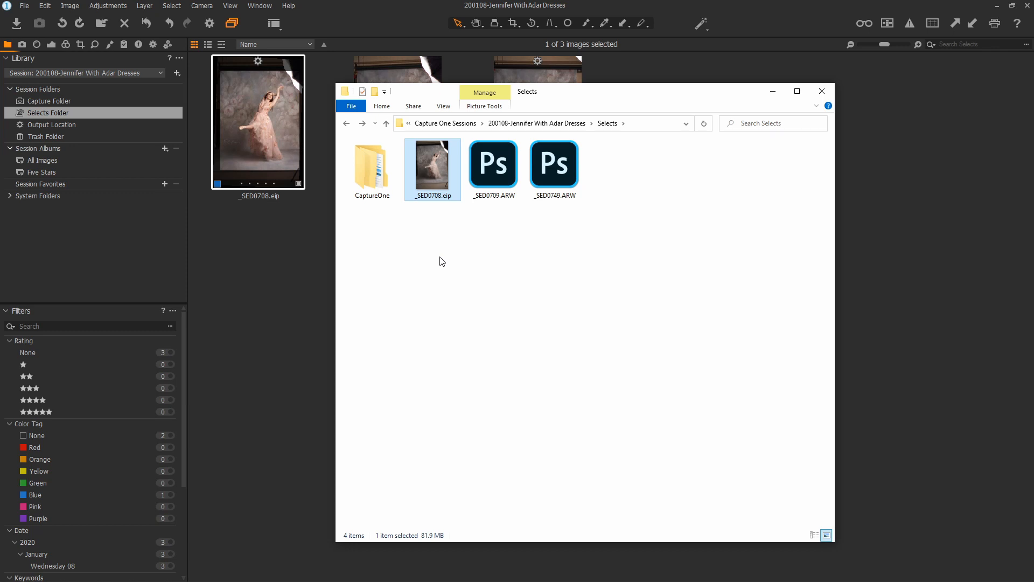
mouse_move(446, 256)
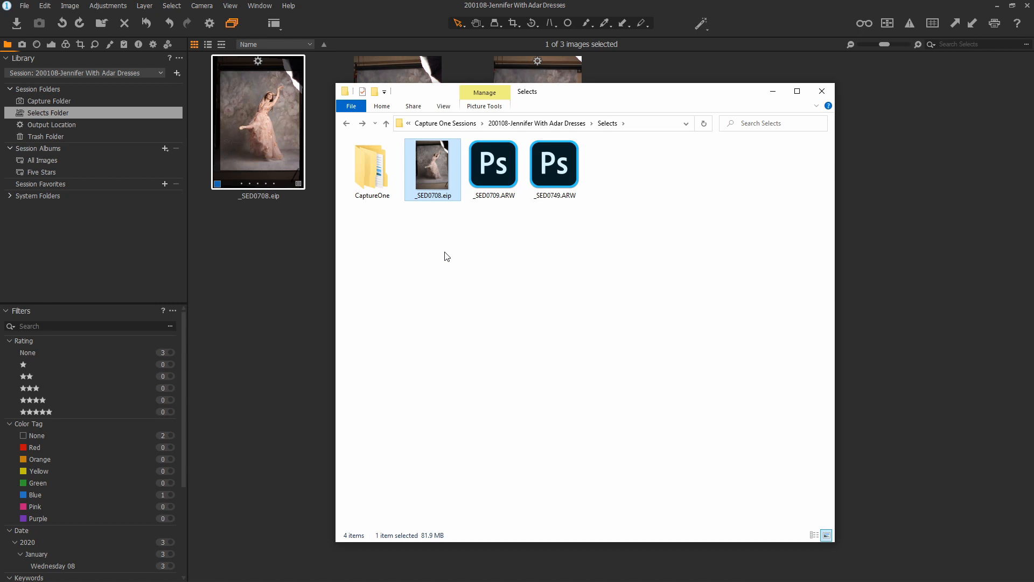
mouse_move(415, 221)
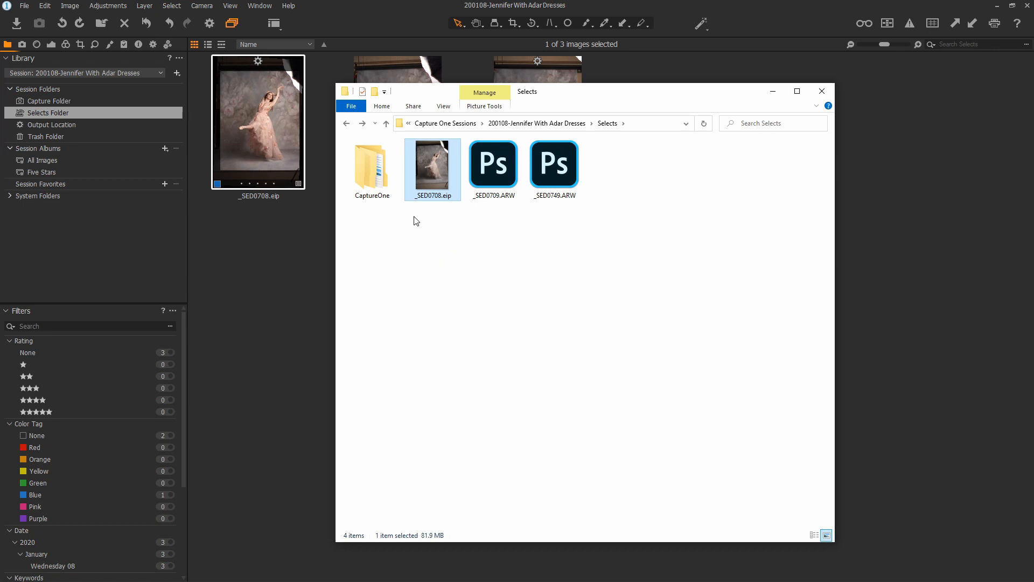
mouse_move(446, 256)
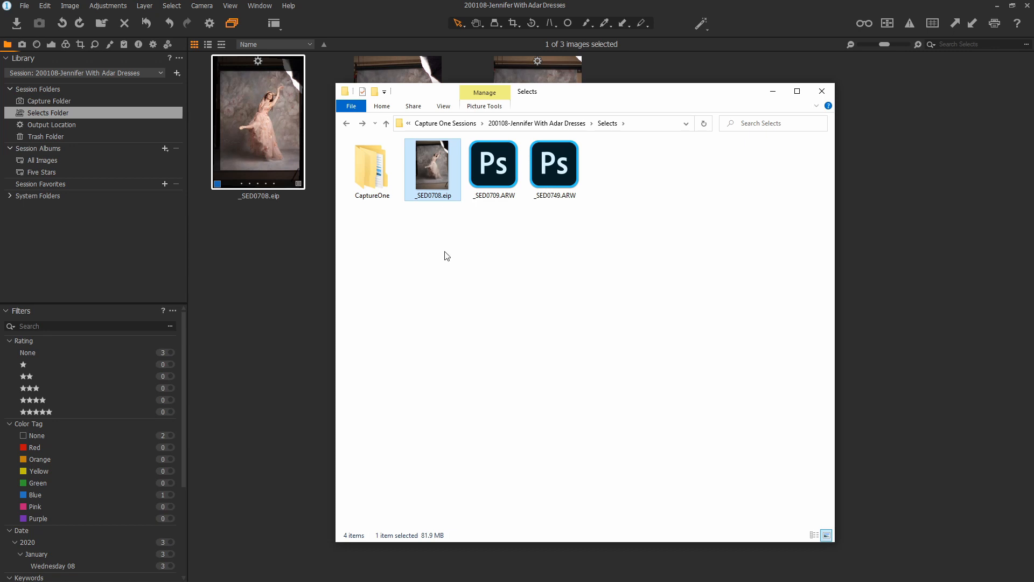
mouse_move(443, 256)
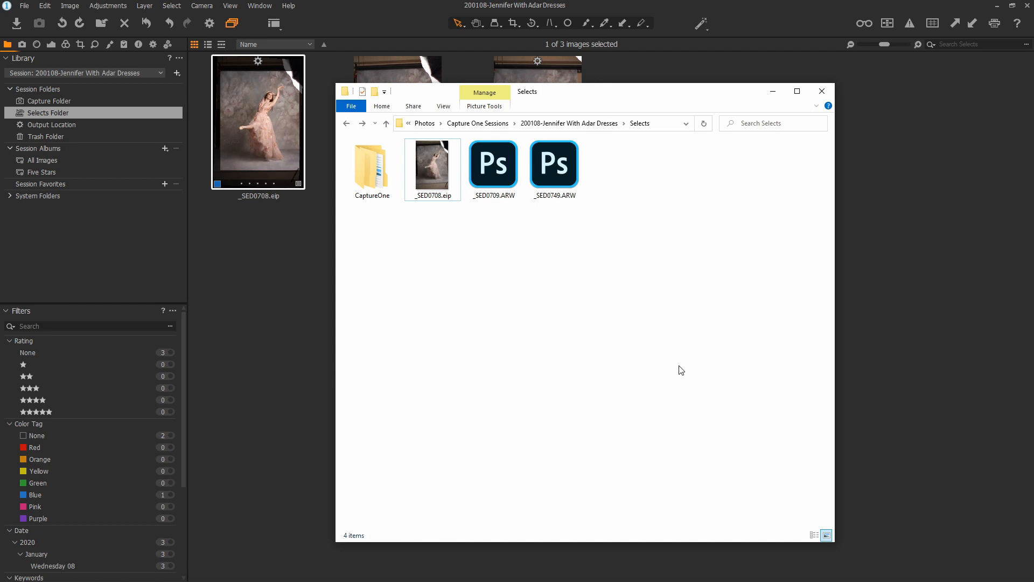
mouse_move(470, 231)
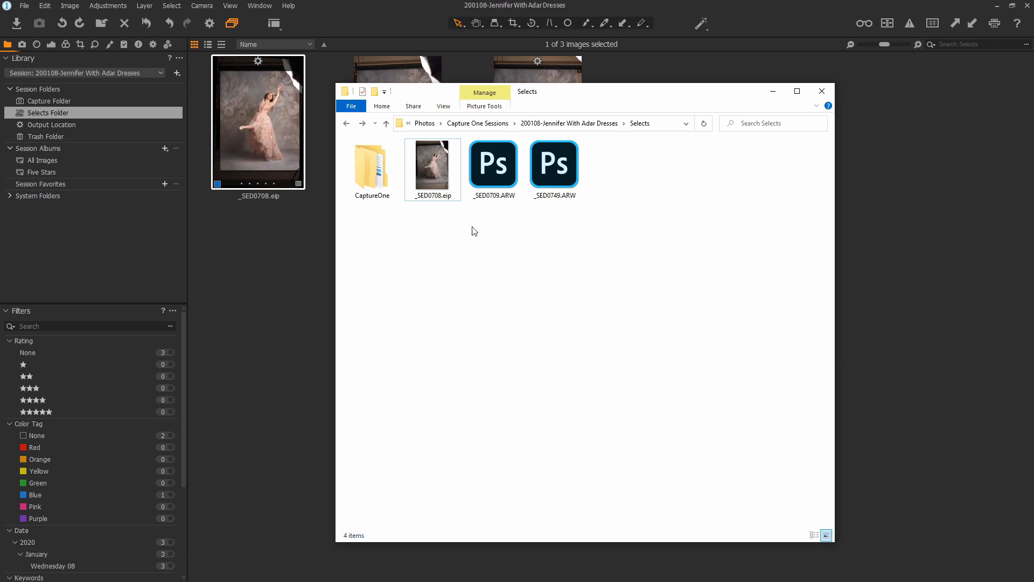
Select the _SED0708.eip package in the Selects folder
left_click(432, 165)
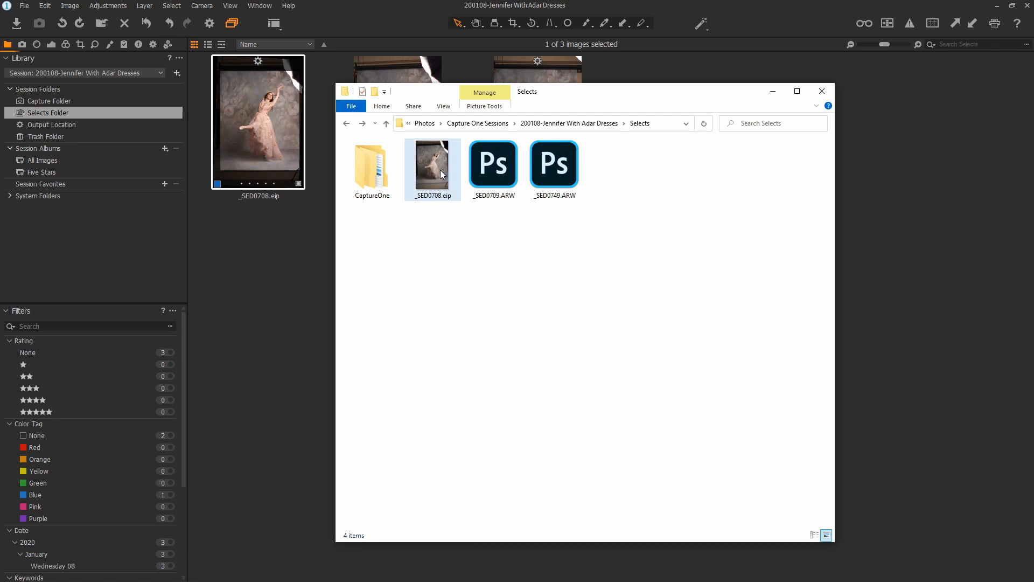
Open _SED0708.eip in 7-Zip, browse its CaptureOne settings and 0.ARW, then close it
right_click(432, 168)
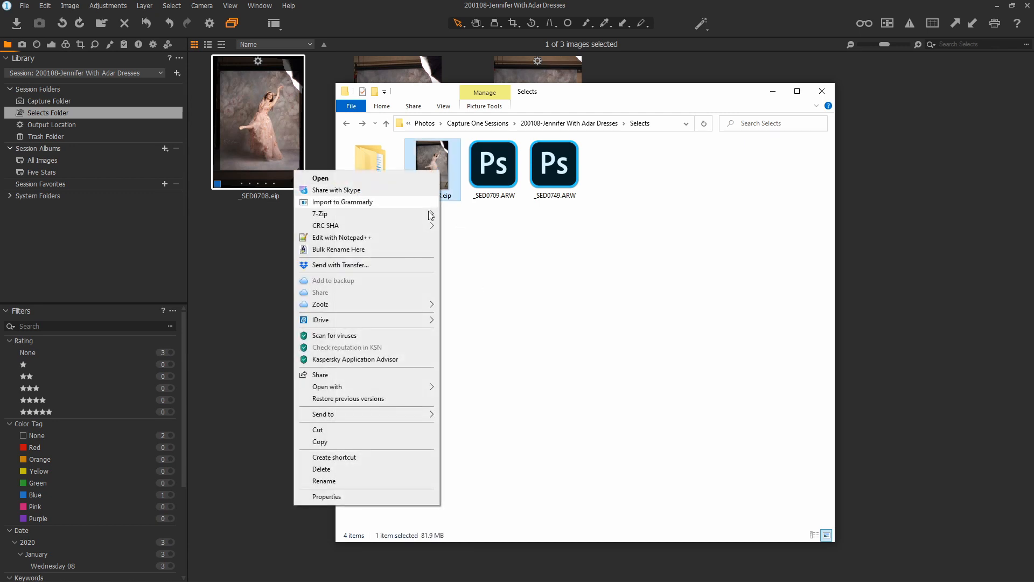
mouse_move(320, 213)
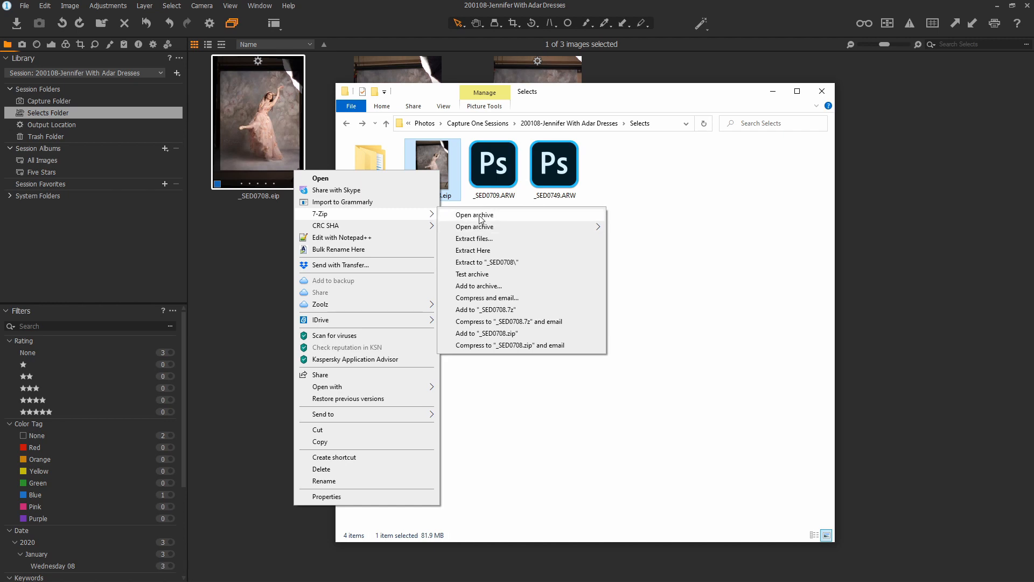
left_click(474, 214)
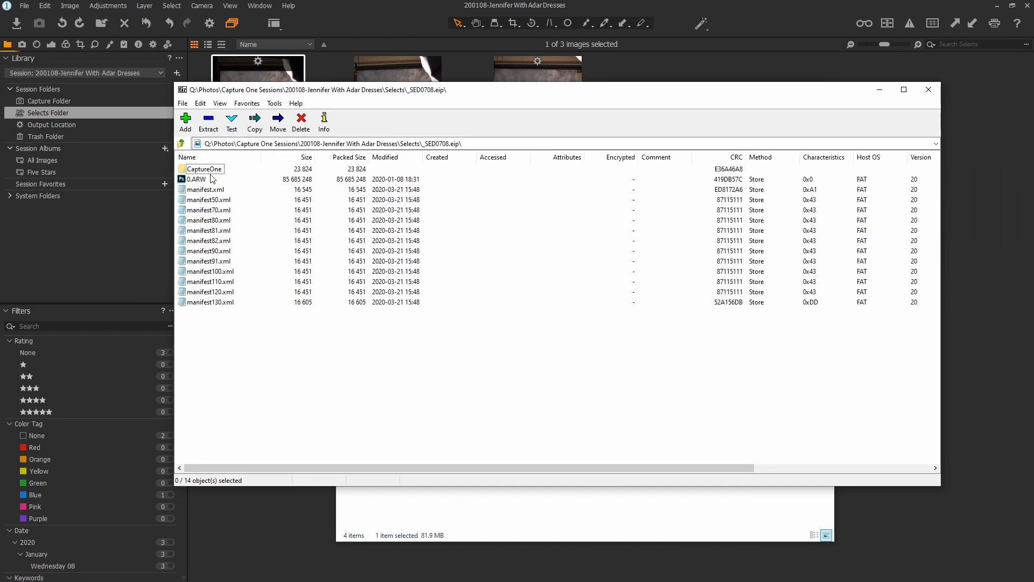
double_click(205, 168)
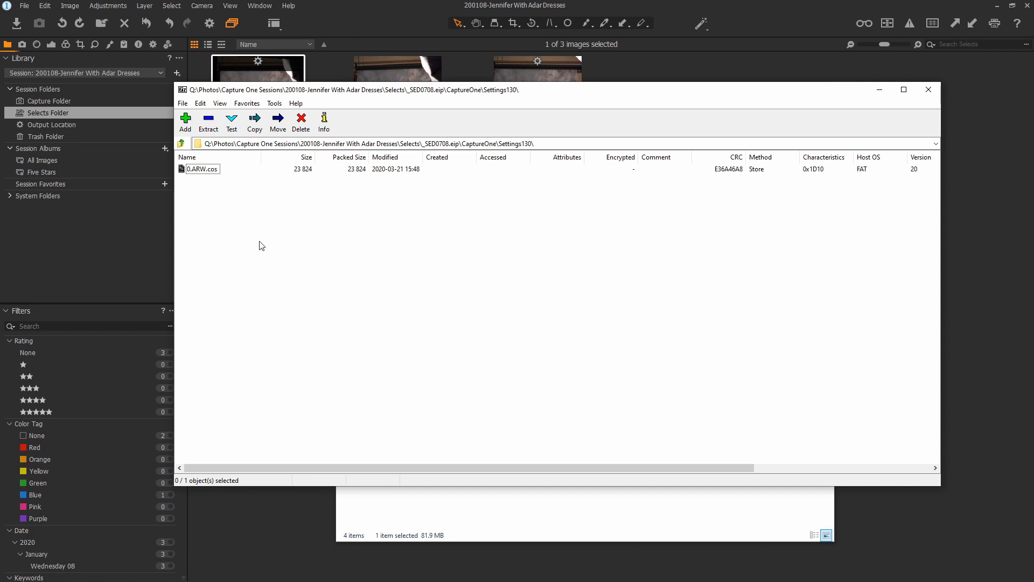
left_click(182, 143)
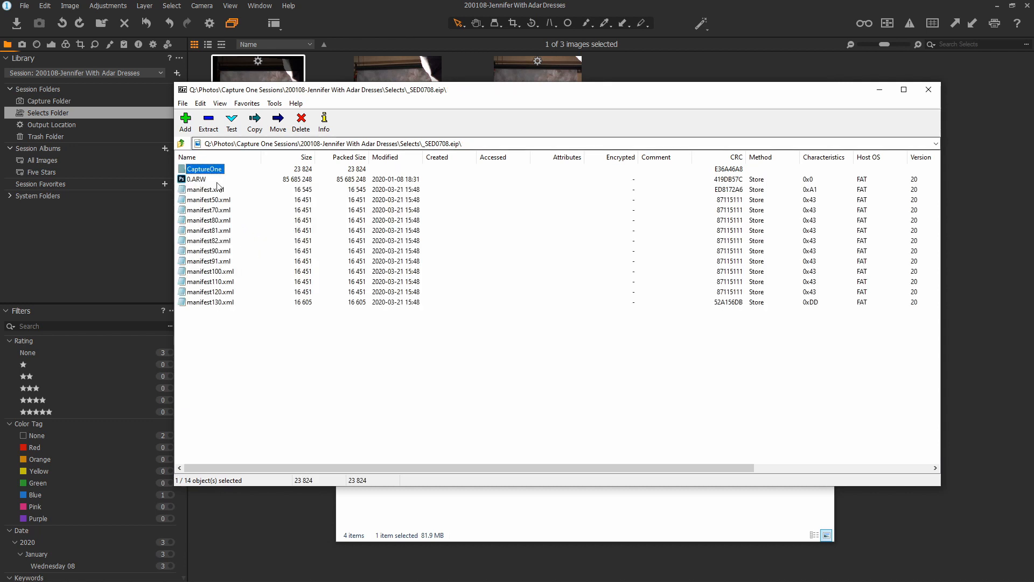
left_click(198, 179)
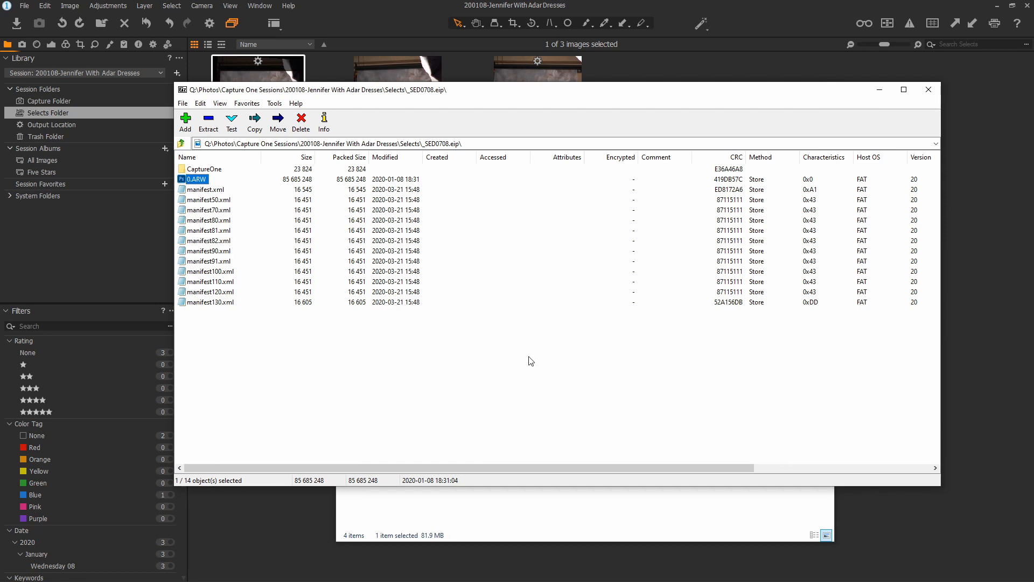
left_click(928, 89)
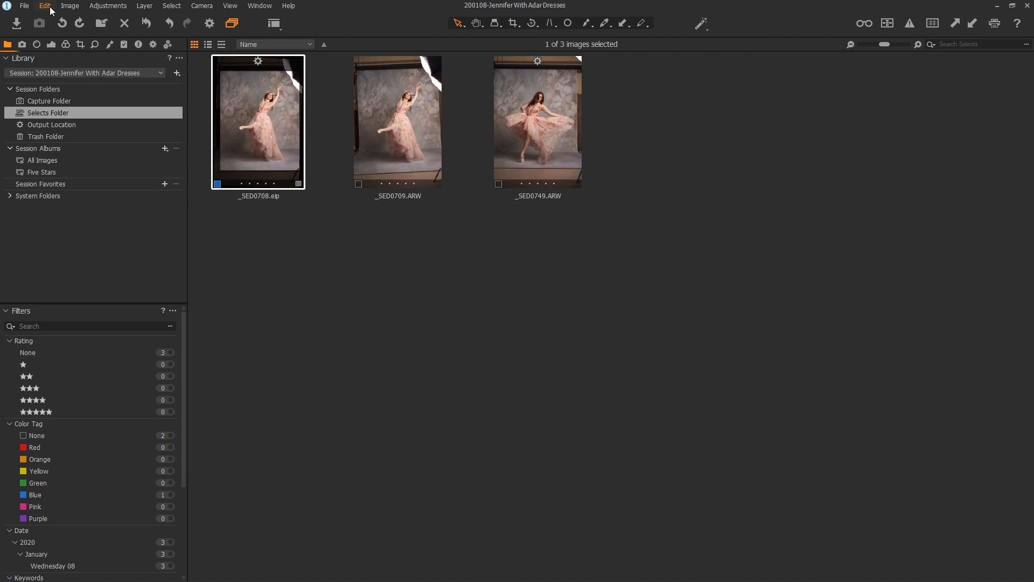
Tick 'Pack as EIP when importing' in the Preferences Image tab and close Preferences
left_click(44, 5)
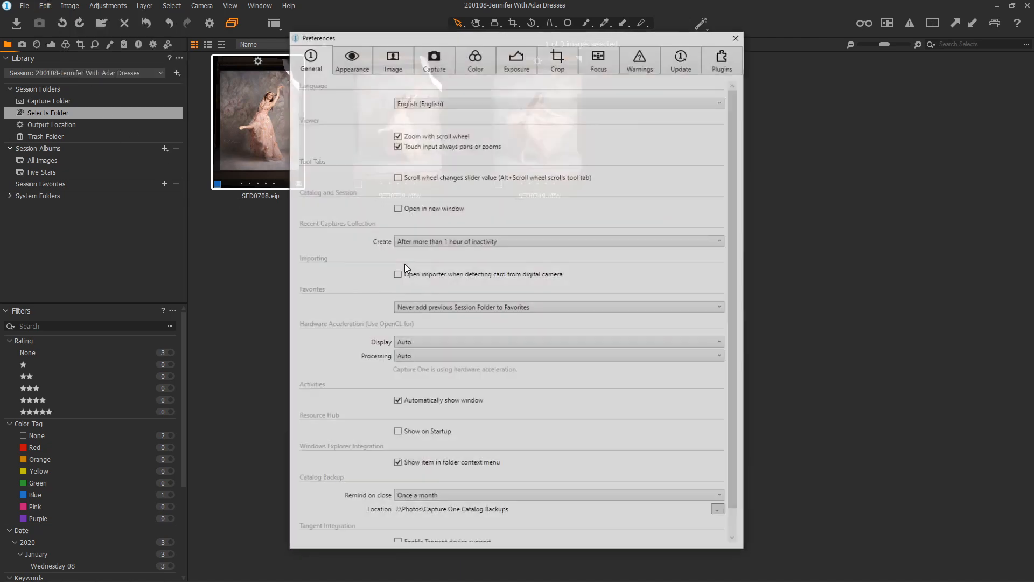
left_click(392, 59)
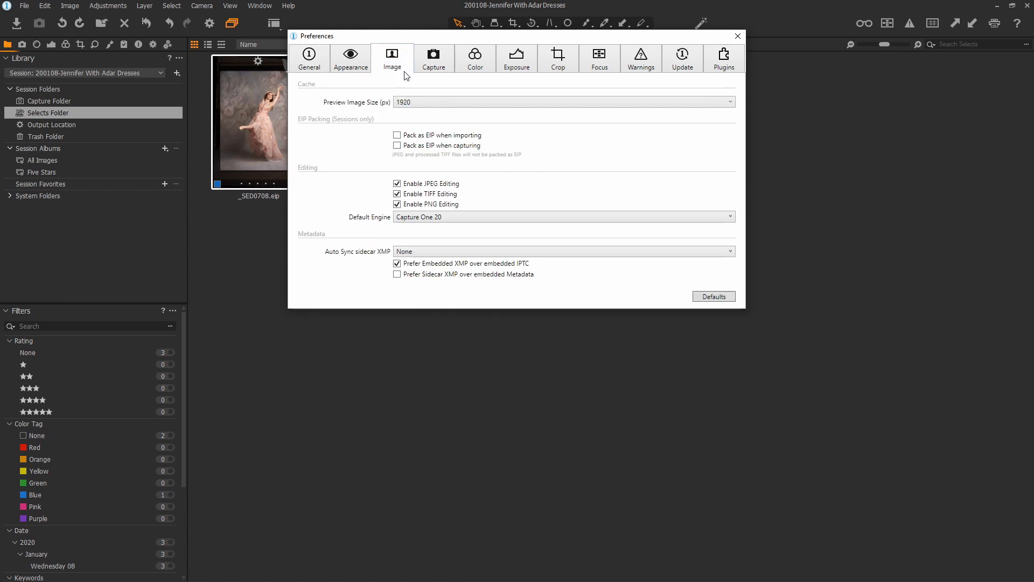
left_click(396, 135)
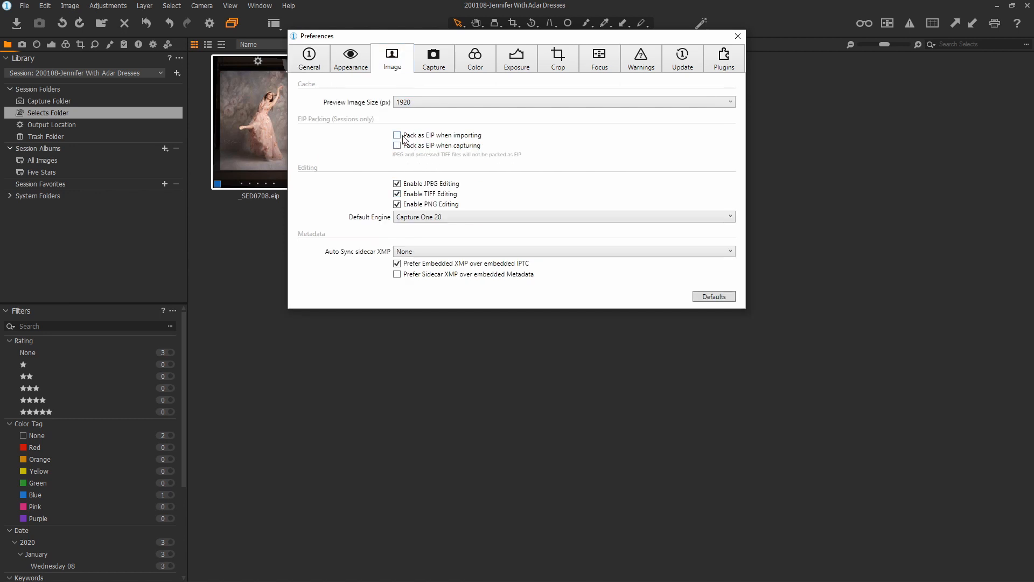
left_click(397, 136)
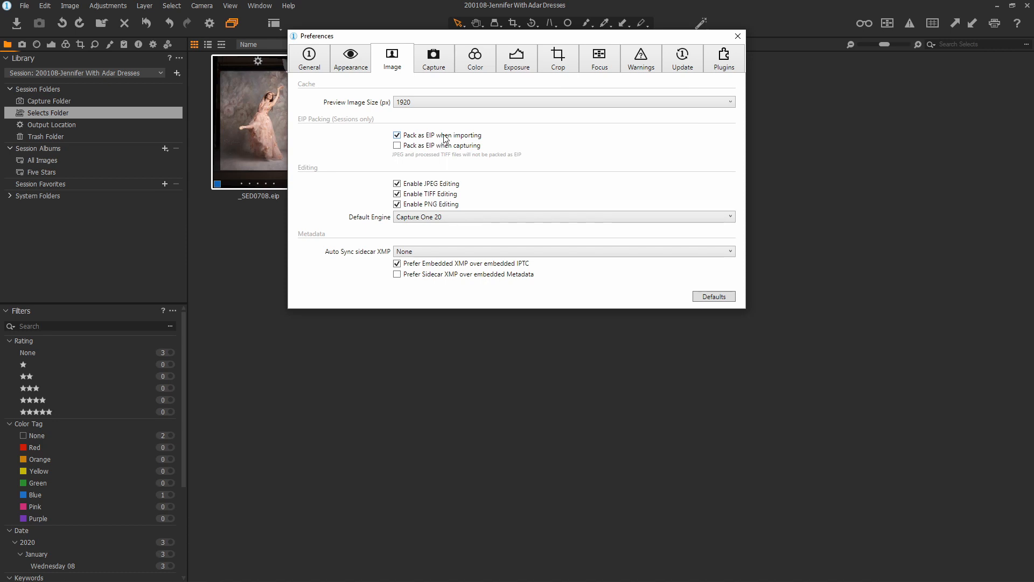
mouse_move(439, 142)
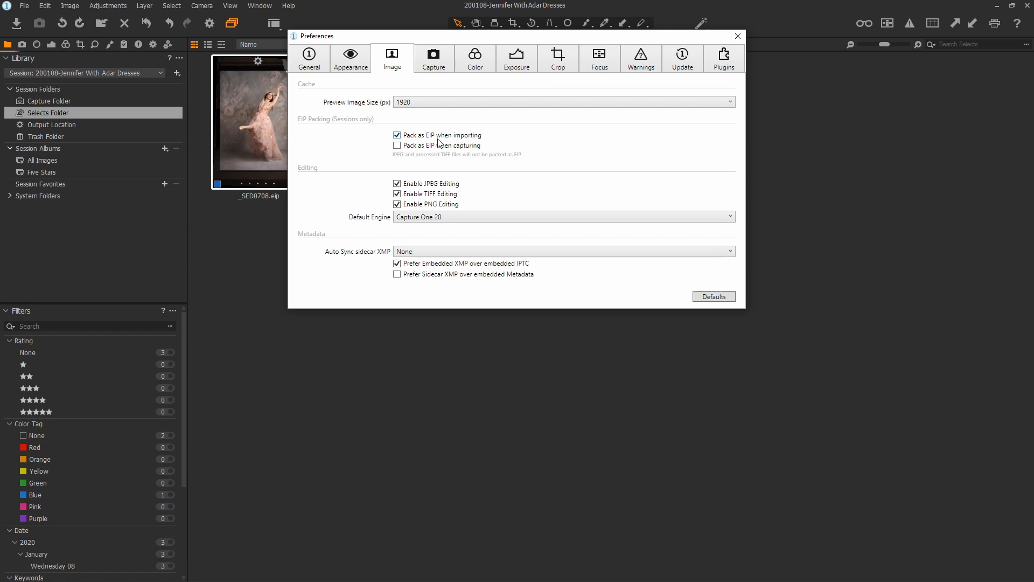
mouse_move(452, 144)
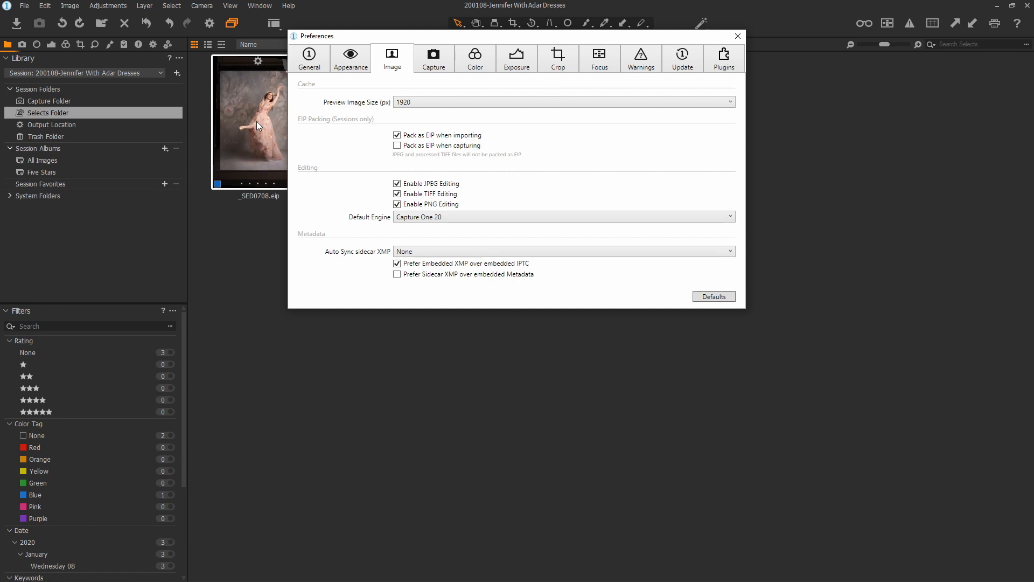
left_click(737, 35)
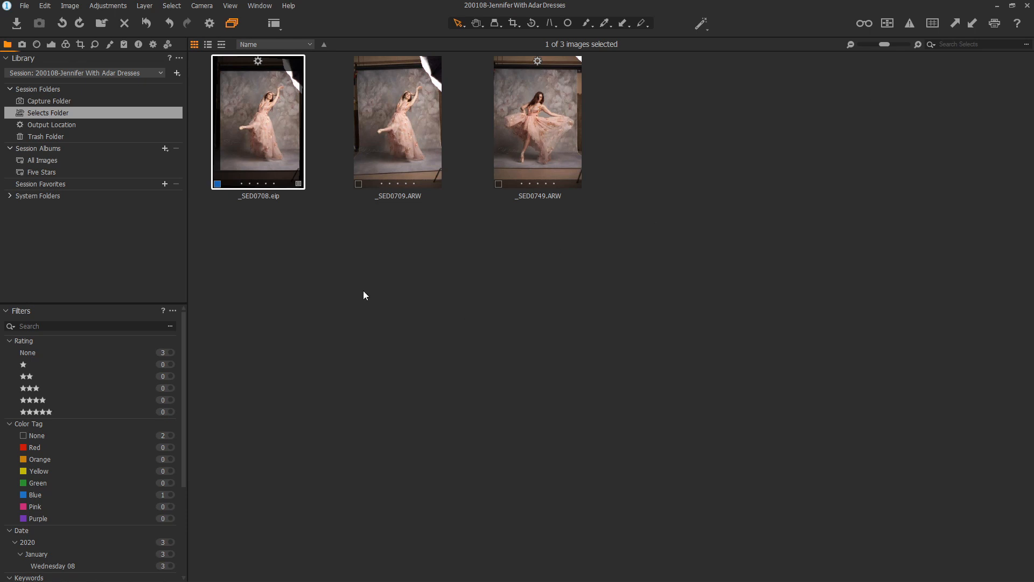
mouse_move(58, 146)
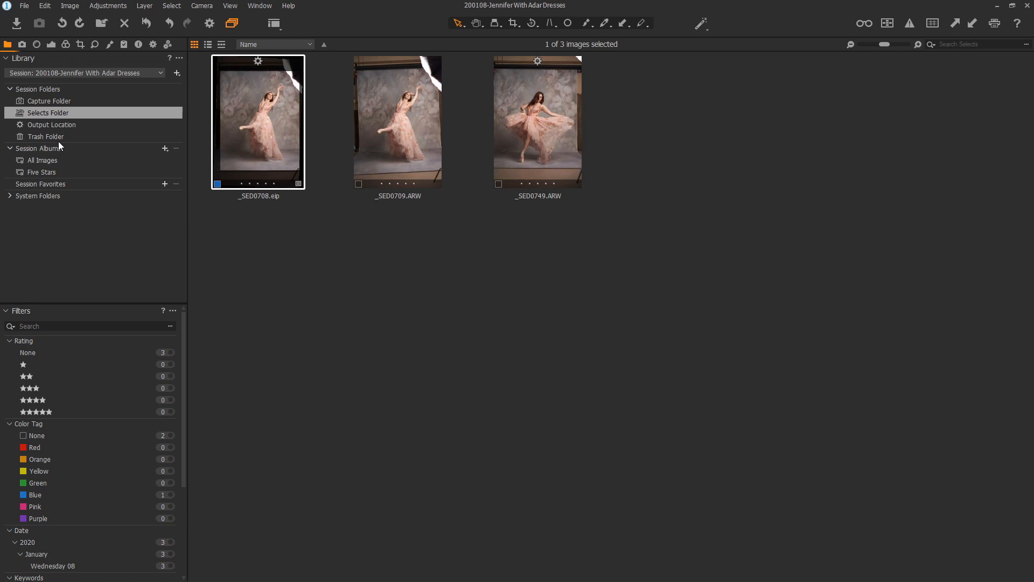
mouse_move(47, 136)
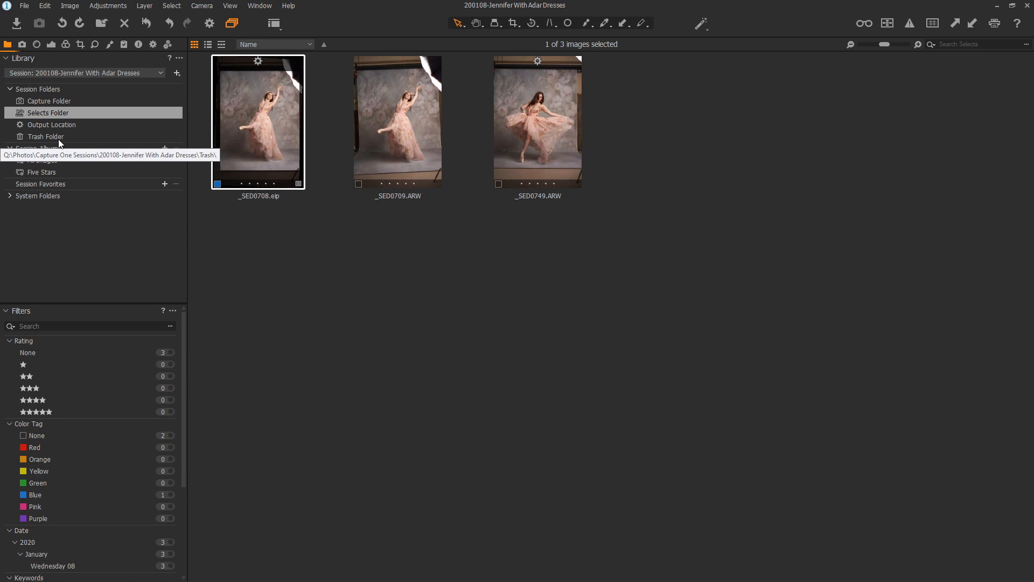
mouse_move(71, 129)
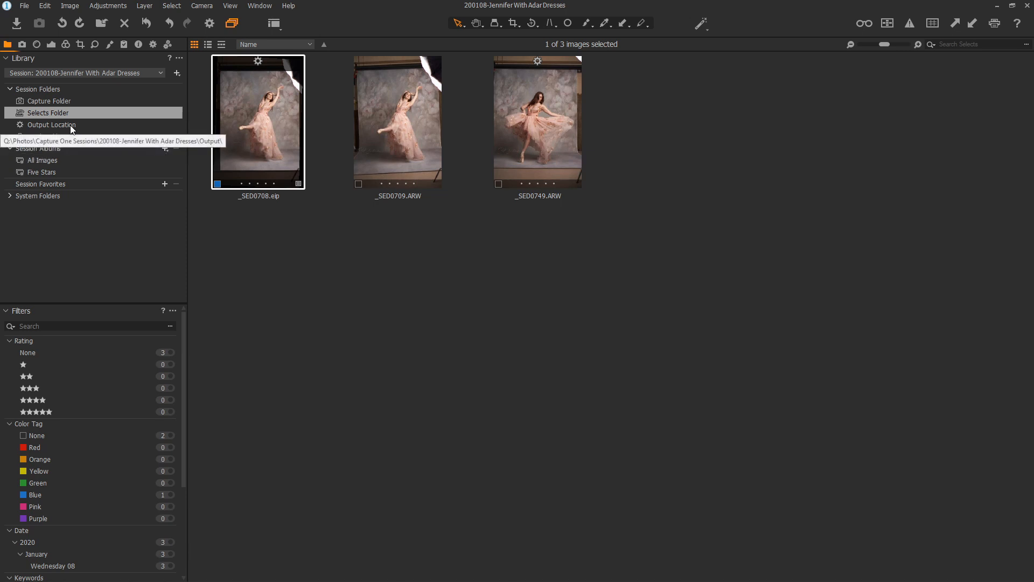
Show the session's Output Location folder with its two exported dancer TIFFs
left_click(52, 124)
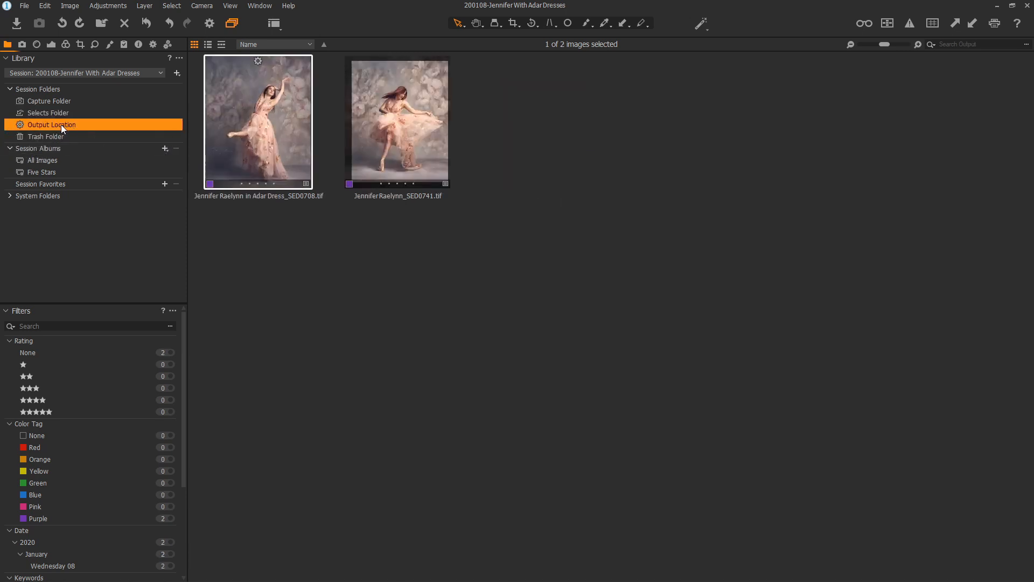
mouse_move(52, 124)
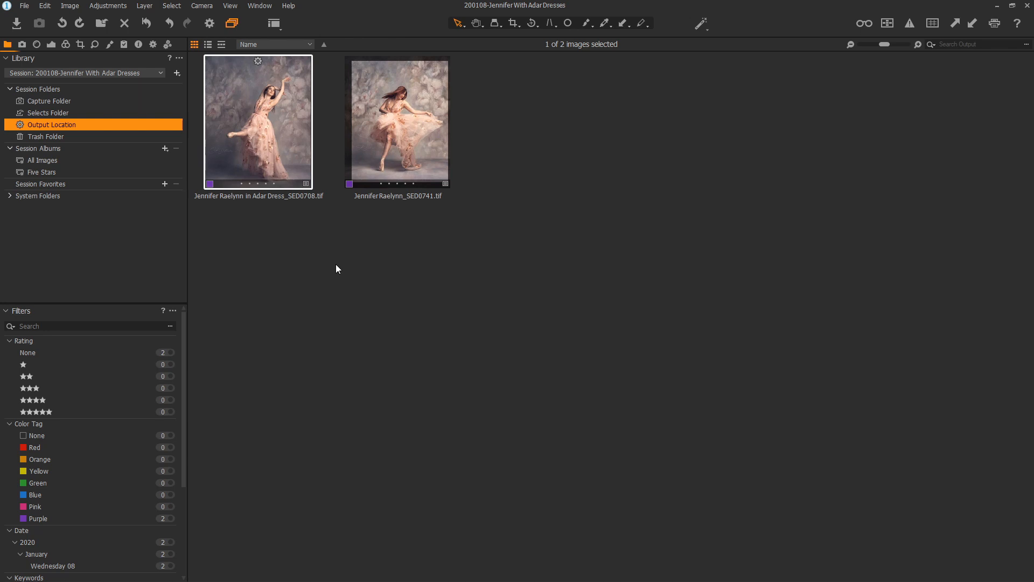
mouse_move(302, 240)
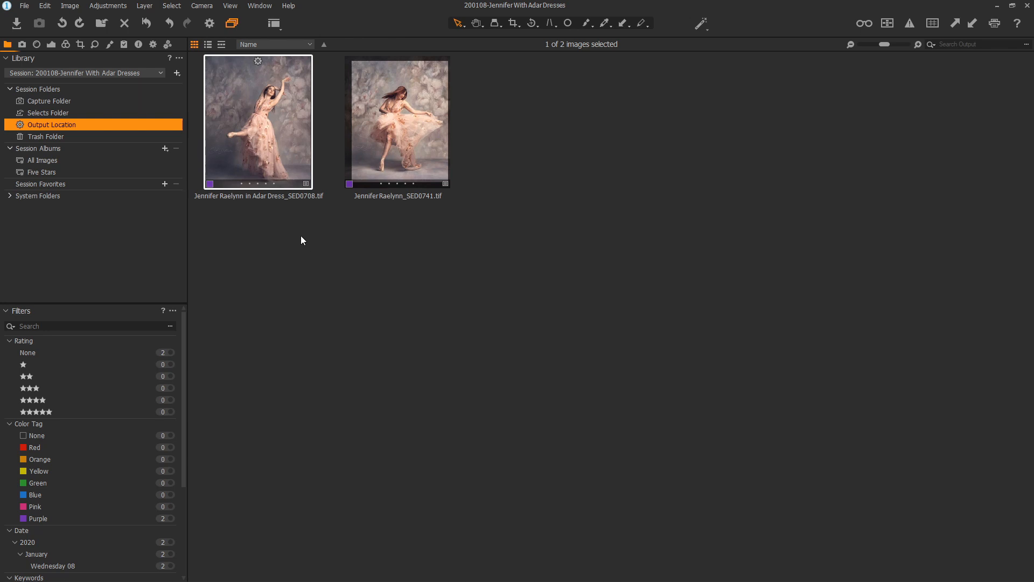
mouse_move(275, 137)
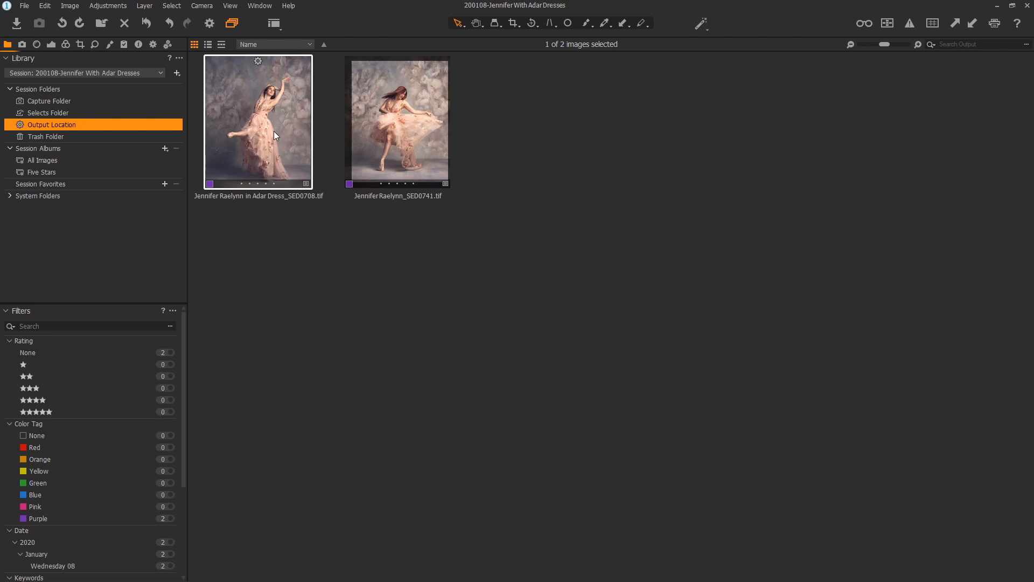
Reveal the session in File Explorer and view Capture › CaptureOne, holding Cache and Settings130
right_click(52, 123)
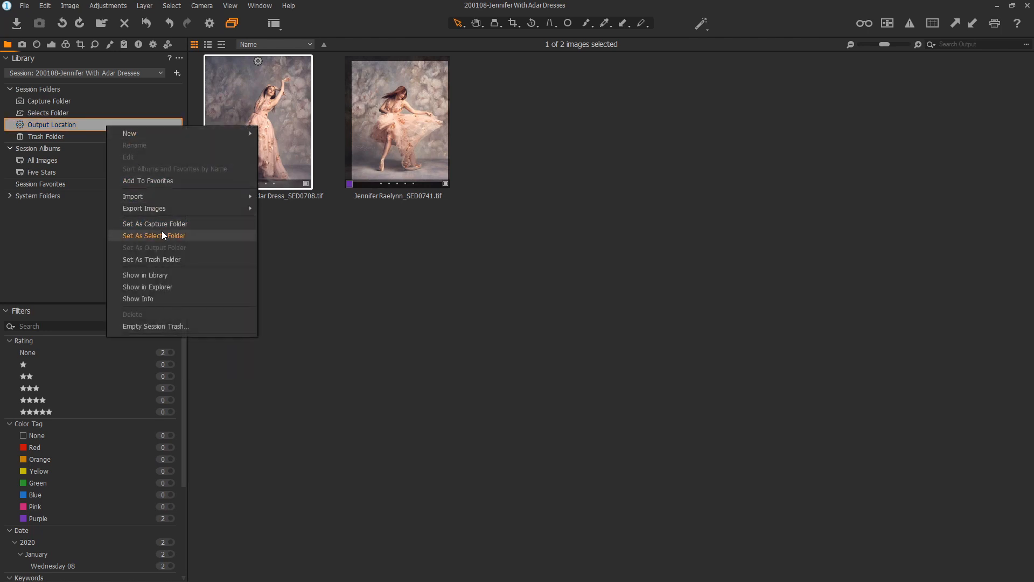
left_click(153, 235)
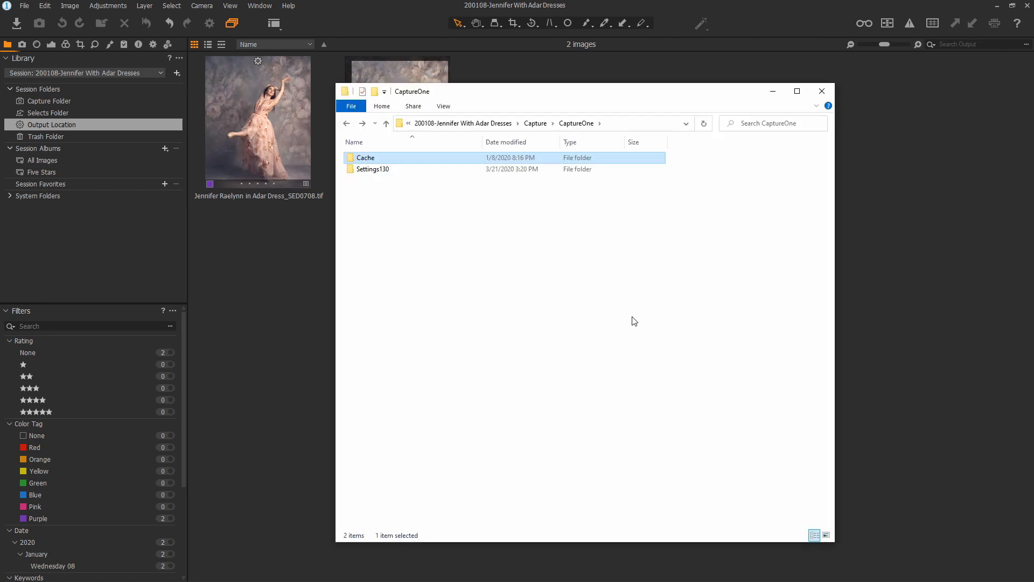
left_click(637, 318)
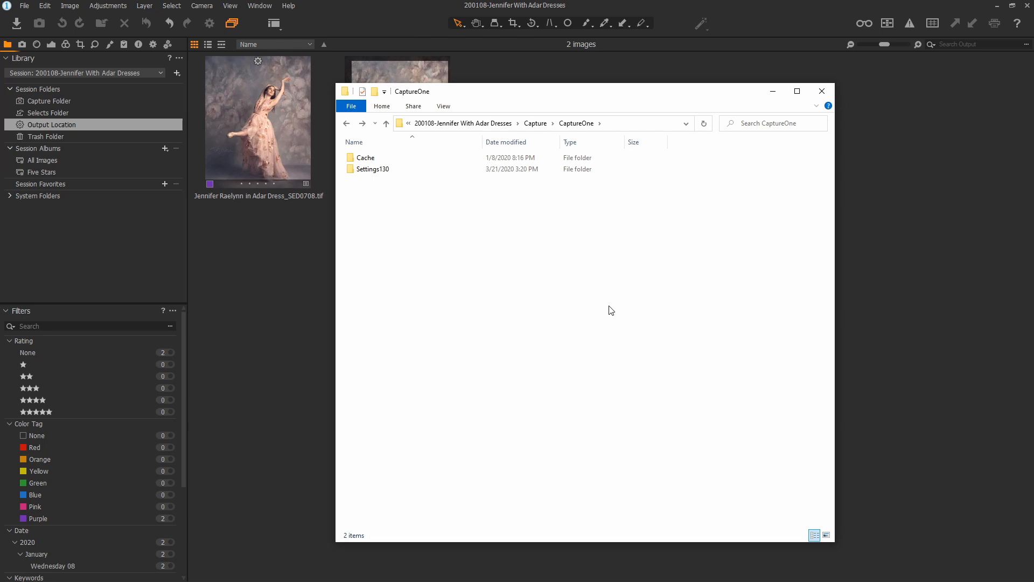
left_click(365, 157)
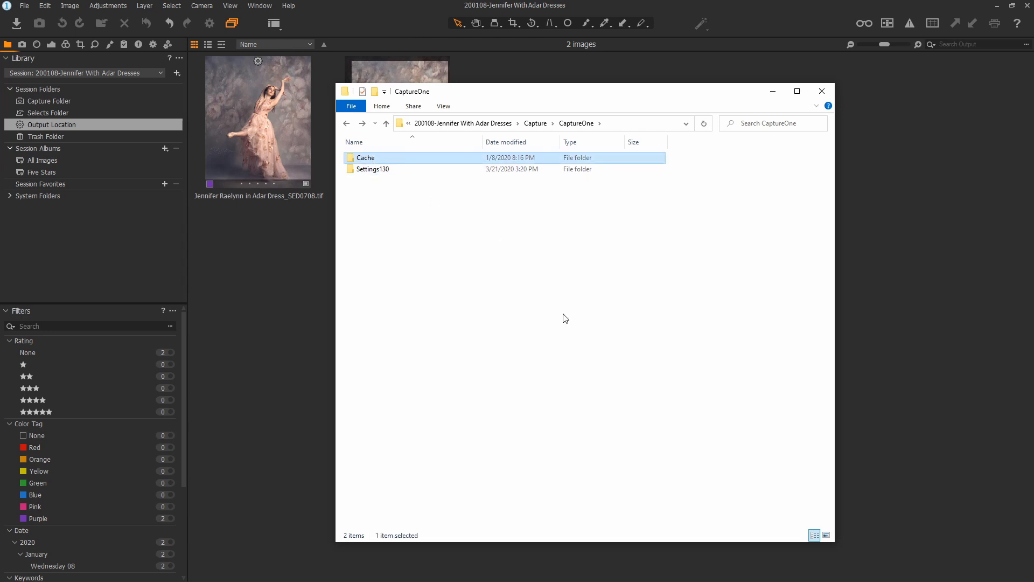
mouse_move(582, 320)
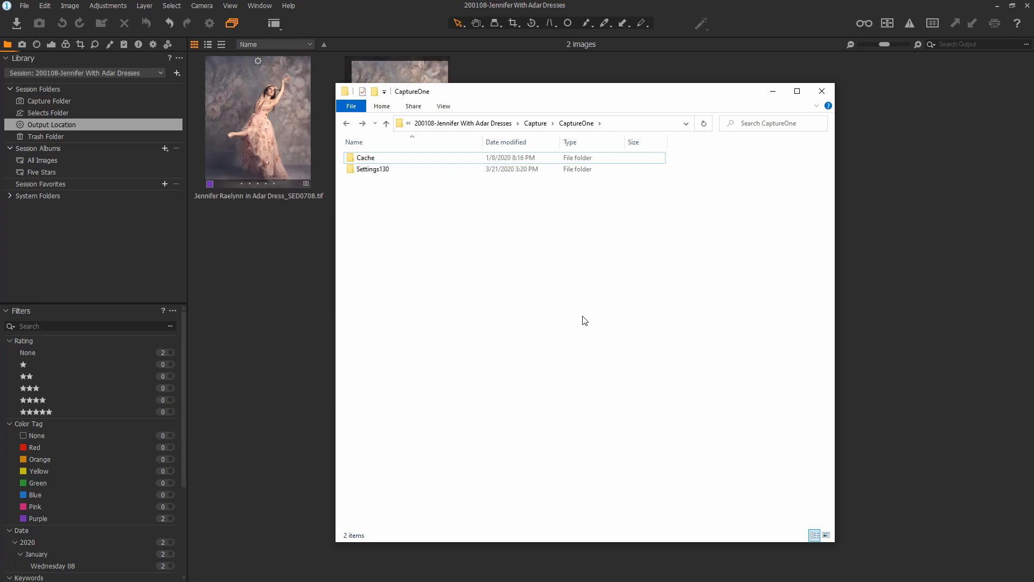
mouse_move(608, 302)
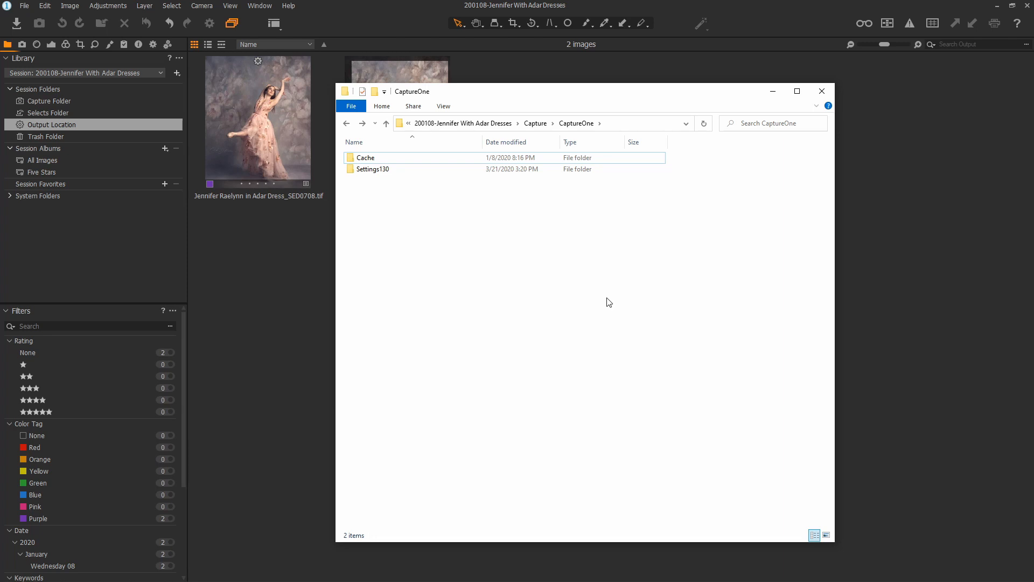